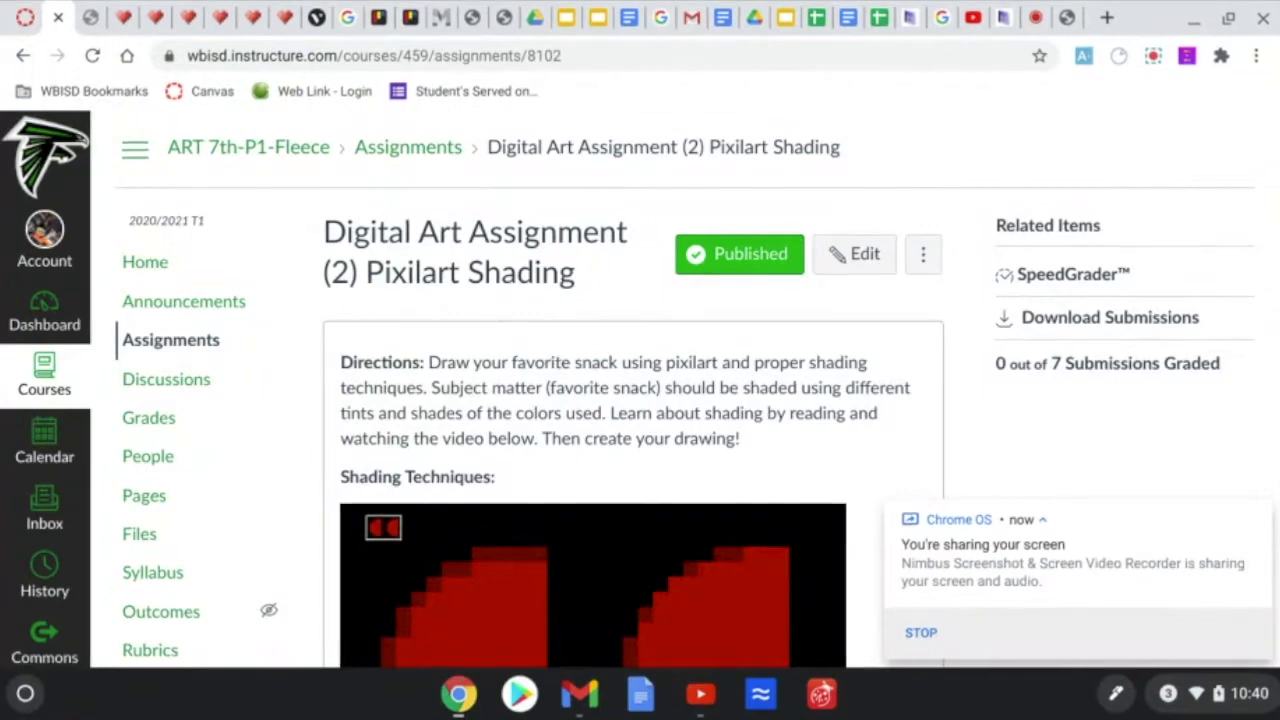
From the assignment link, start a new 32x32 Pixilart drawing, discarding the autosaved one
scroll("down", 3)
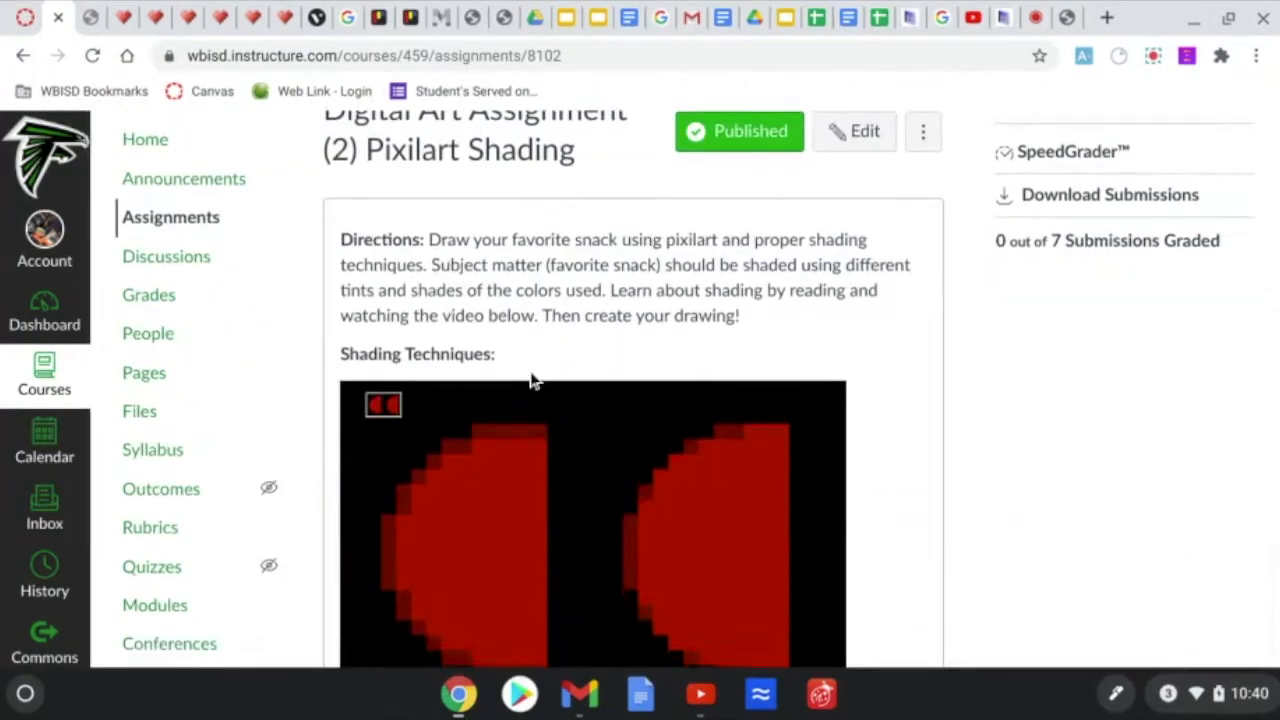
scroll("down", 3)
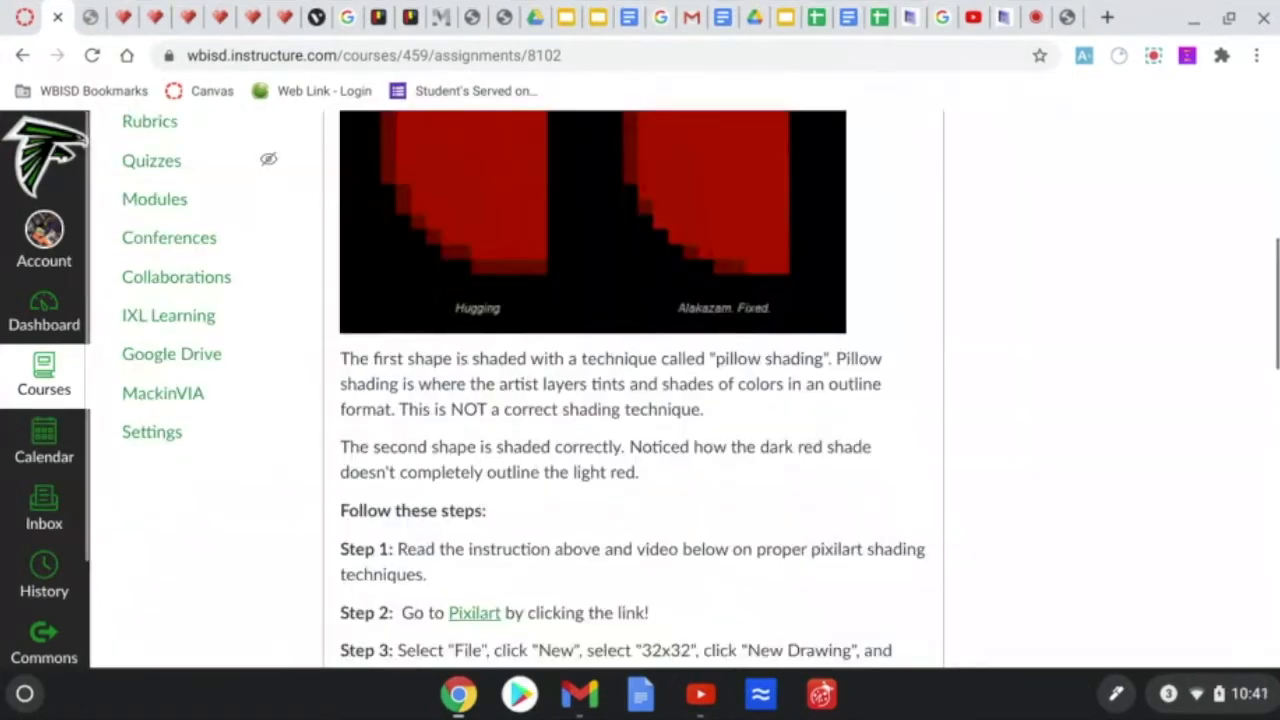
scroll("up", 3)
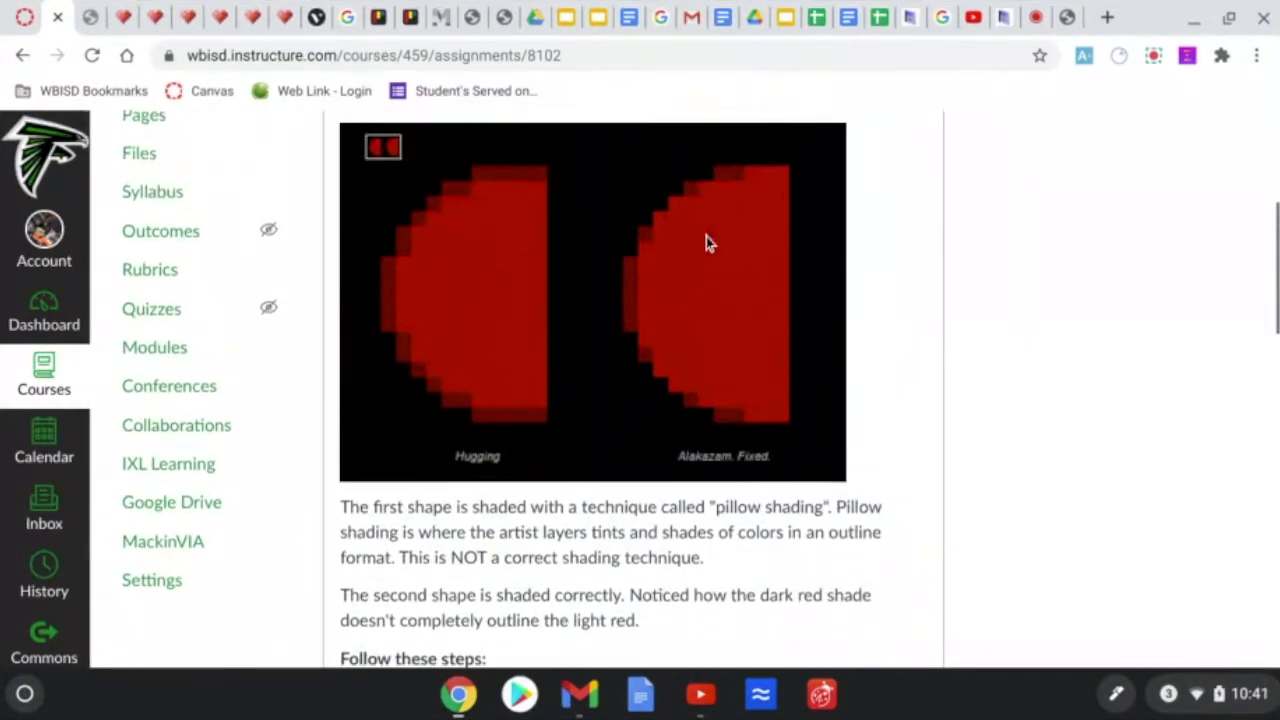
mouse_move(452, 308)
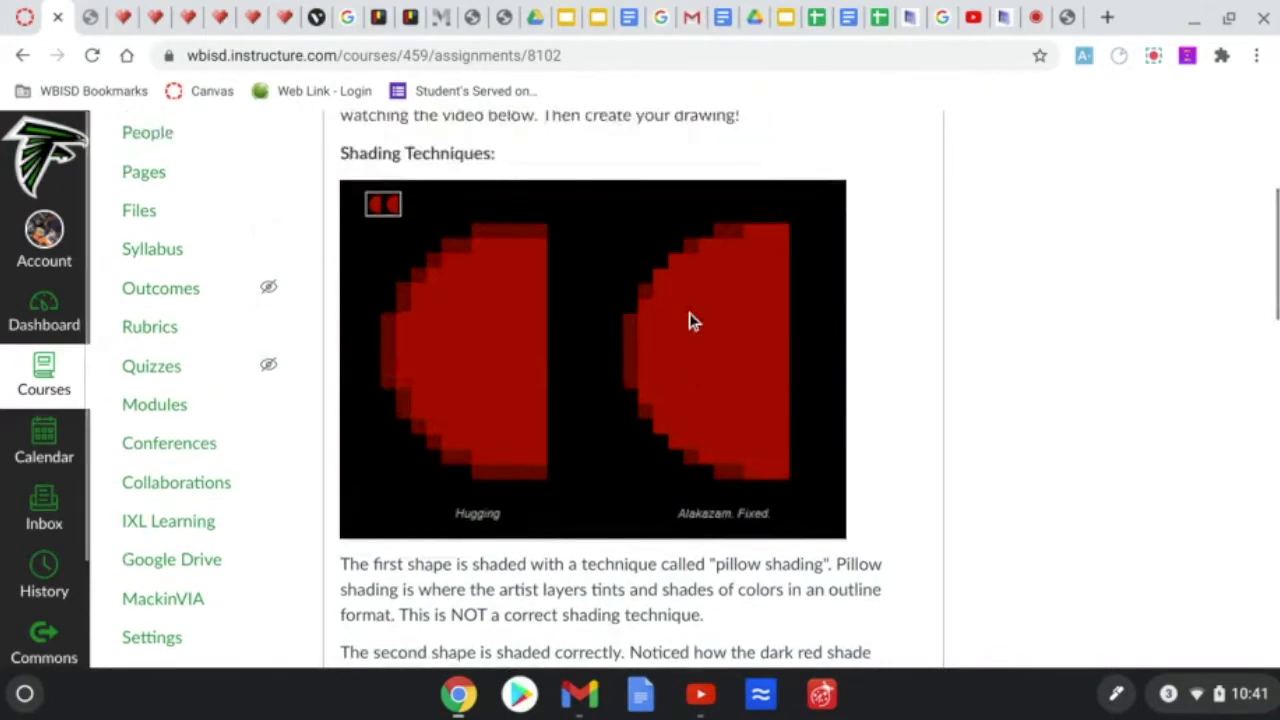
mouse_move(444, 402)
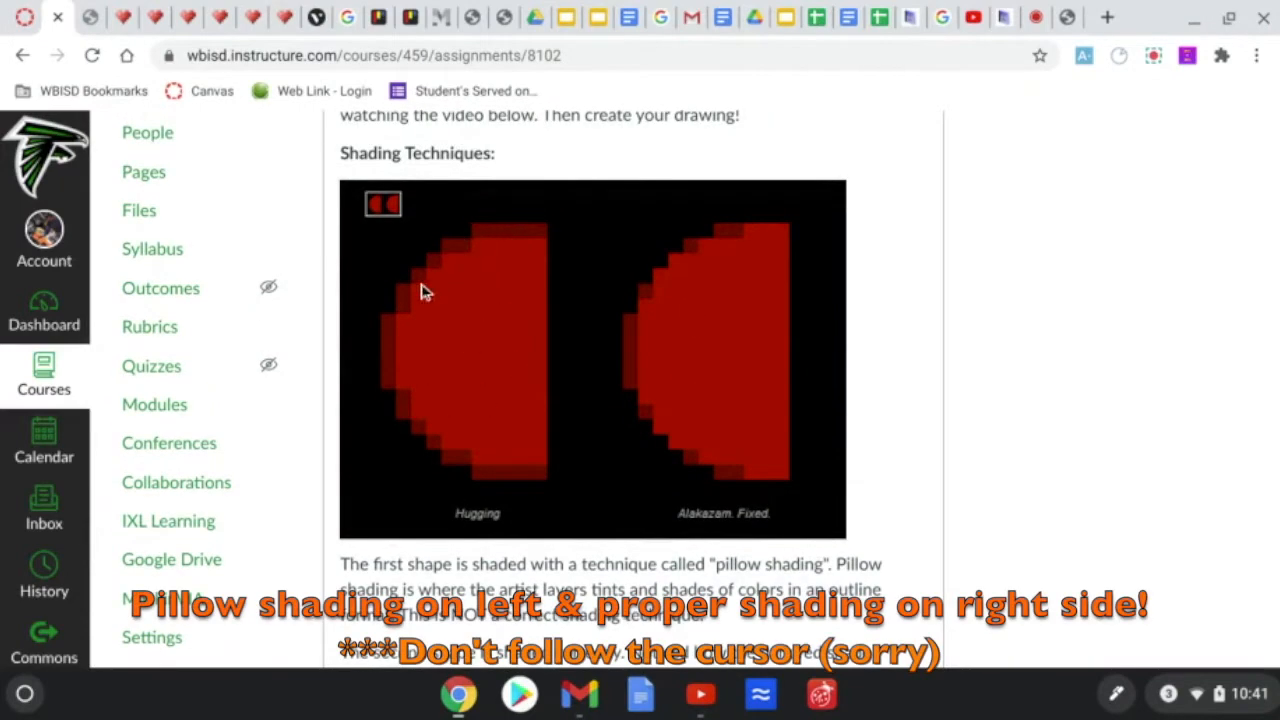
mouse_move(418, 438)
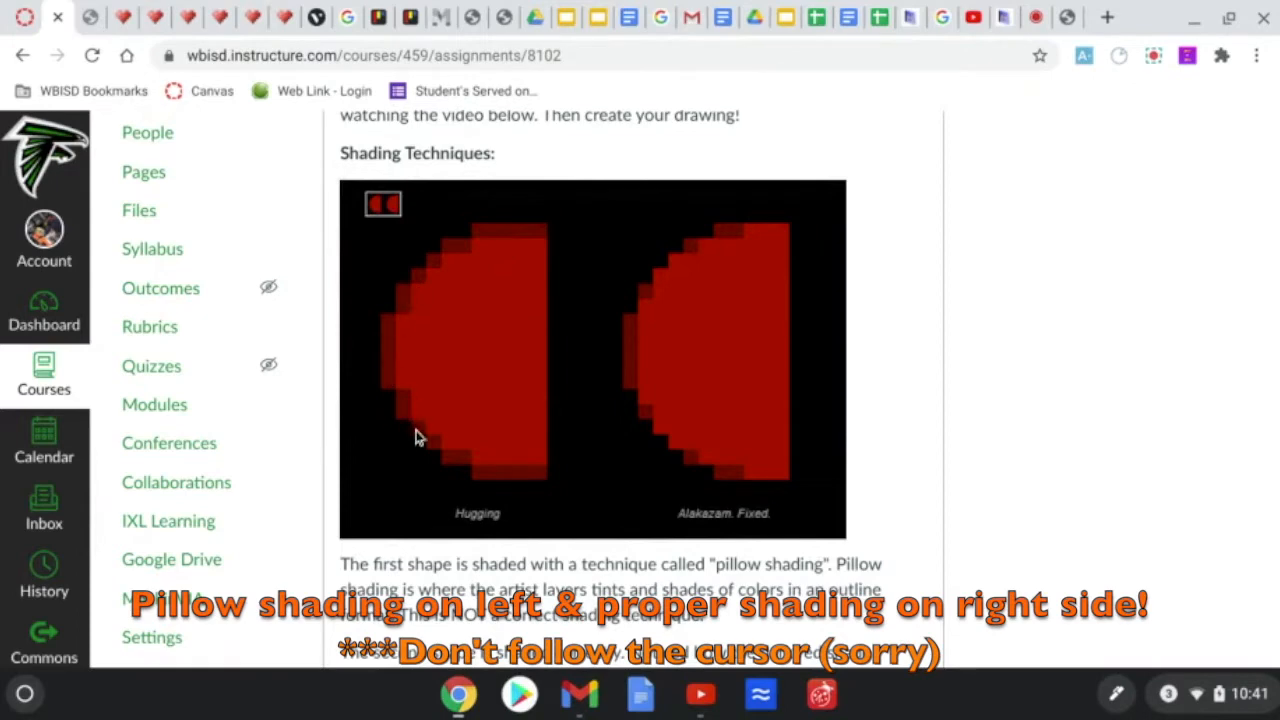
mouse_move(472, 448)
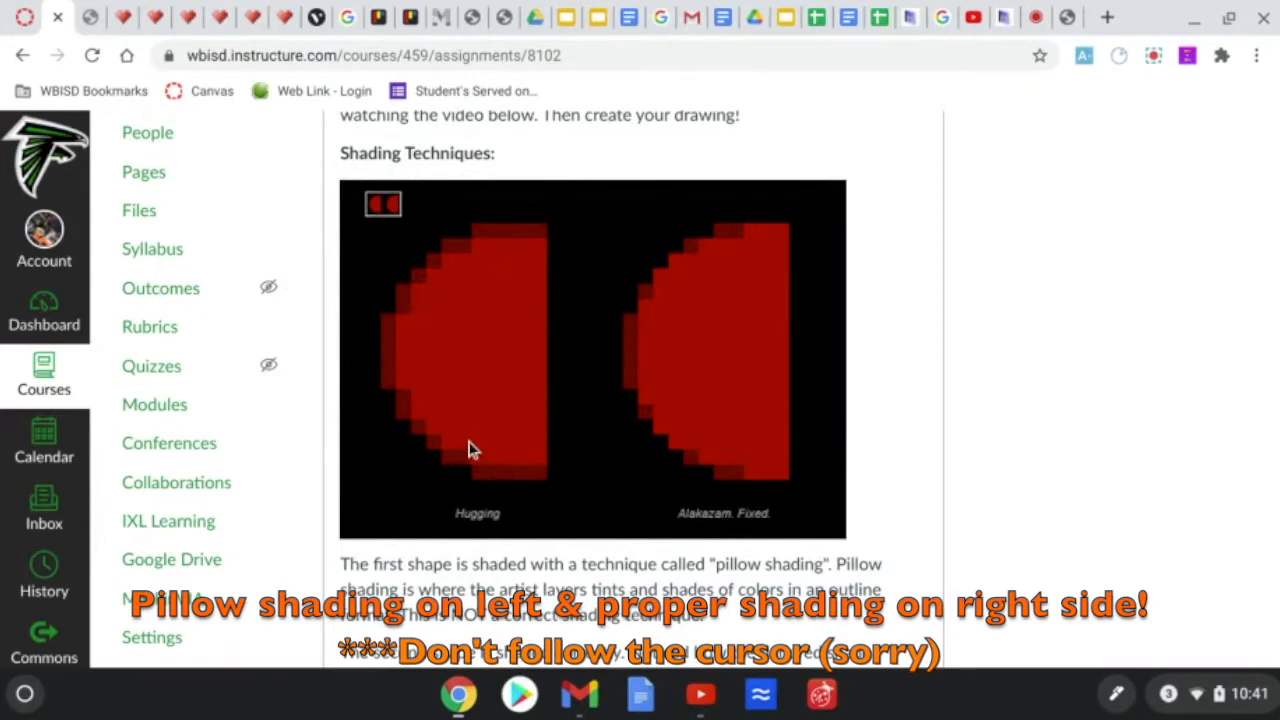
mouse_move(668, 270)
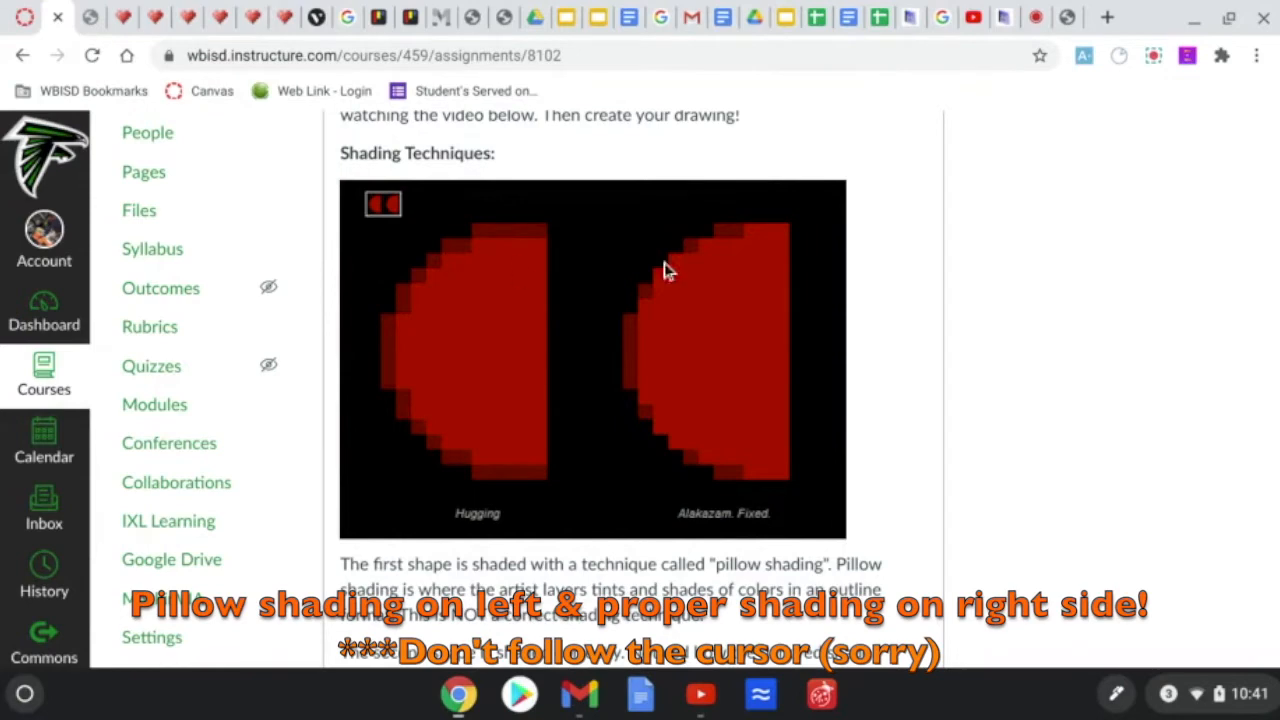
mouse_move(780, 284)
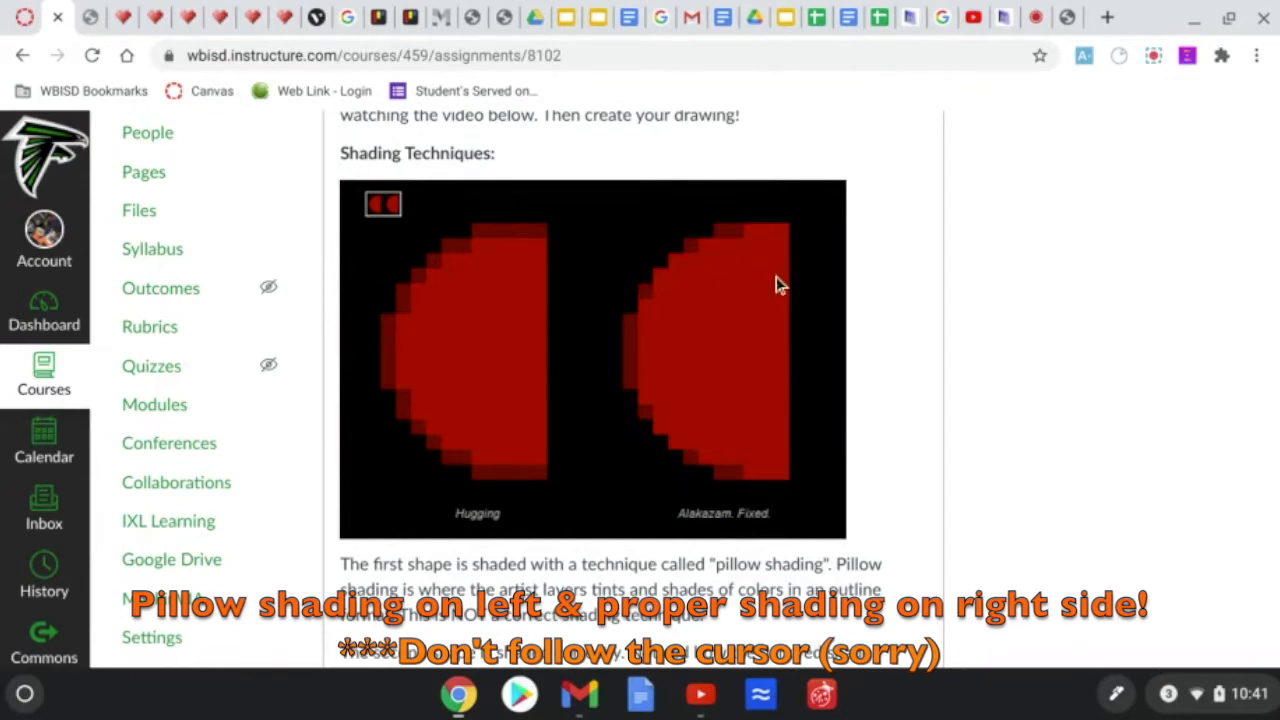
mouse_move(728, 244)
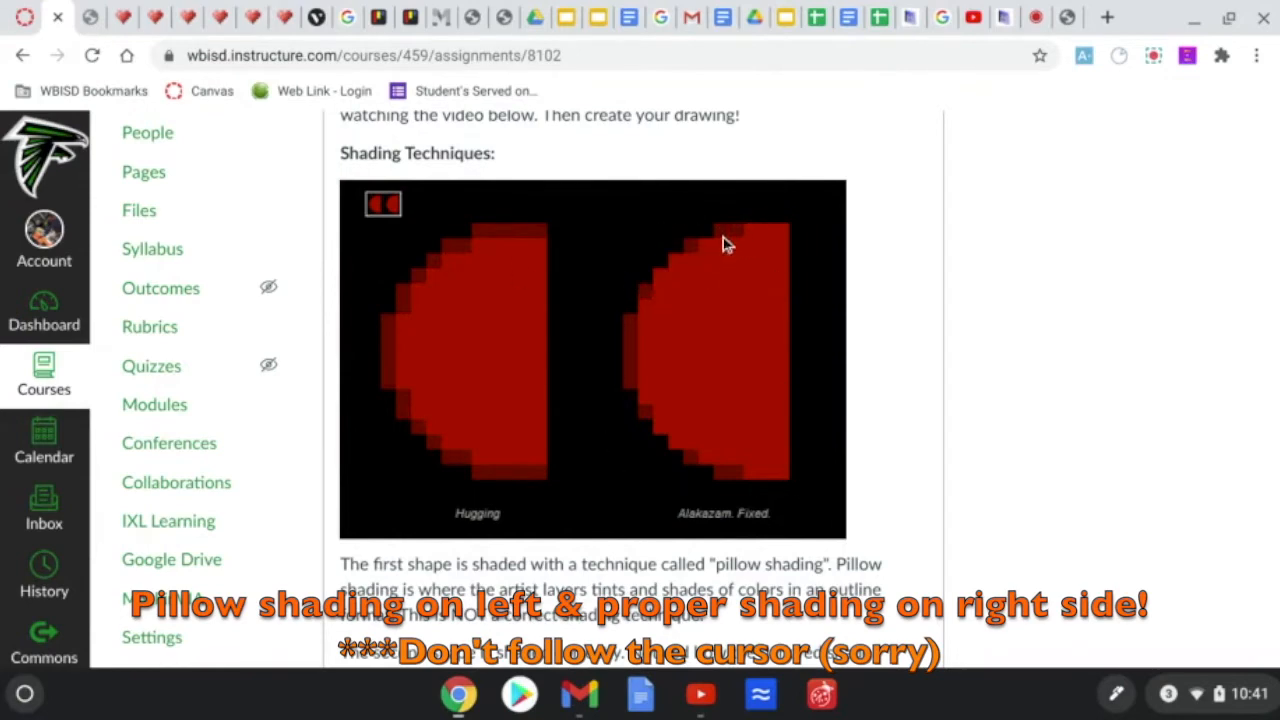
mouse_move(664, 288)
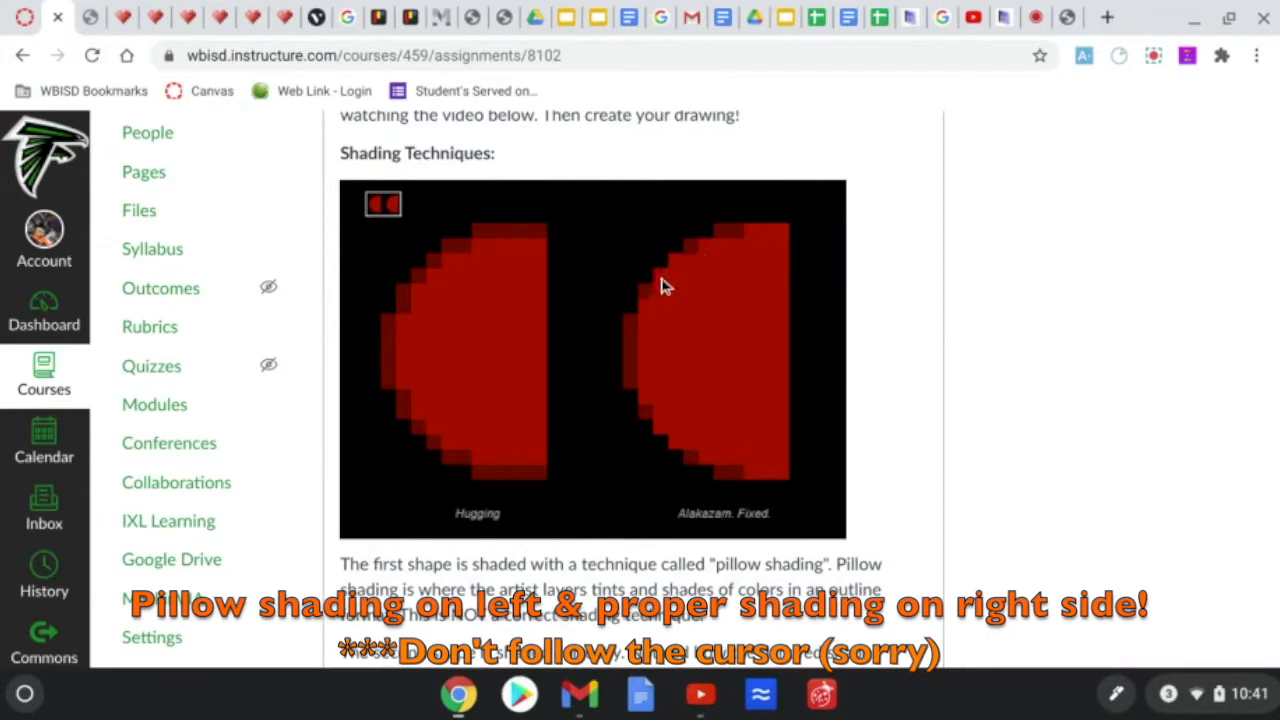
mouse_move(684, 460)
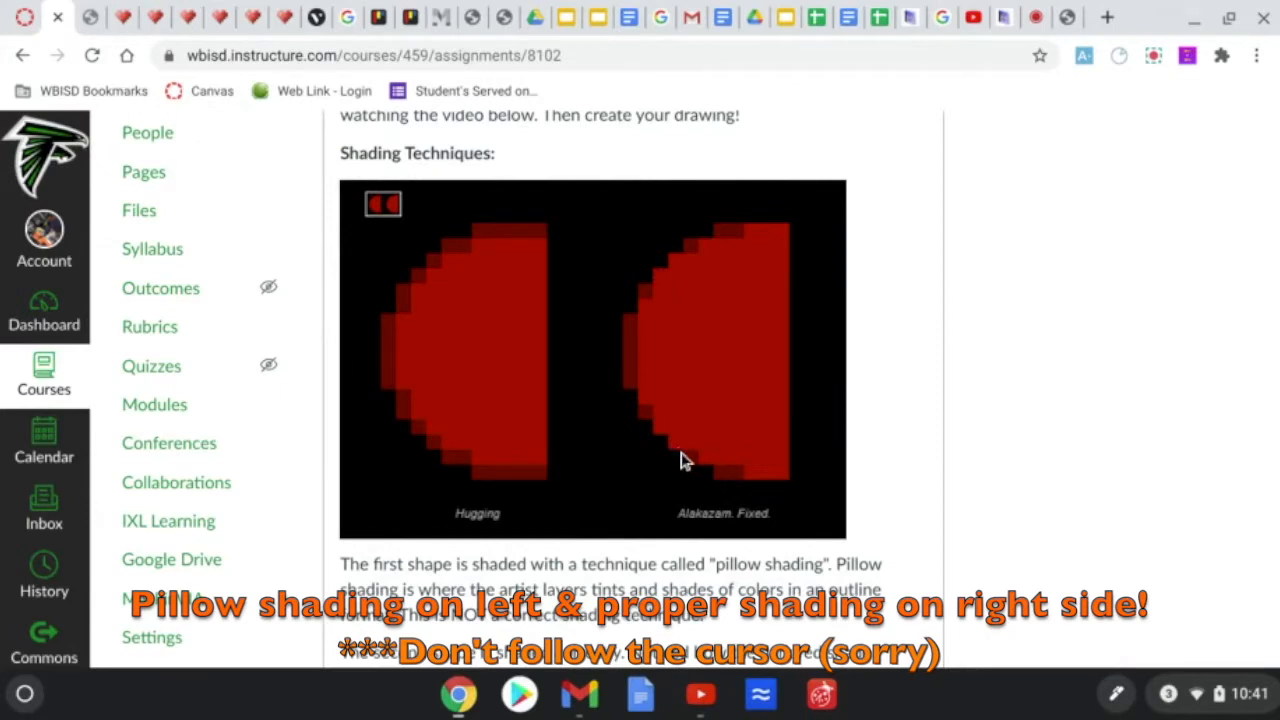
mouse_move(612, 420)
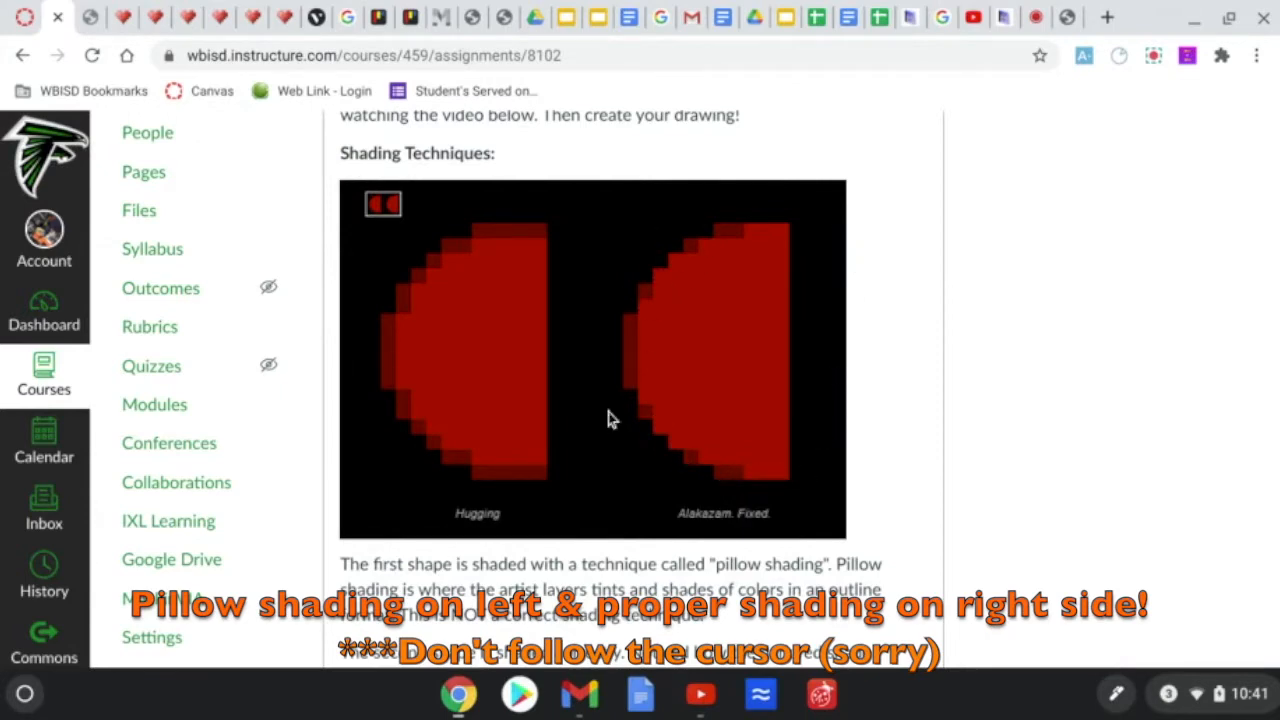
mouse_move(796, 390)
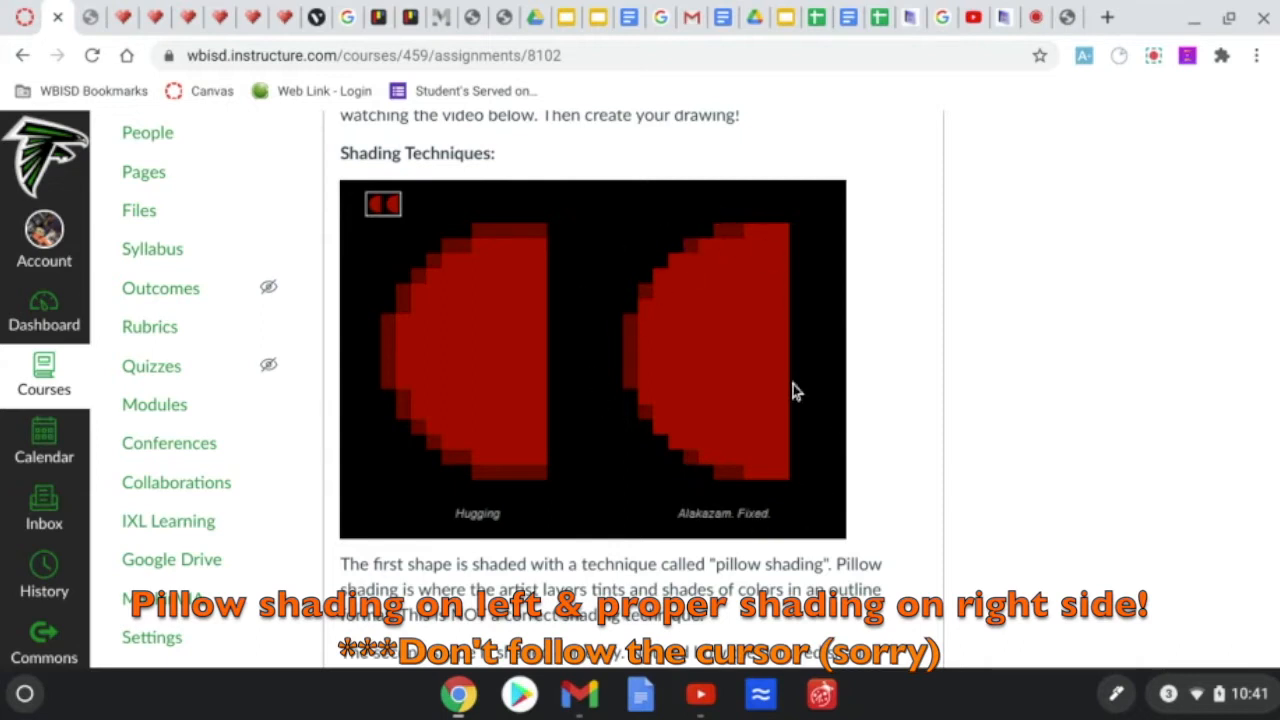
mouse_move(472, 236)
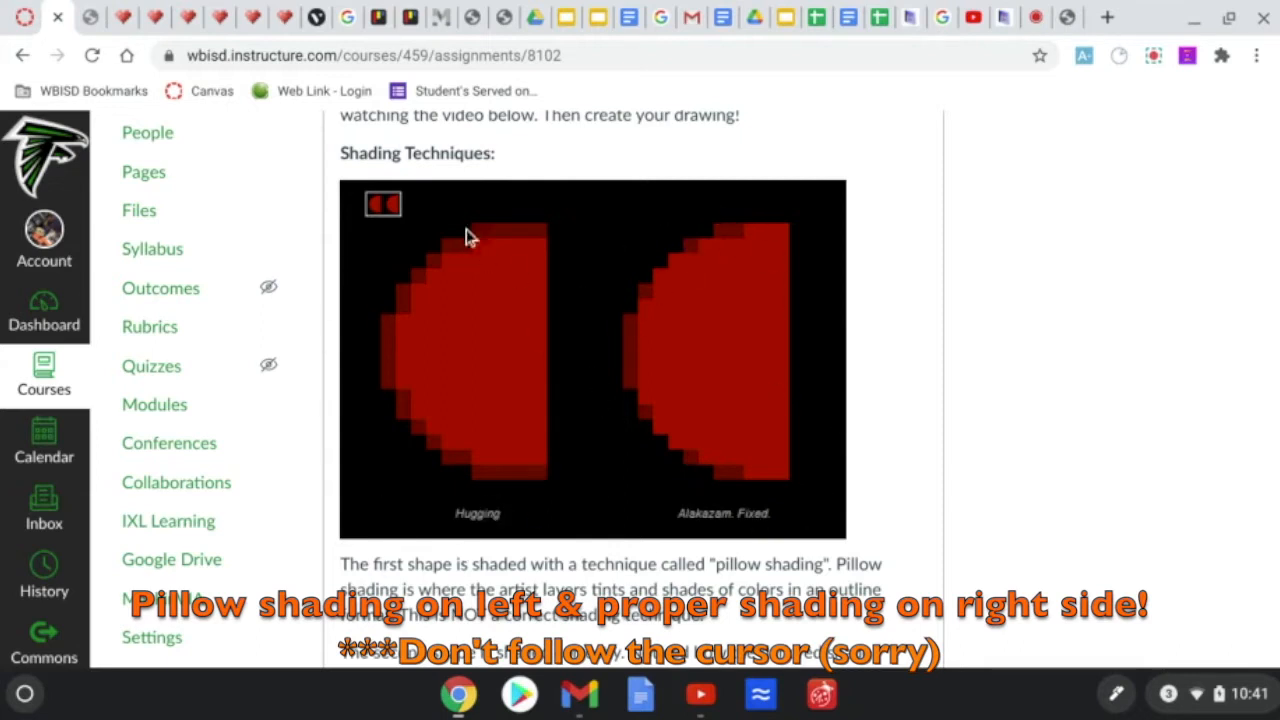
mouse_move(540, 388)
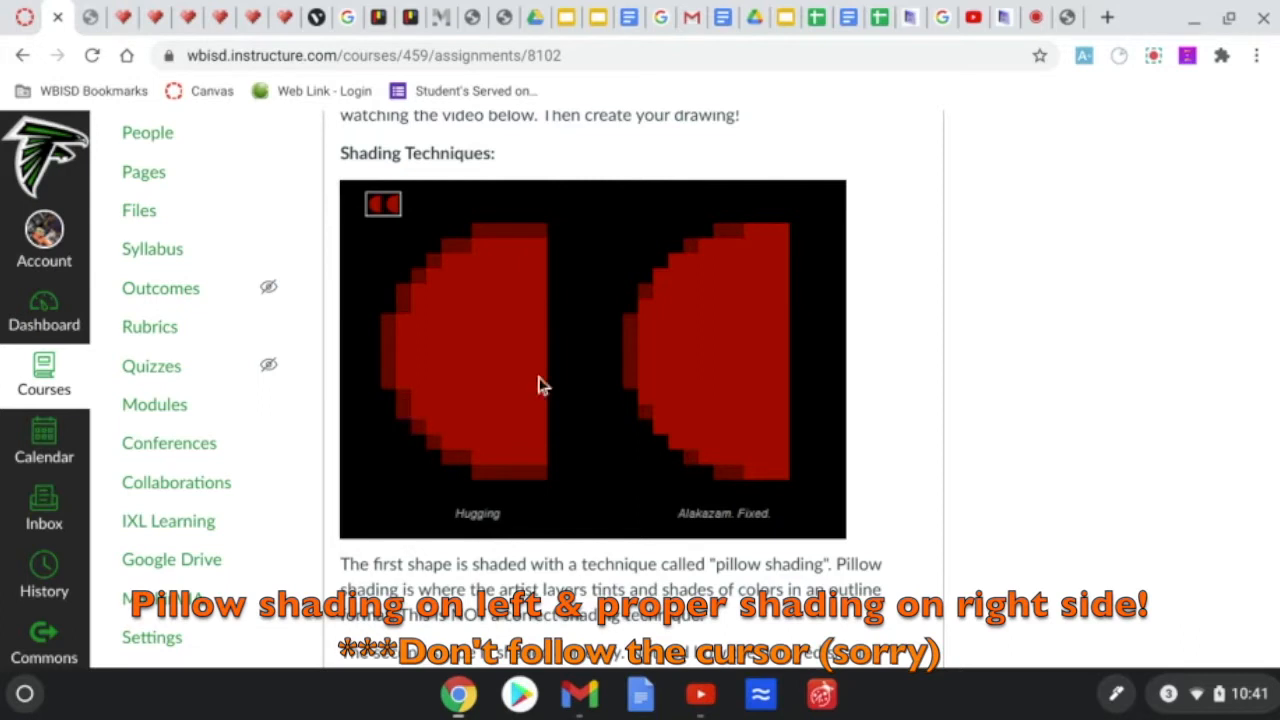
mouse_move(712, 250)
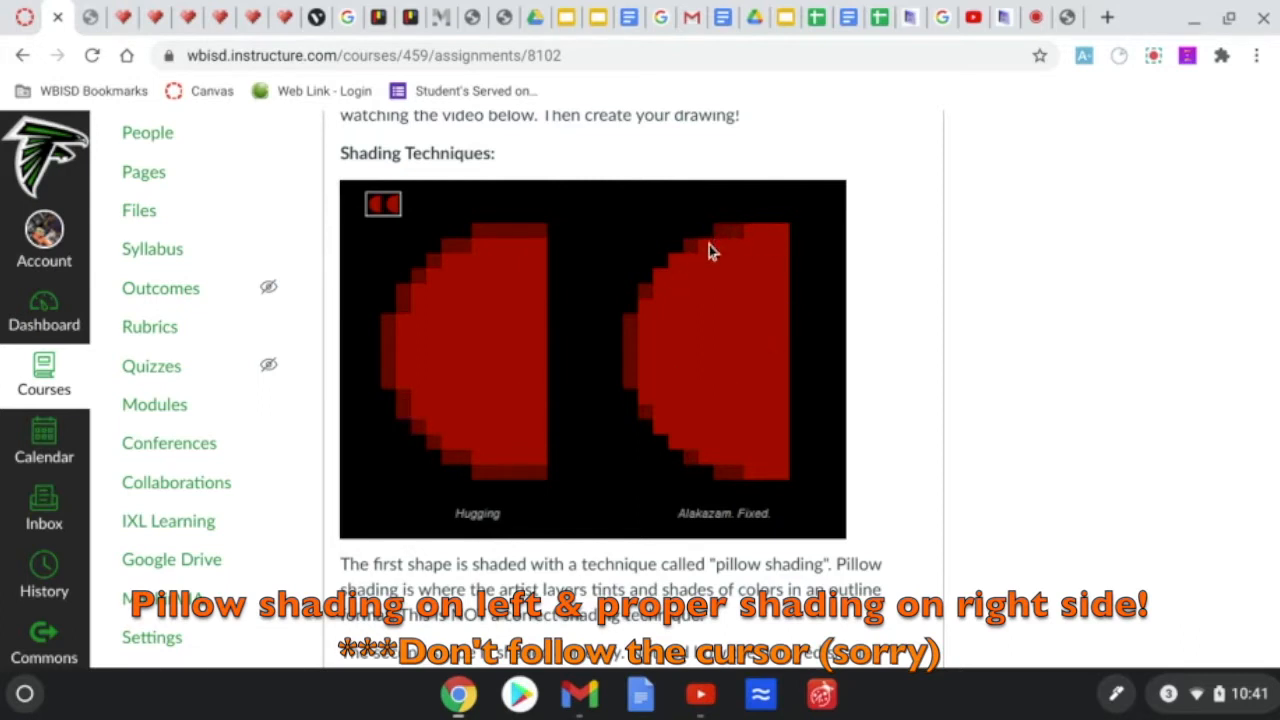
mouse_move(640, 376)
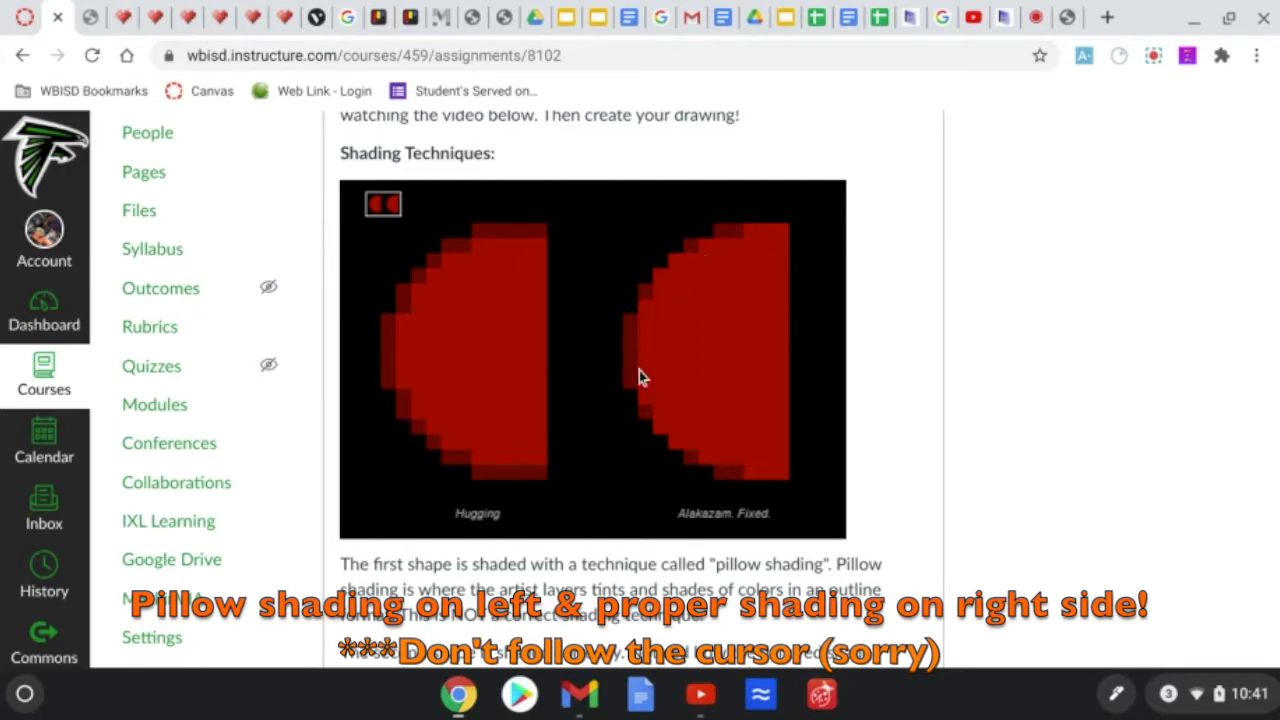
mouse_move(688, 456)
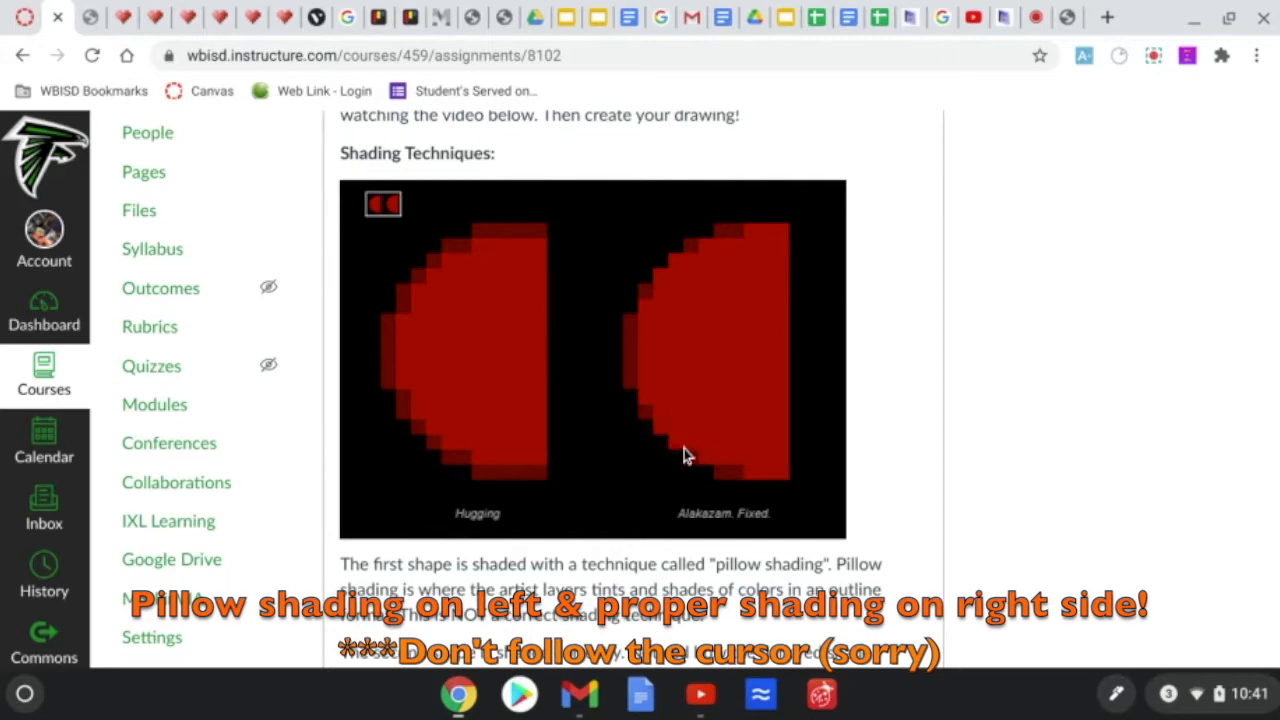
scroll("down", 3)
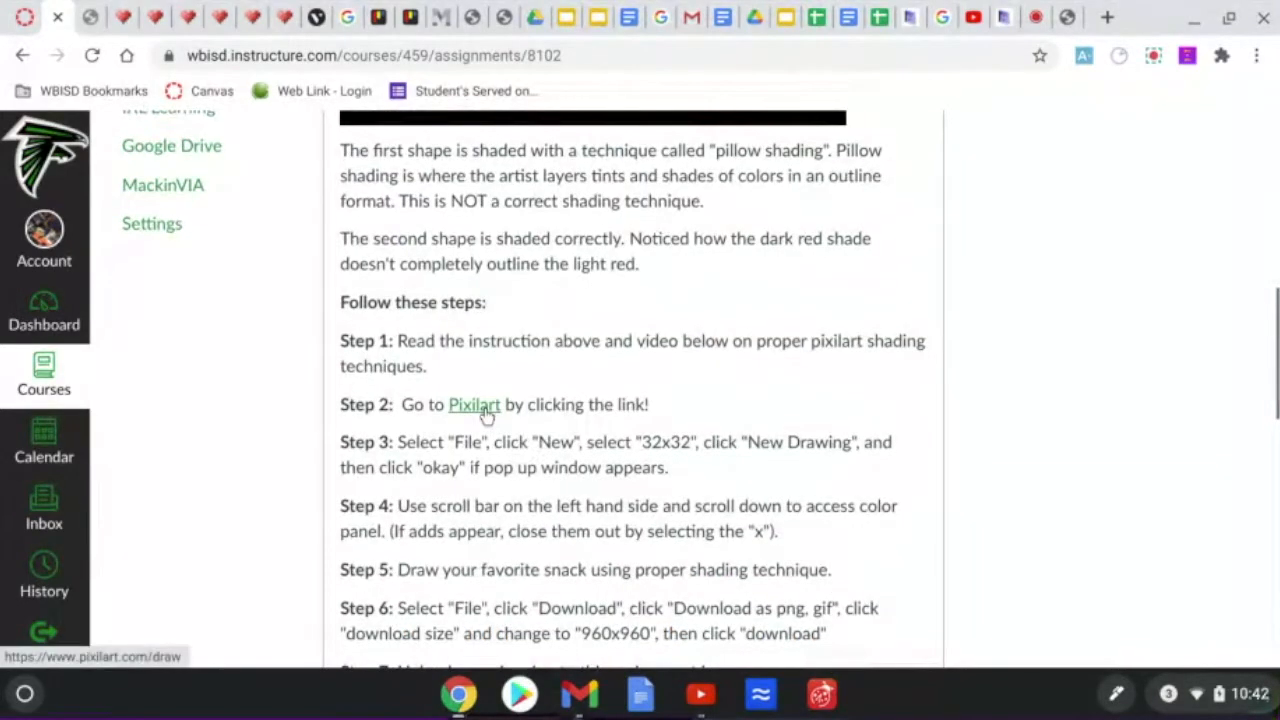
left_click(474, 404)
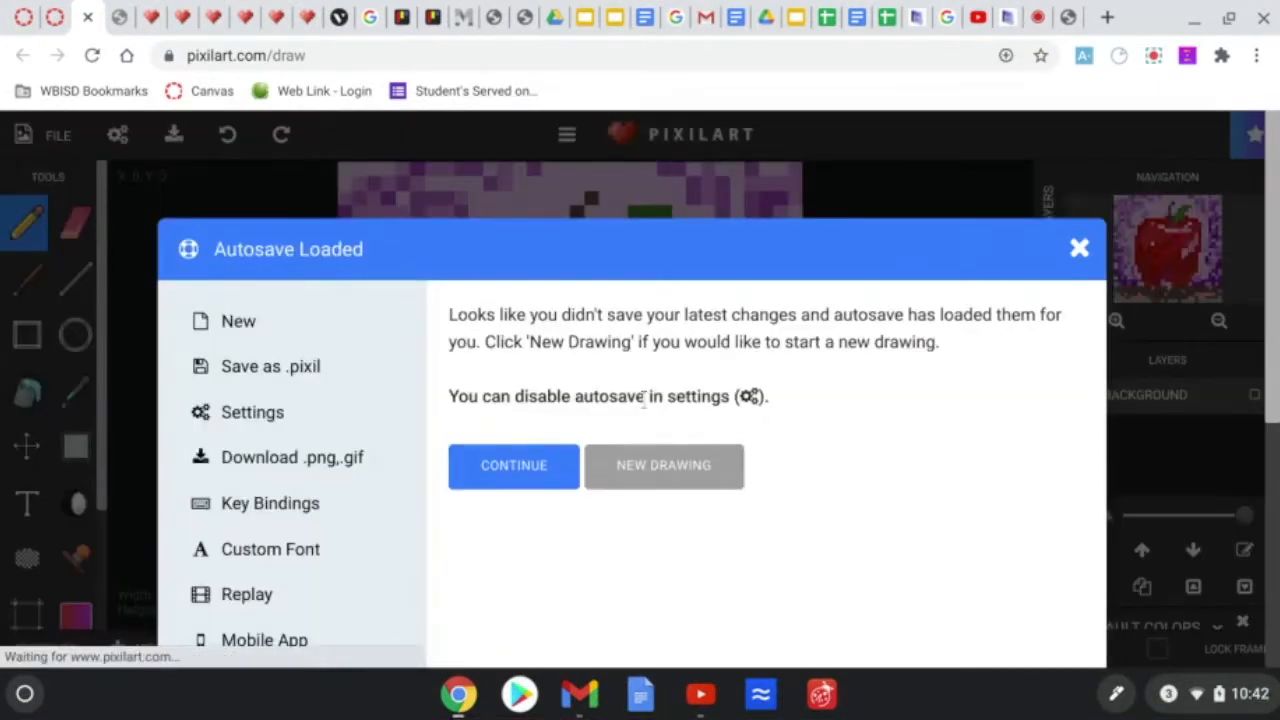
left_click(664, 464)
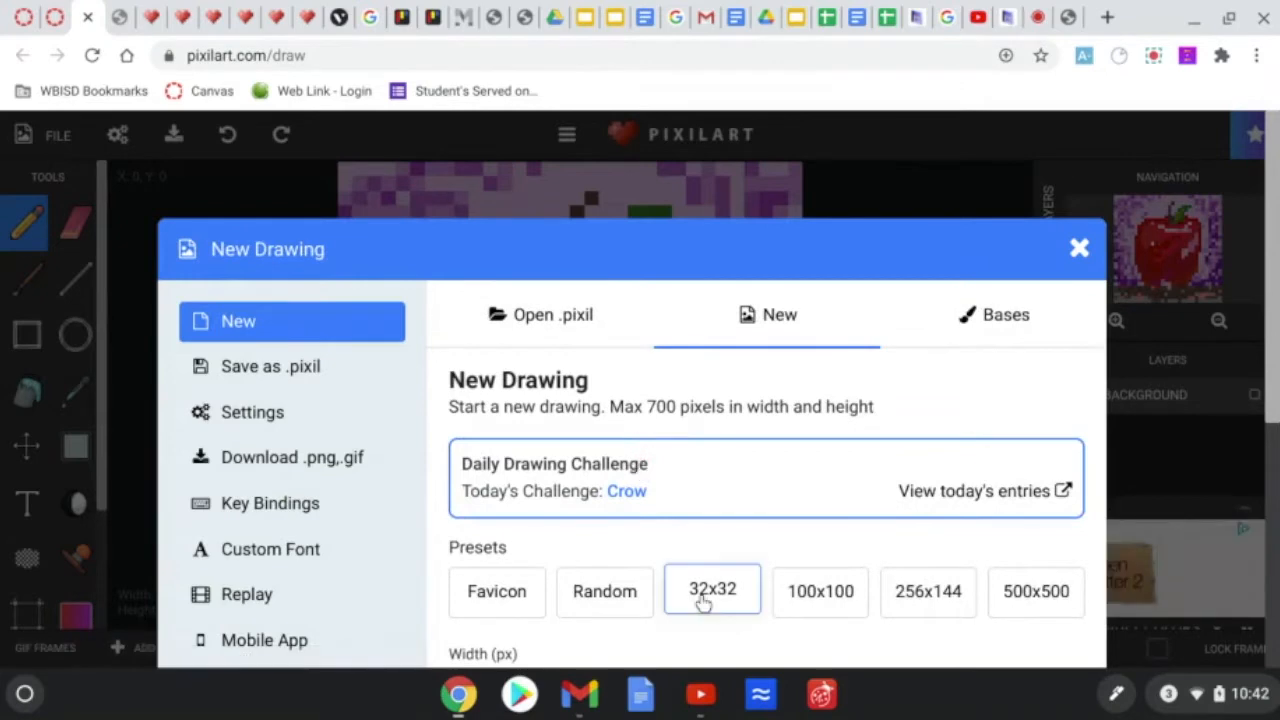
left_click(712, 588)
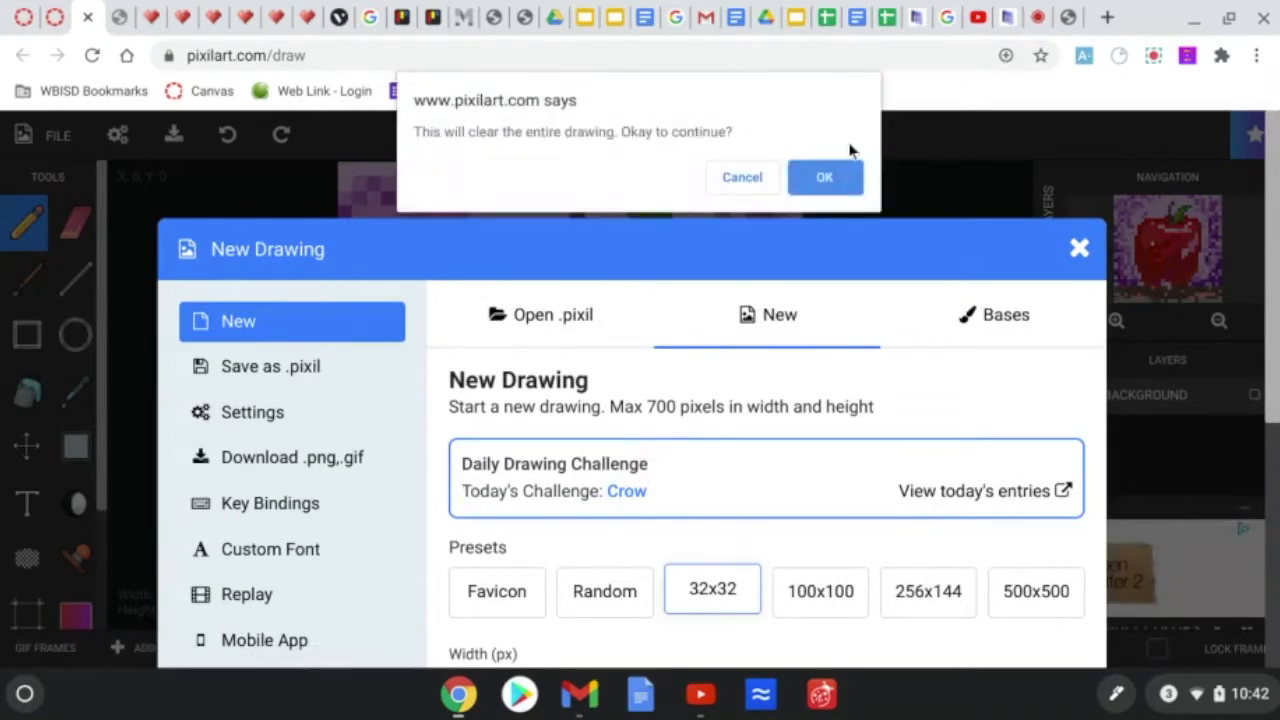
left_click(824, 176)
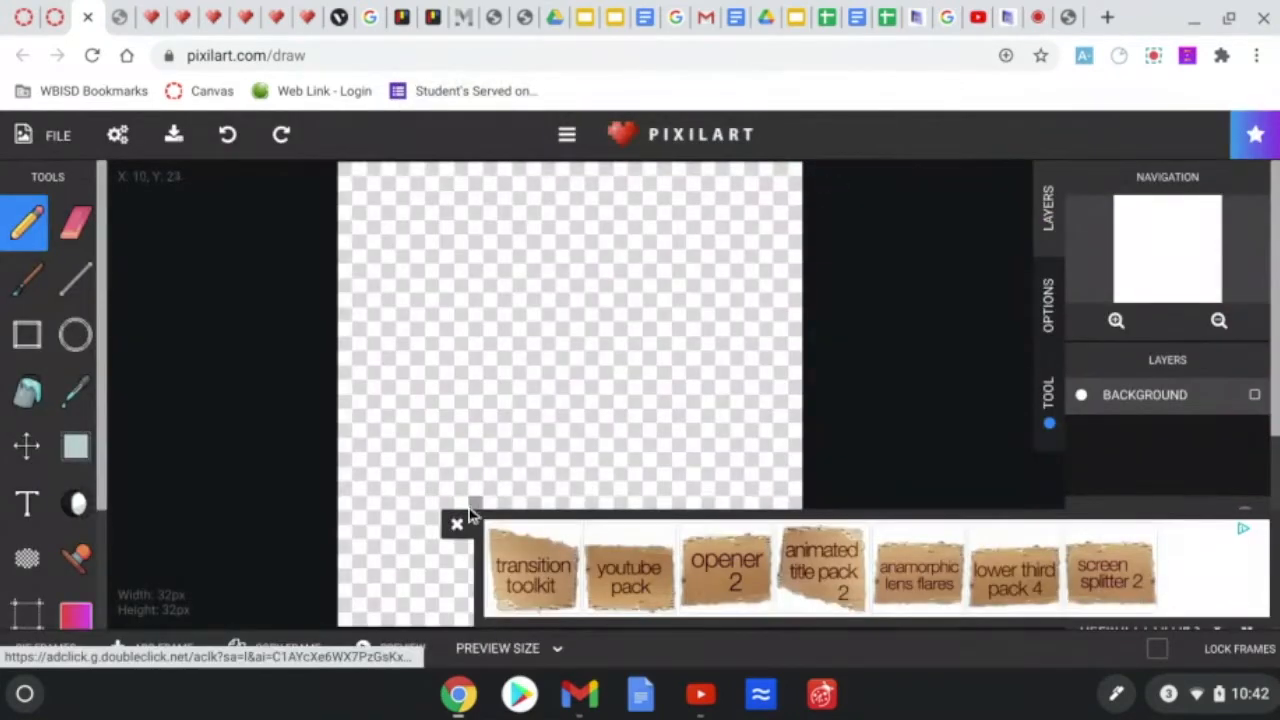
Dismiss the ad and choose orange FF5722 from the Default Colors palette
left_click(456, 524)
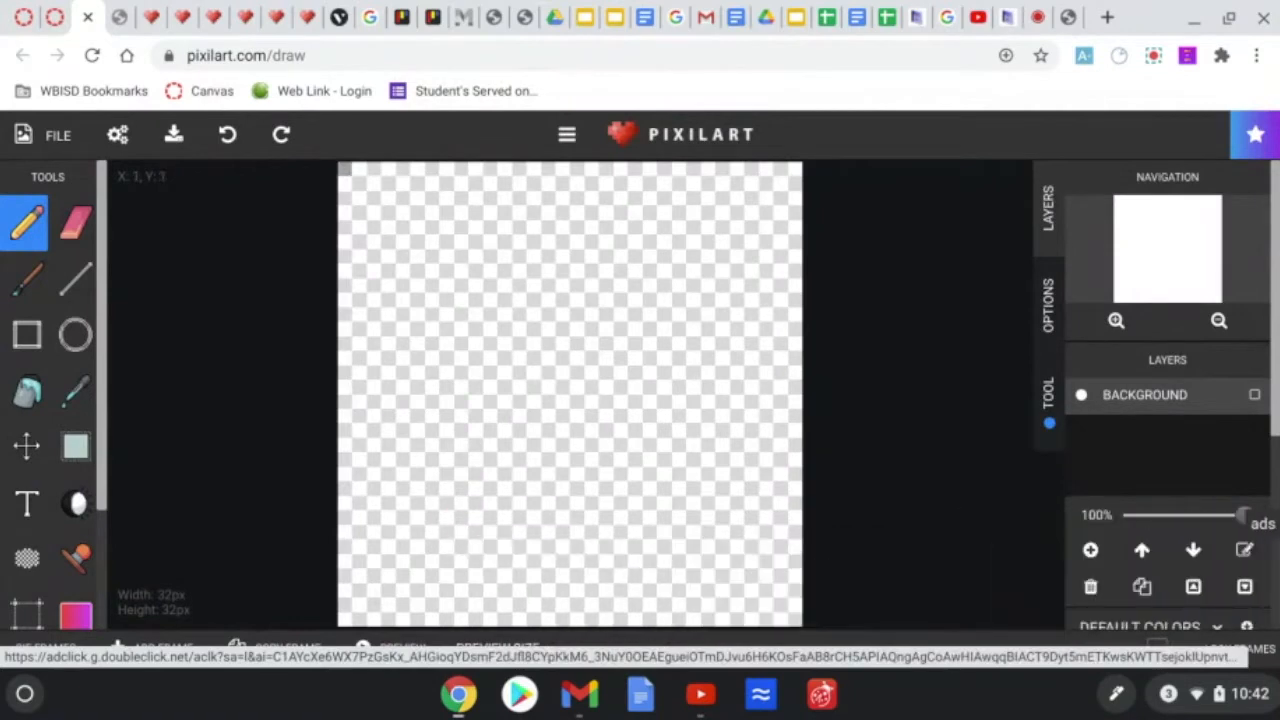
mouse_move(782, 172)
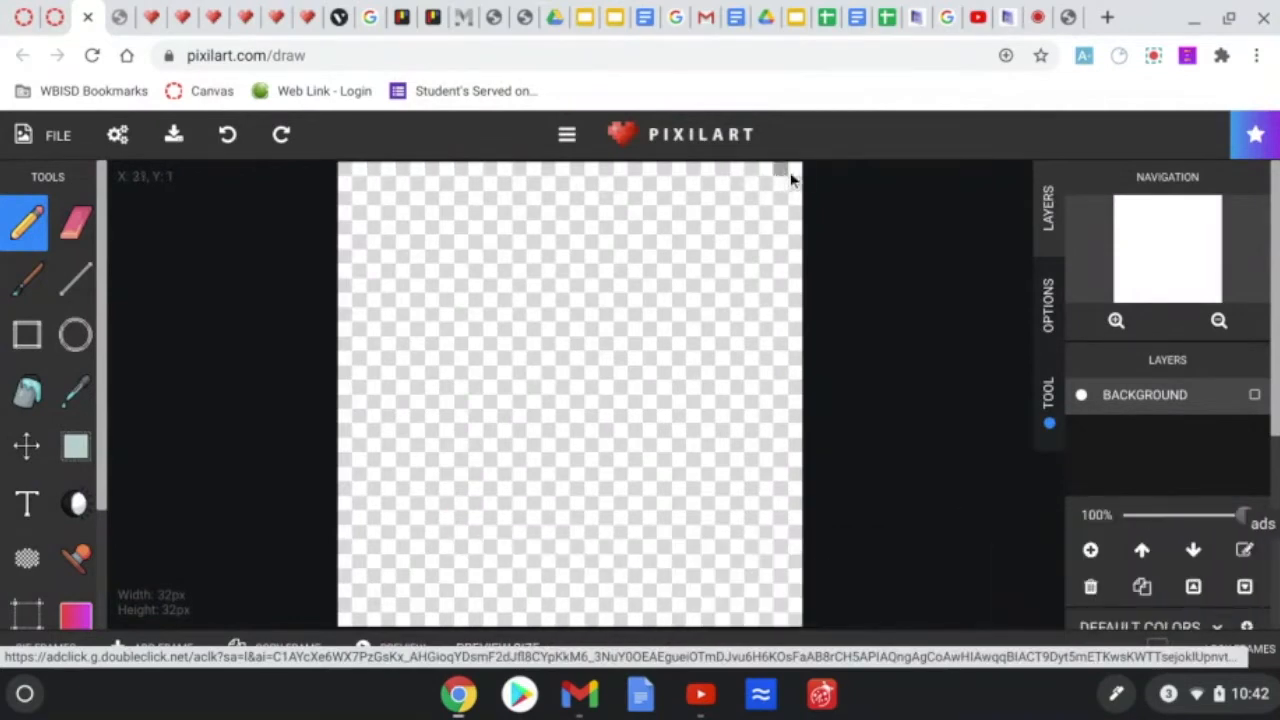
mouse_move(344, 440)
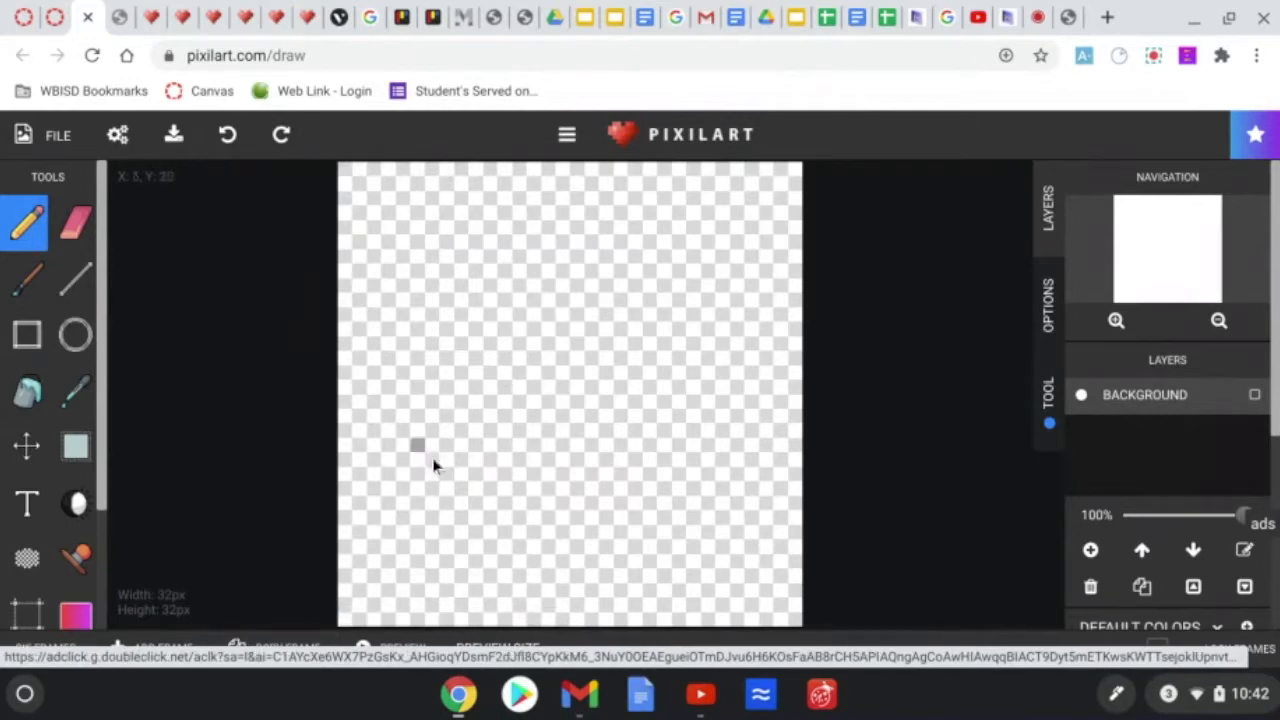
mouse_move(470, 240)
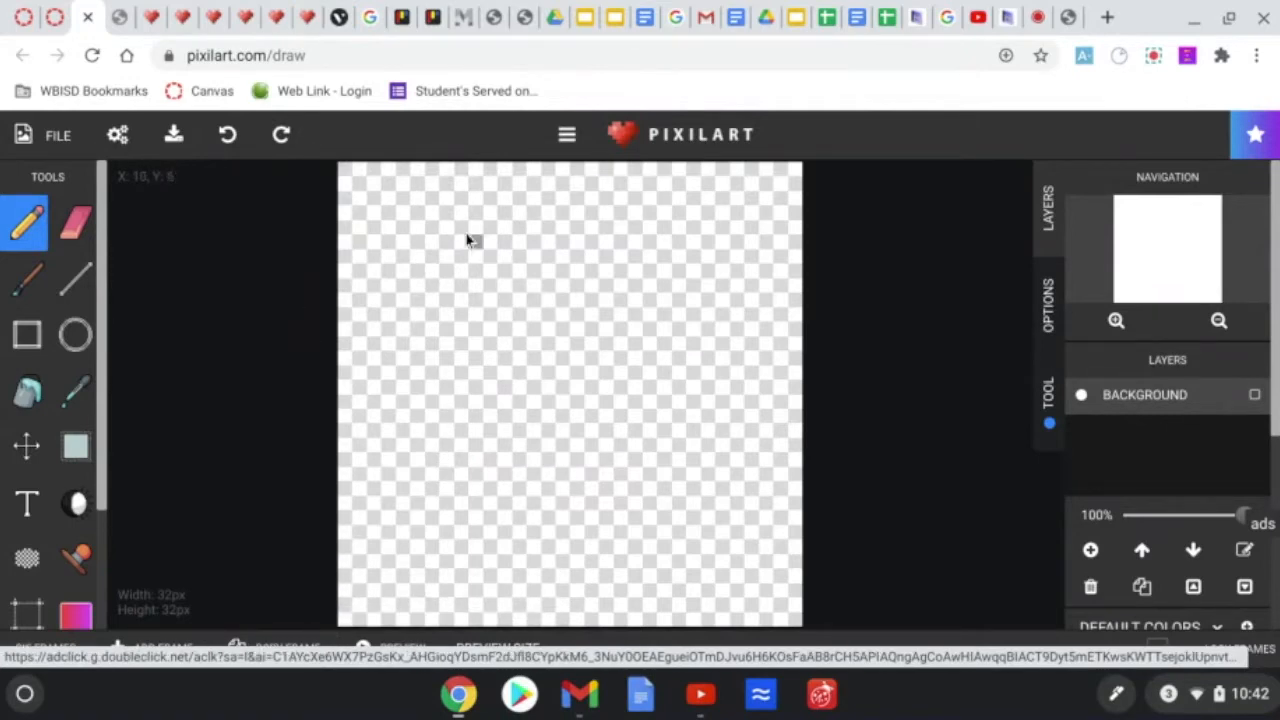
mouse_move(492, 420)
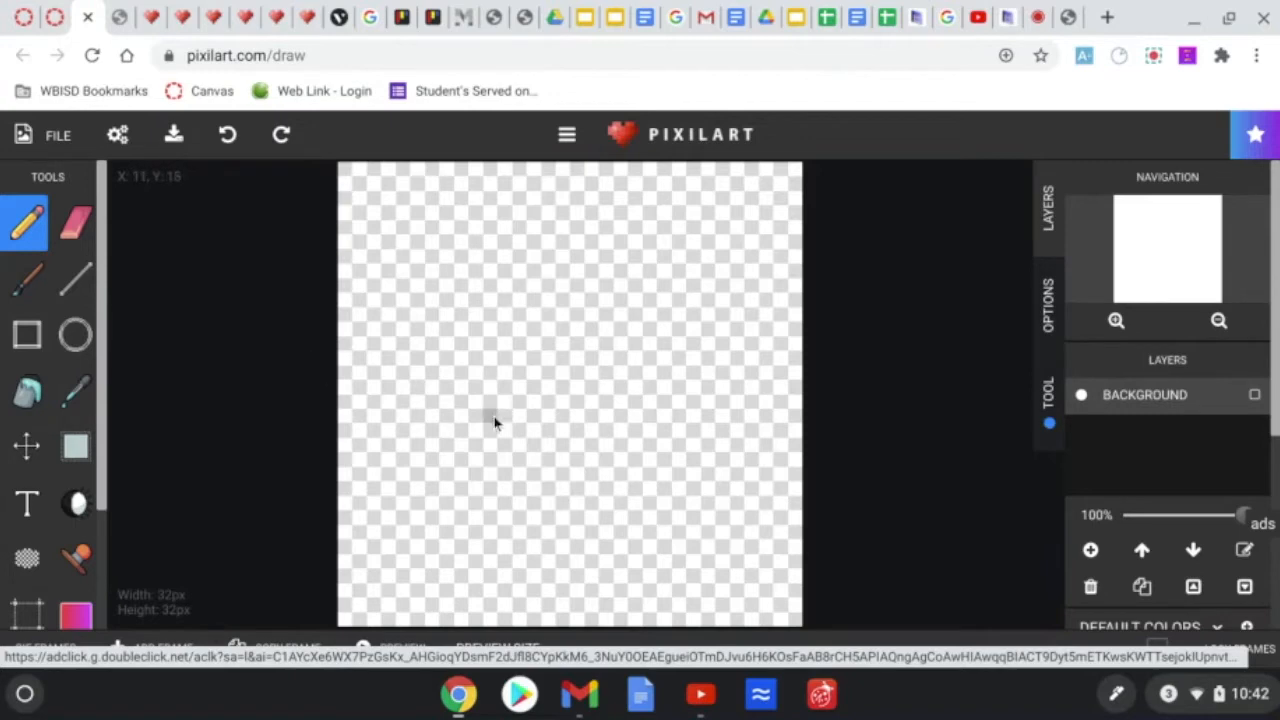
scroll("down", 3)
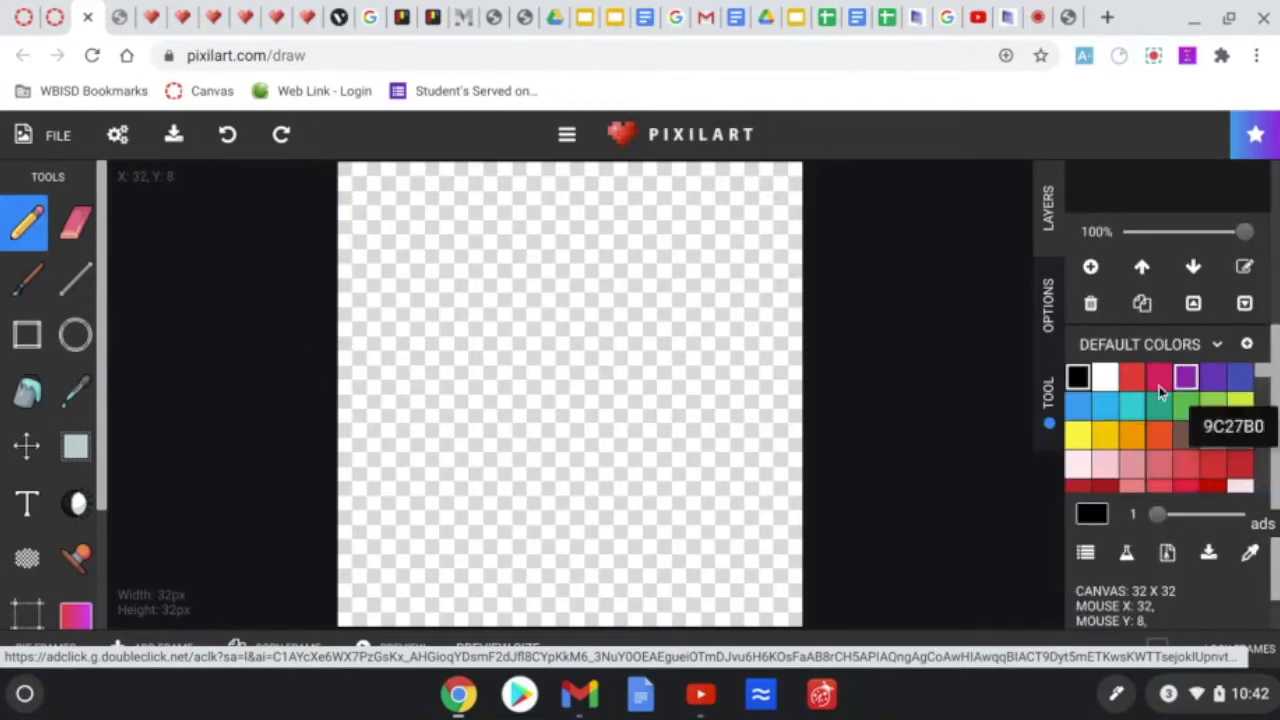
left_click(1156, 432)
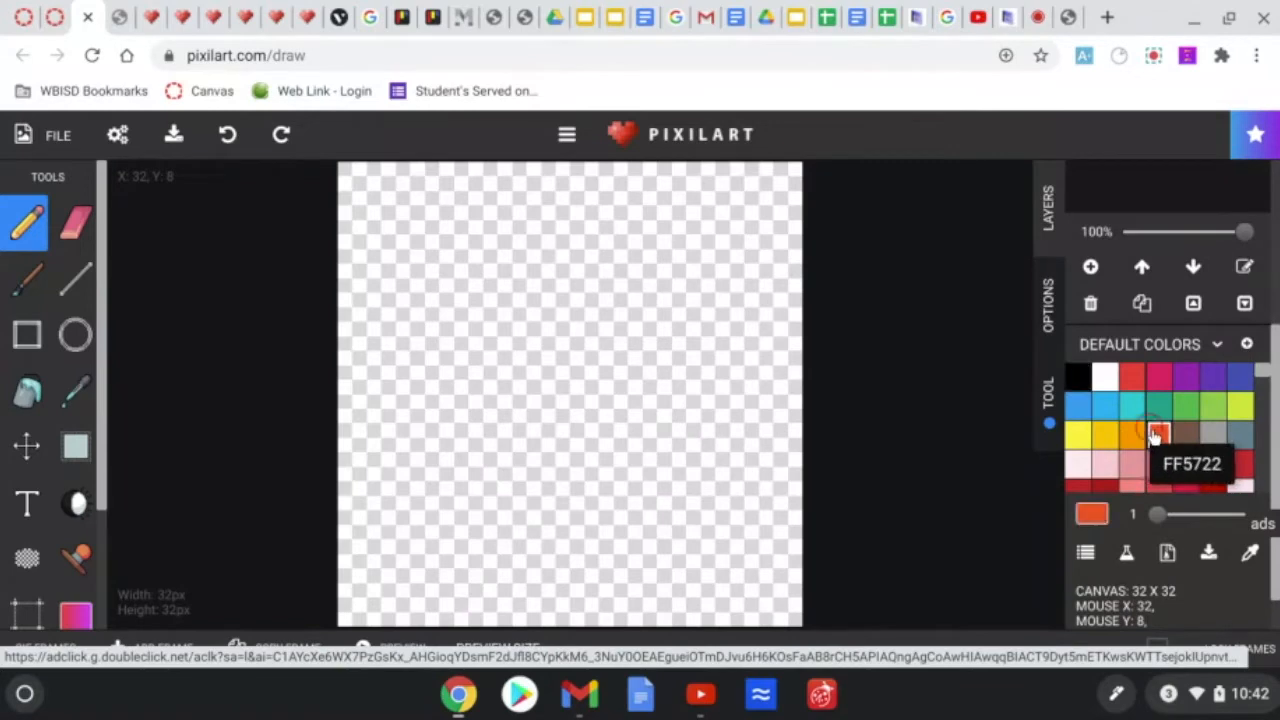
mouse_move(560, 374)
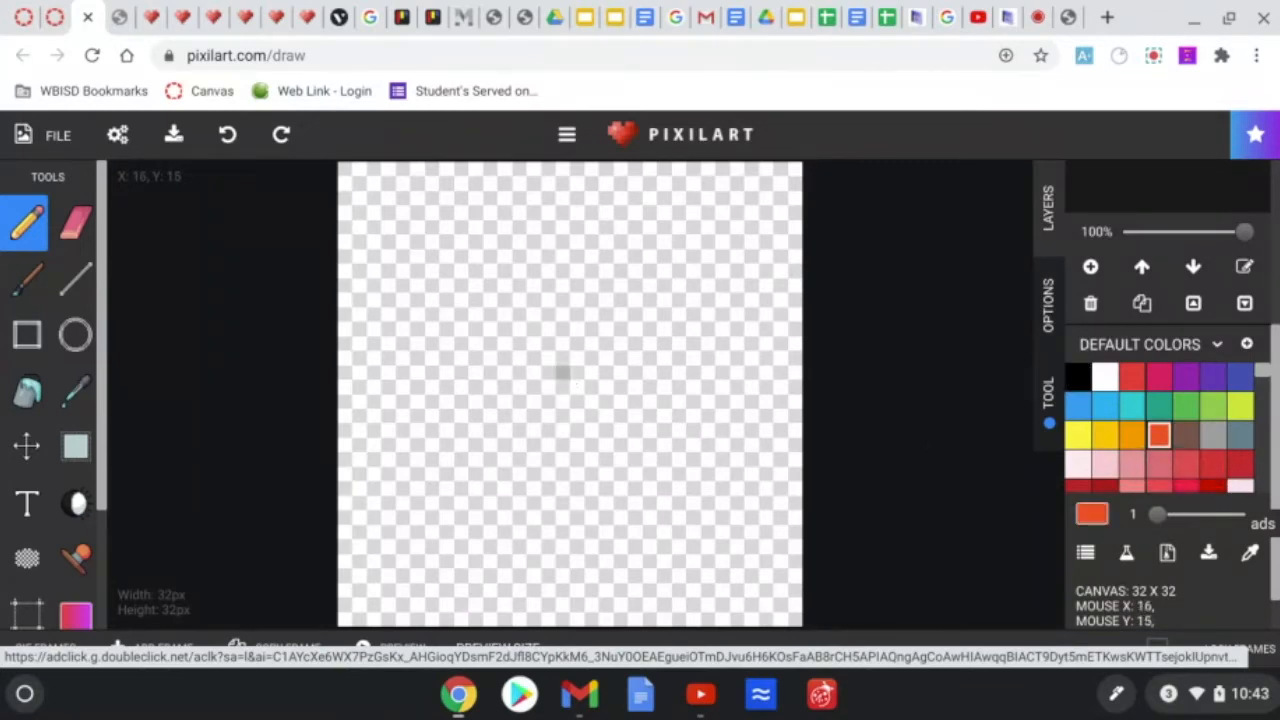
mouse_move(704, 314)
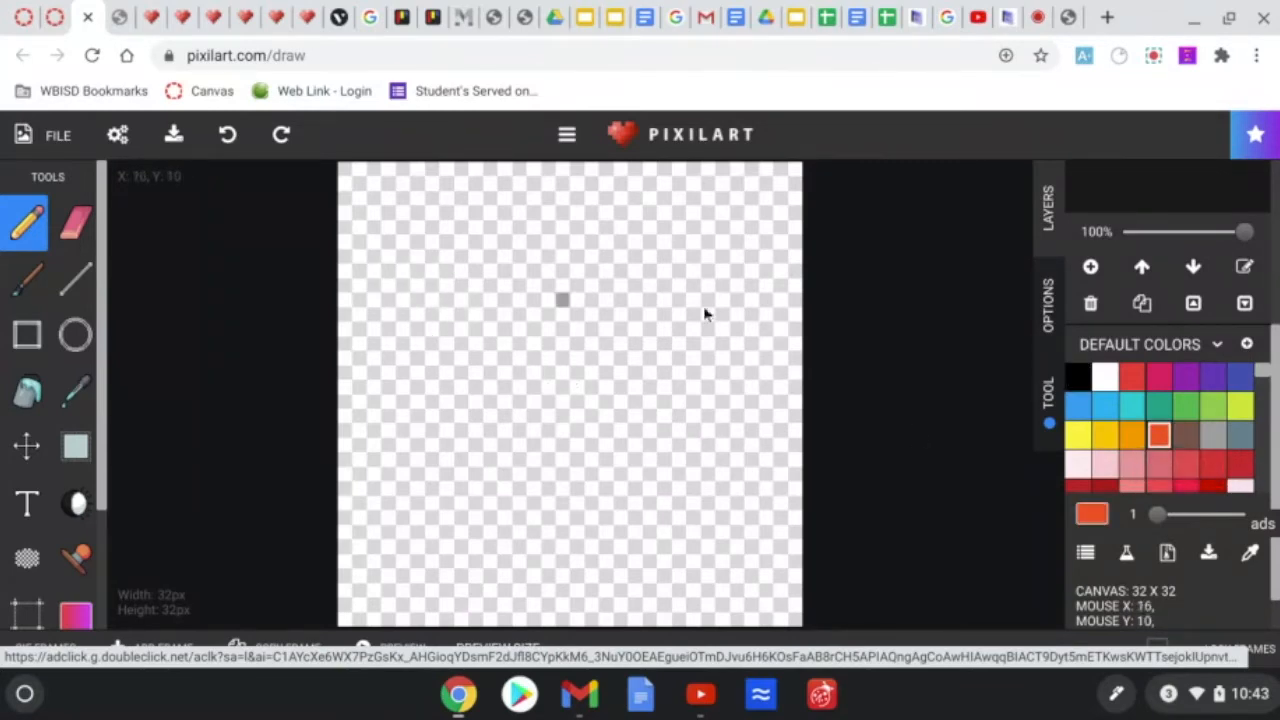
mouse_move(490, 378)
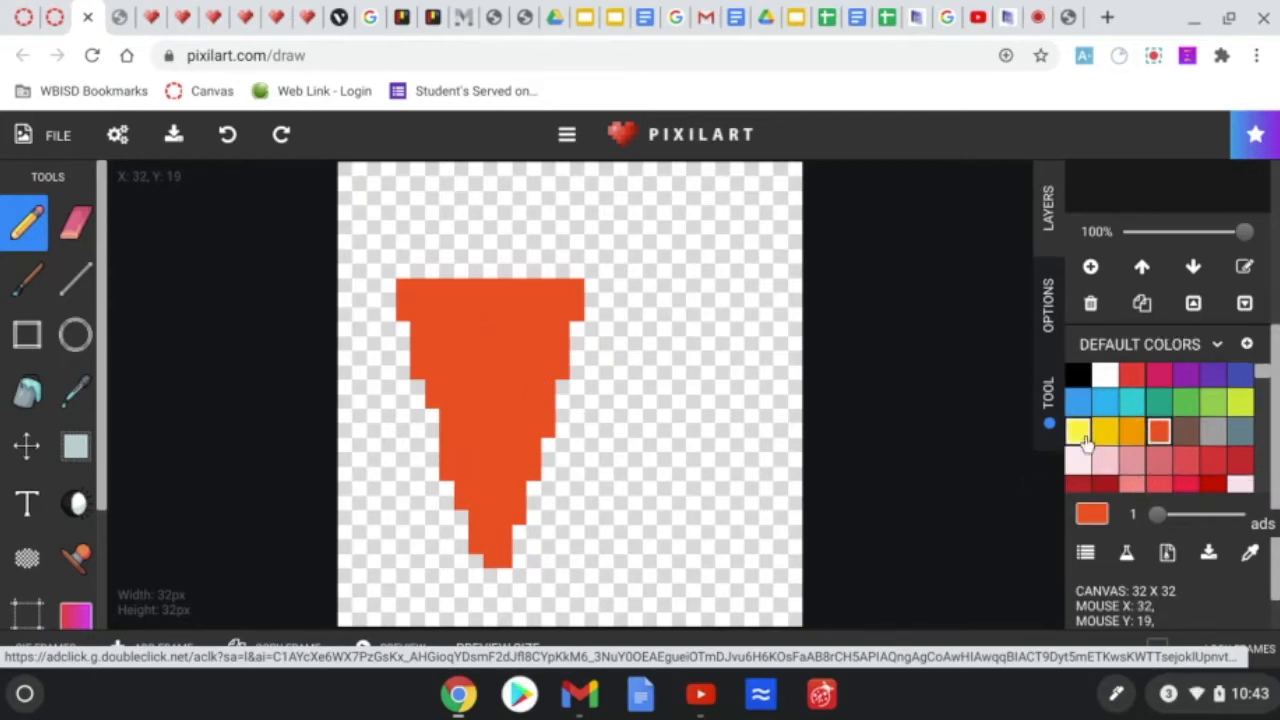
mouse_move(1130, 432)
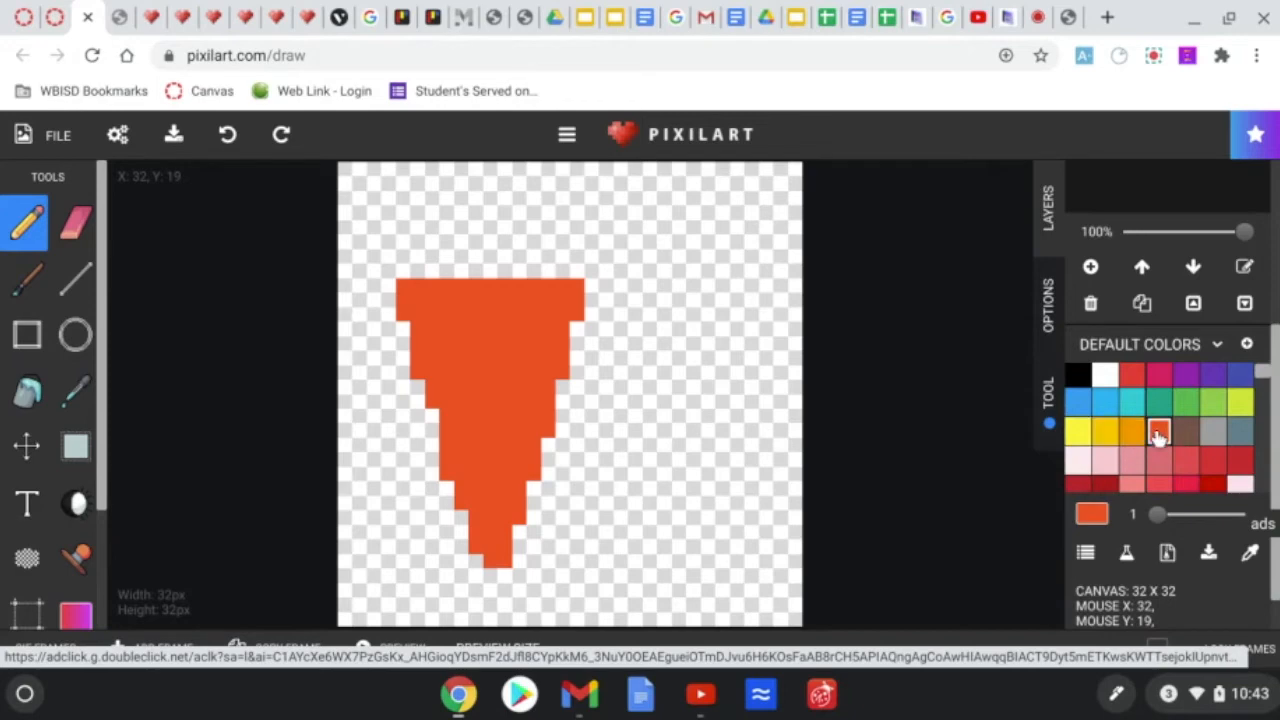
Shade the carrot's right edge in yellow and dot white highlight pixels
left_click(1132, 432)
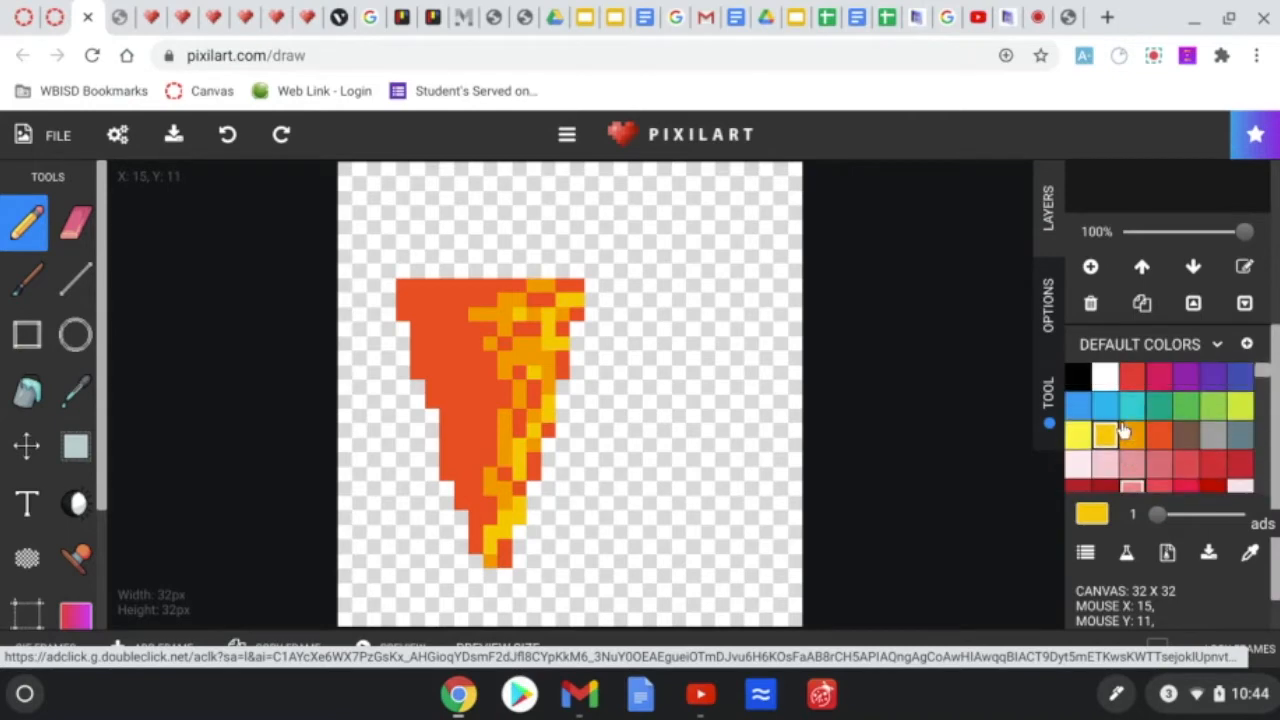
left_click(1104, 376)
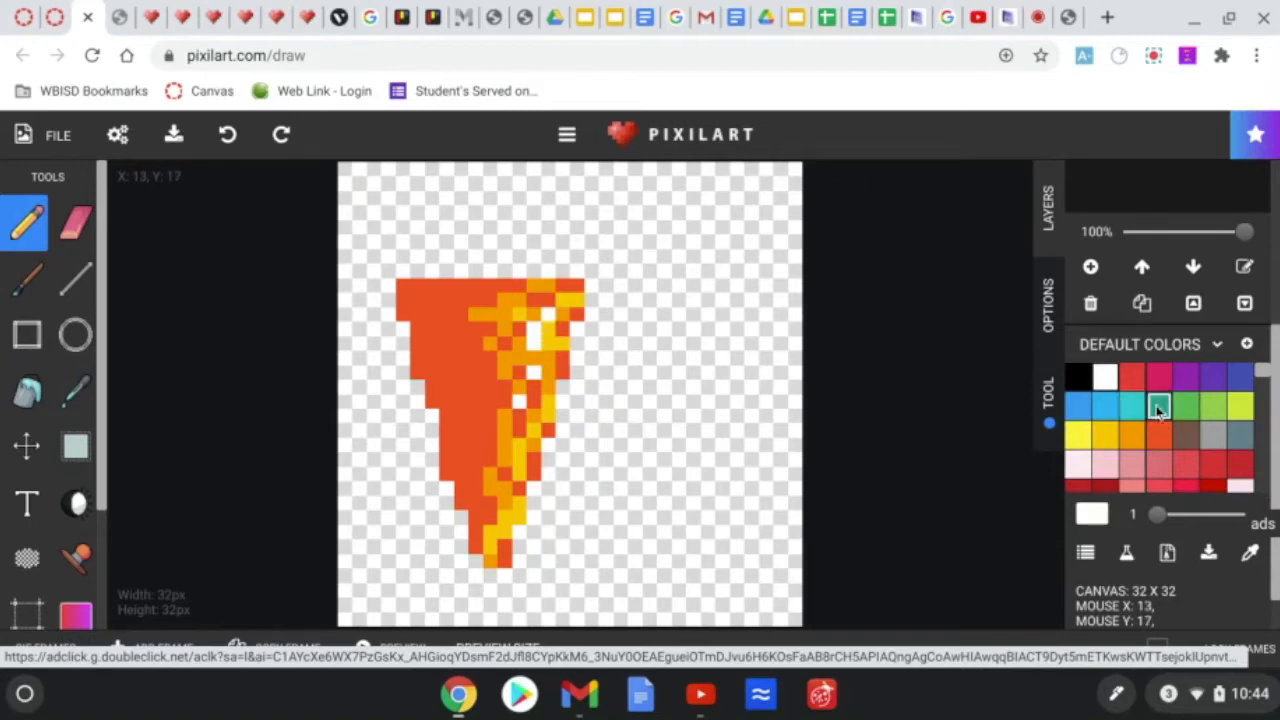
mouse_move(1184, 436)
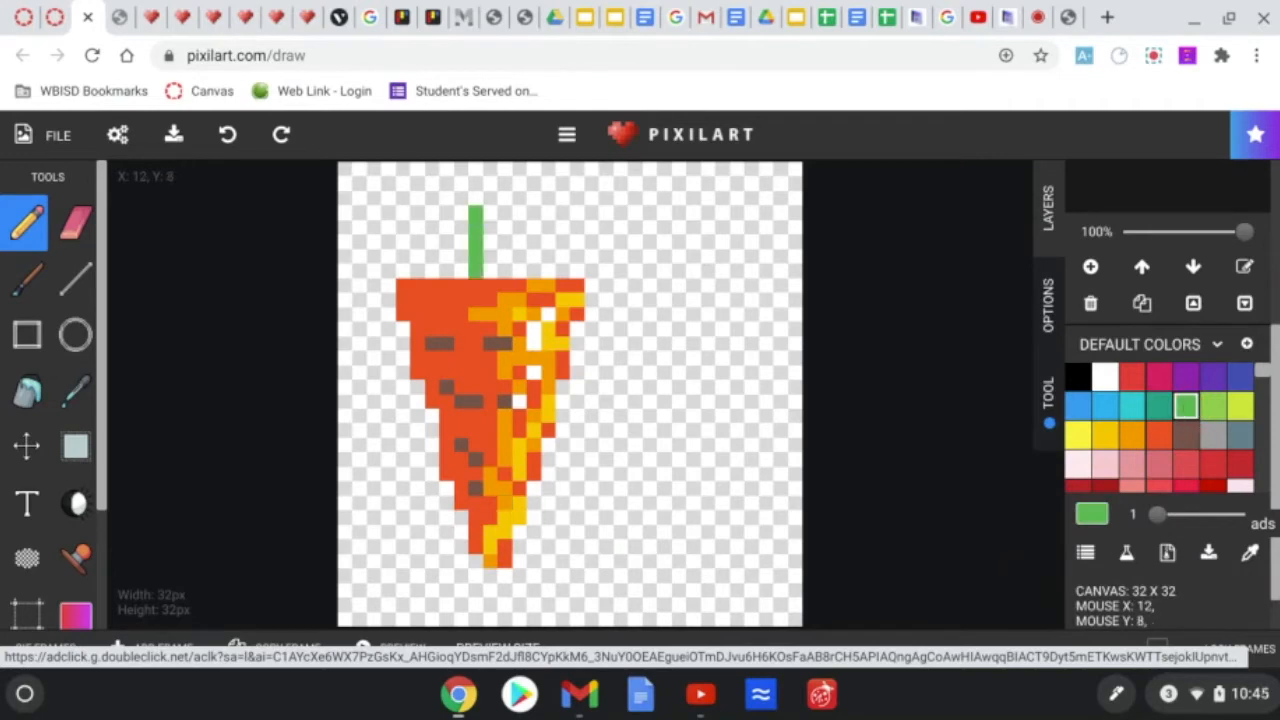
Draw brown ridge lines on the carrot and a green stem with leaves above it
left_click_drag(490, 210, 640, 210)
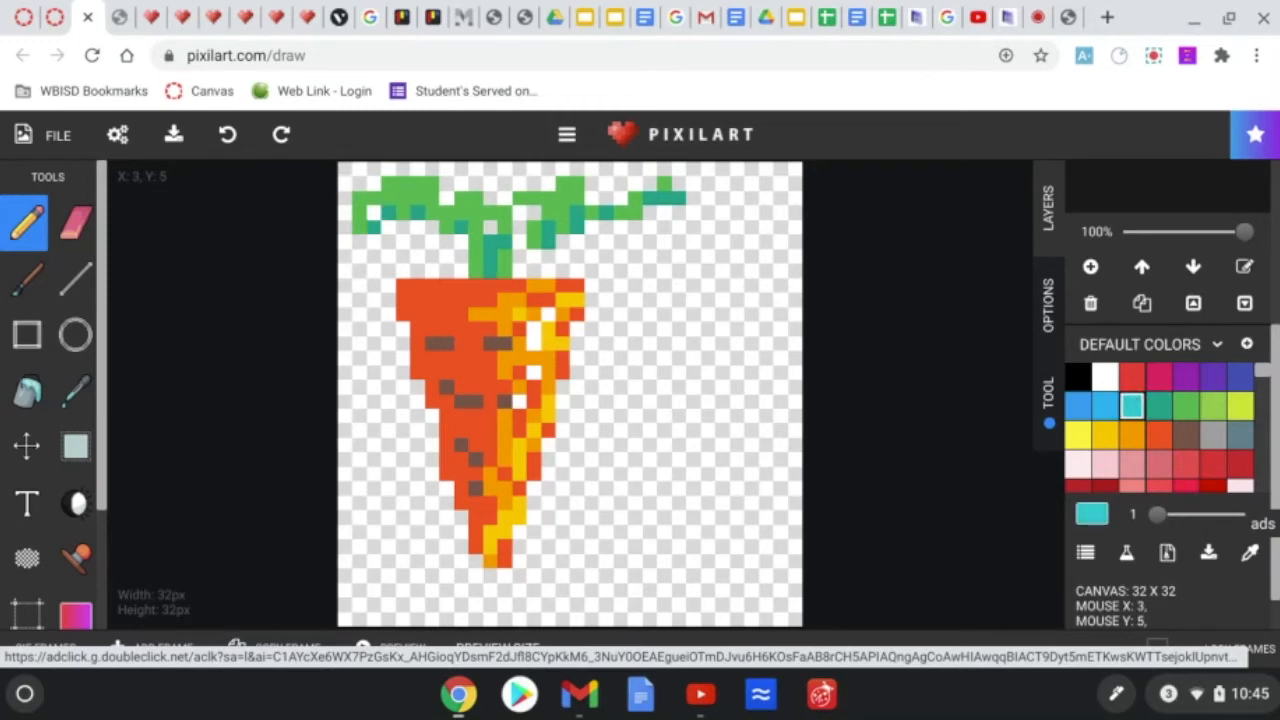
Pencil light blue and teal pixels across most of the background around the carrot
left_click_drag(600, 270, 640, 520)
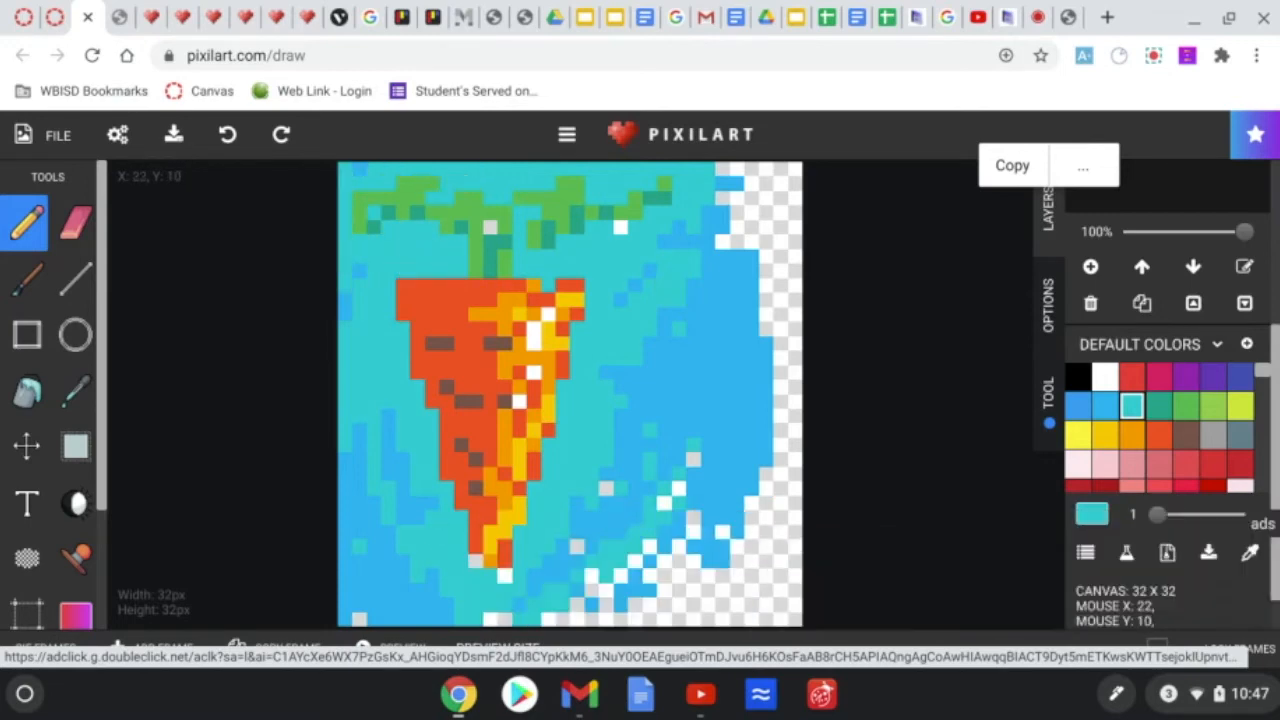
Fill the remaining background blue and accent the leaves with light green and white
left_click(496, 518)
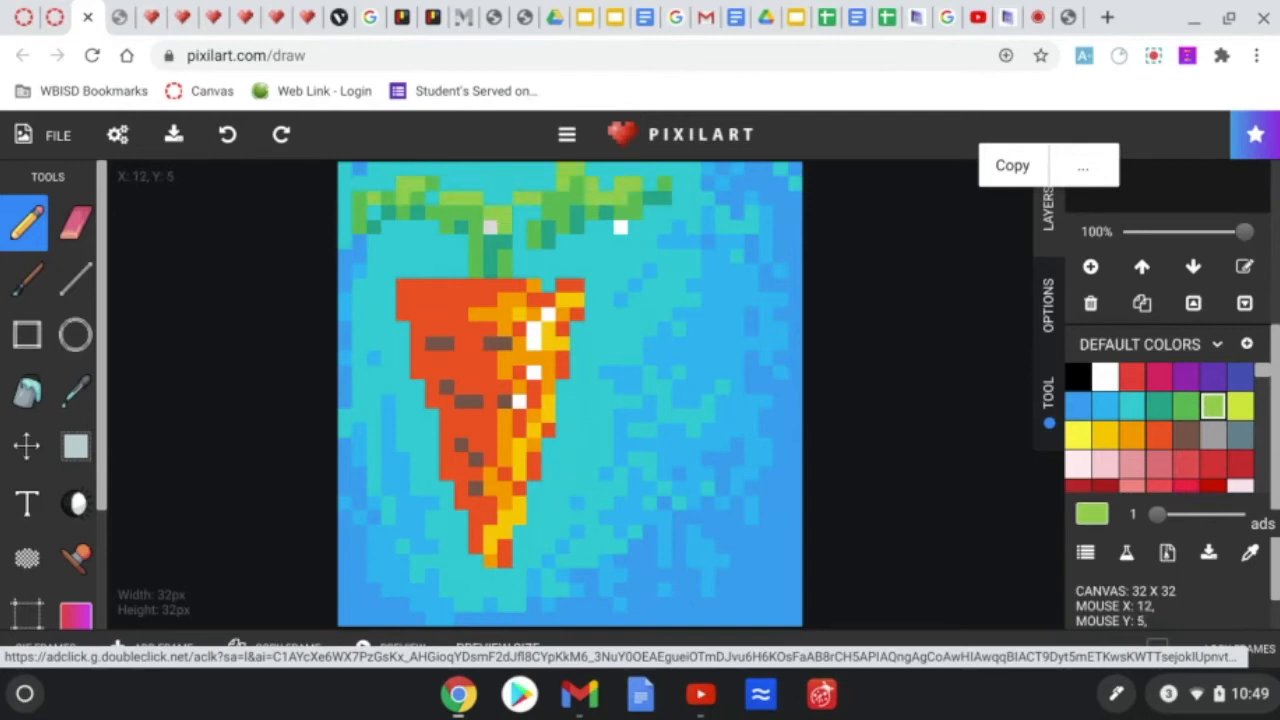
left_click(1104, 376)
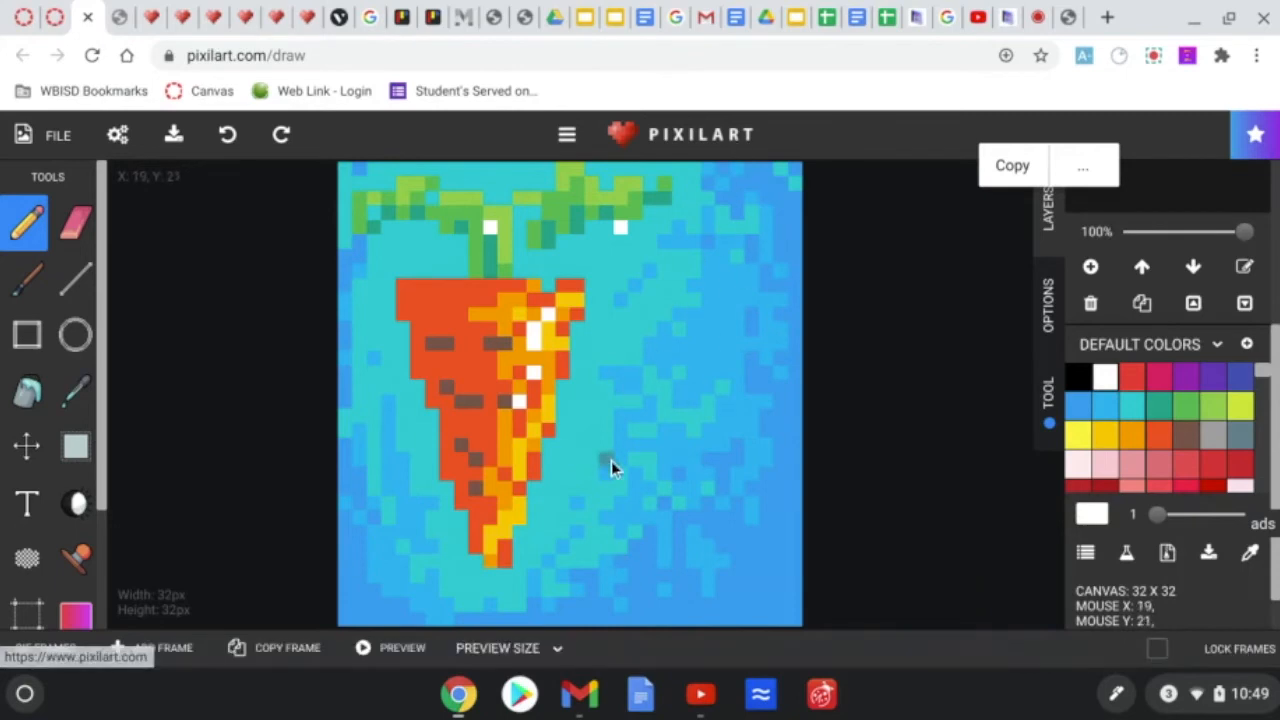
mouse_move(636, 448)
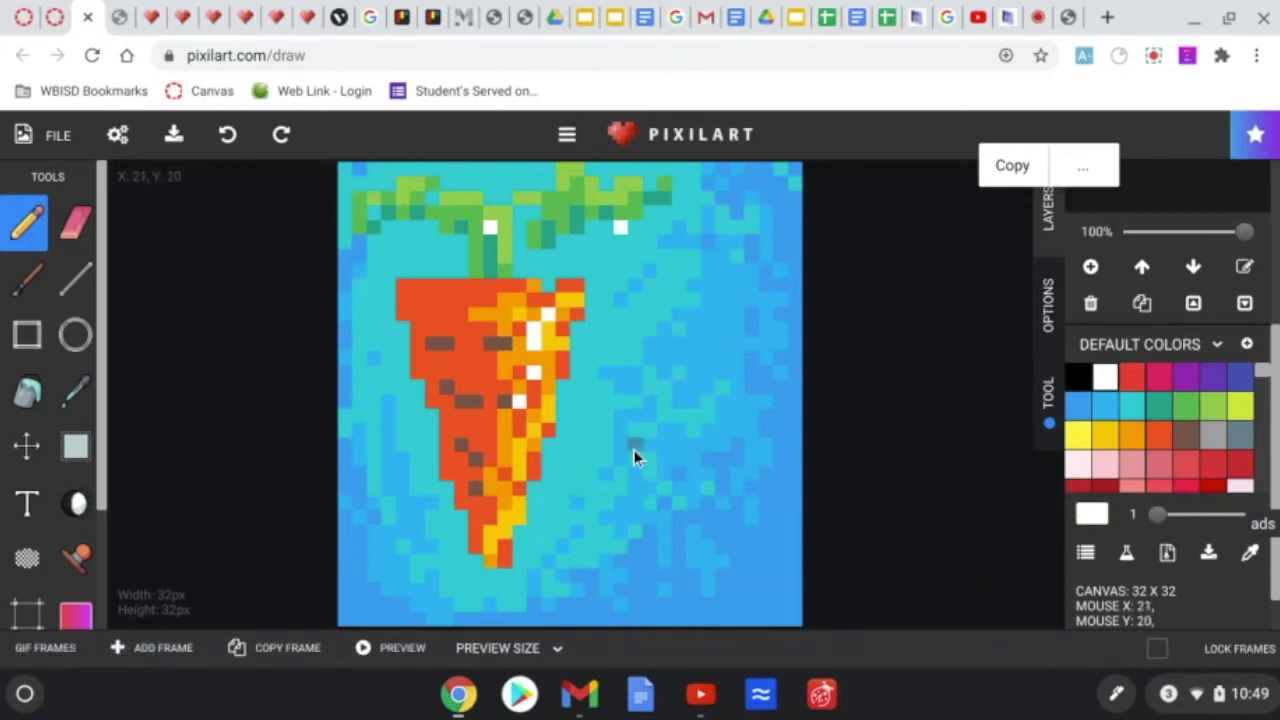
mouse_move(378, 468)
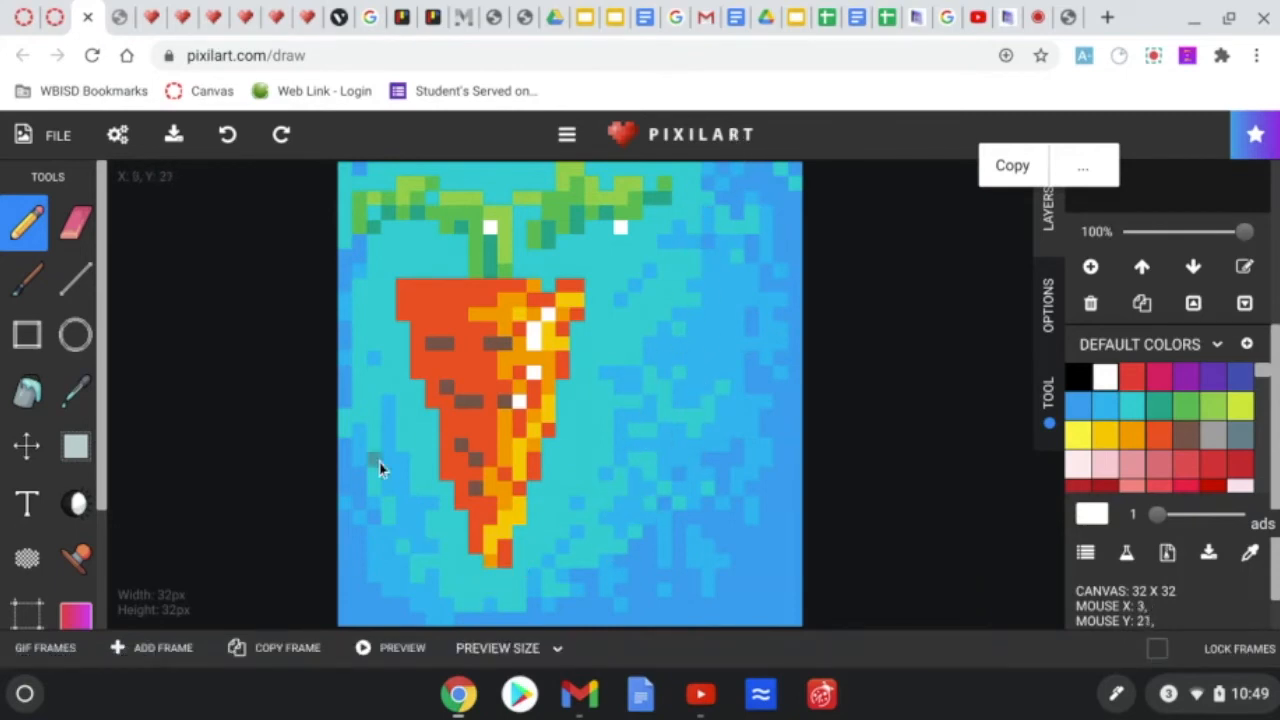
mouse_move(800, 344)
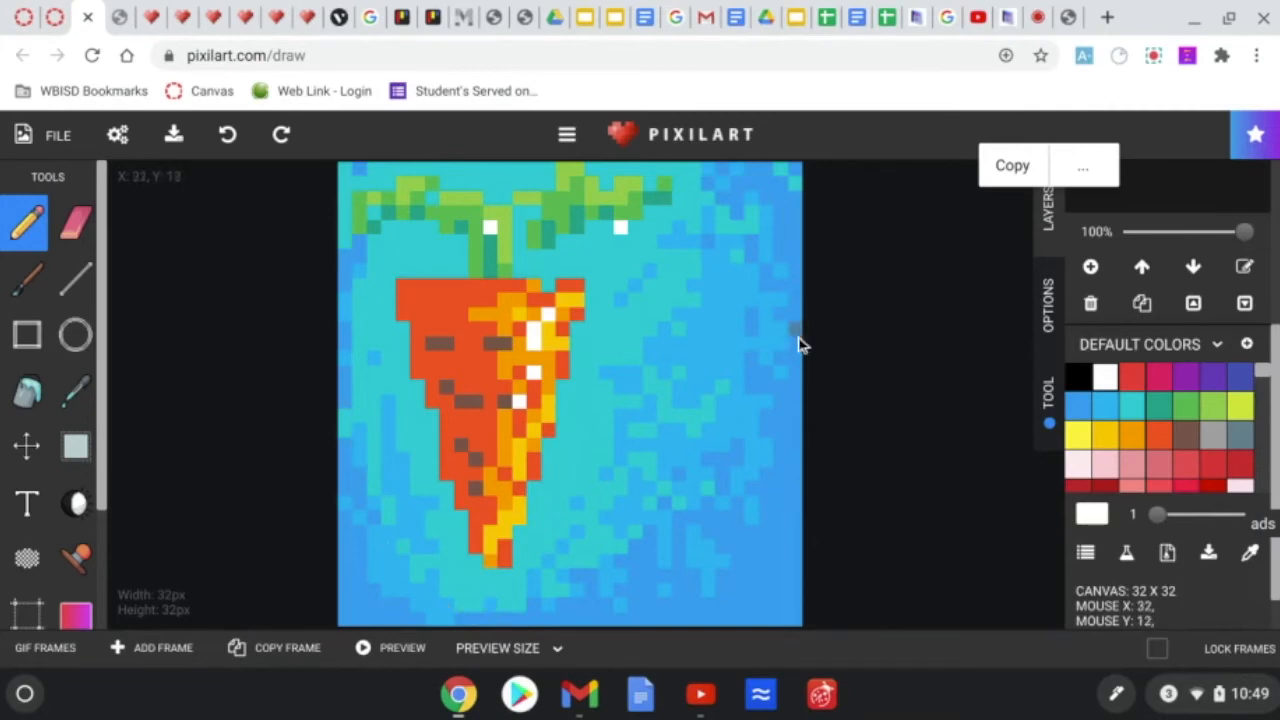
mouse_move(638, 316)
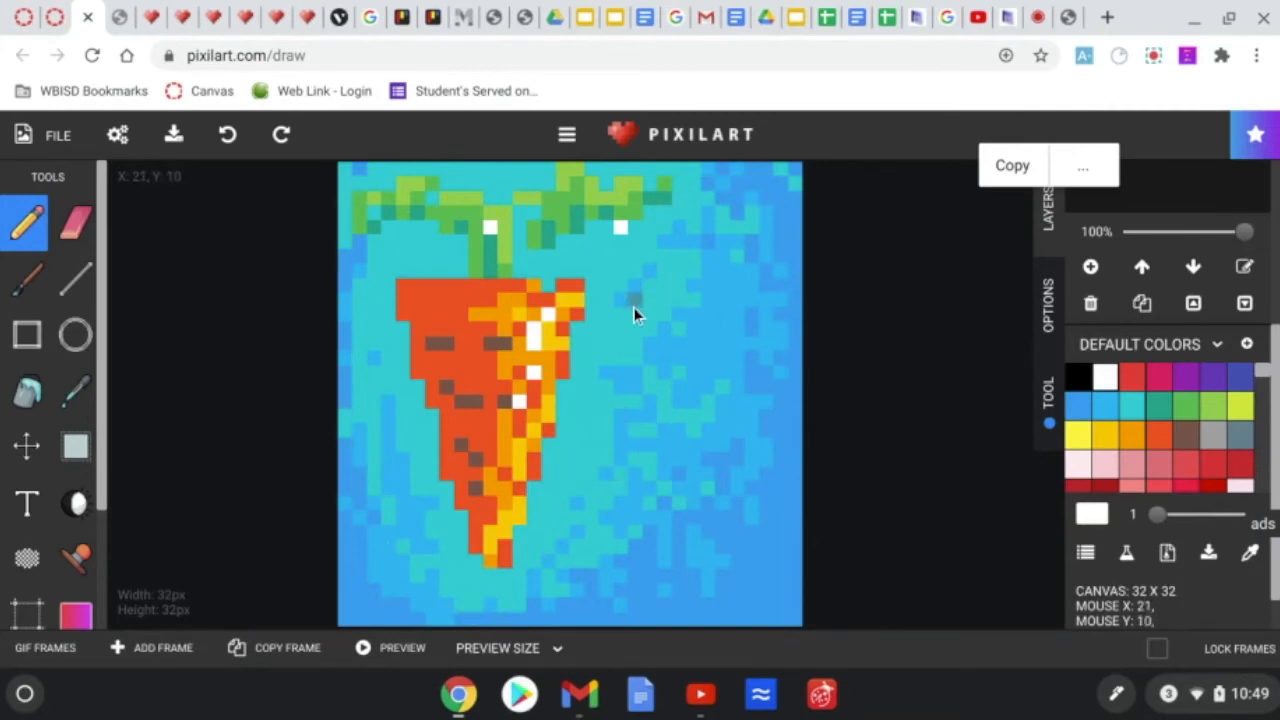
mouse_move(464, 444)
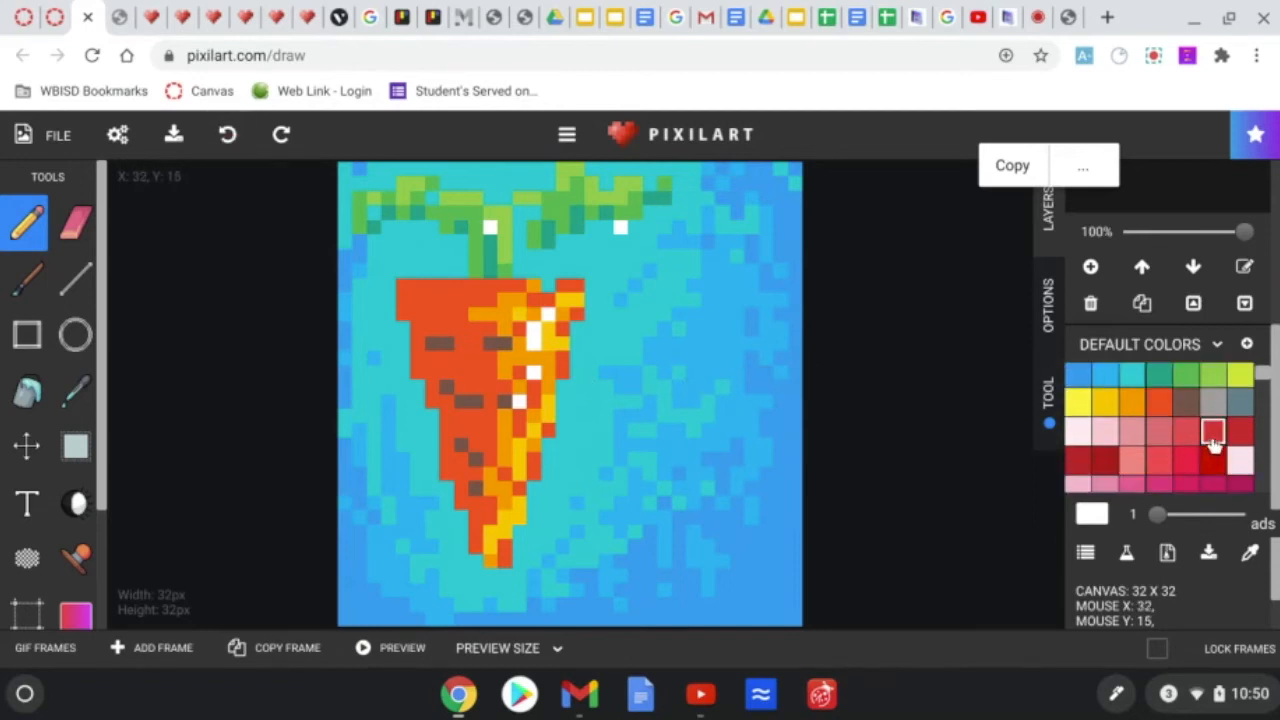
Touch up the carrot body shade, then choose Download from the File menu
left_click(1212, 432)
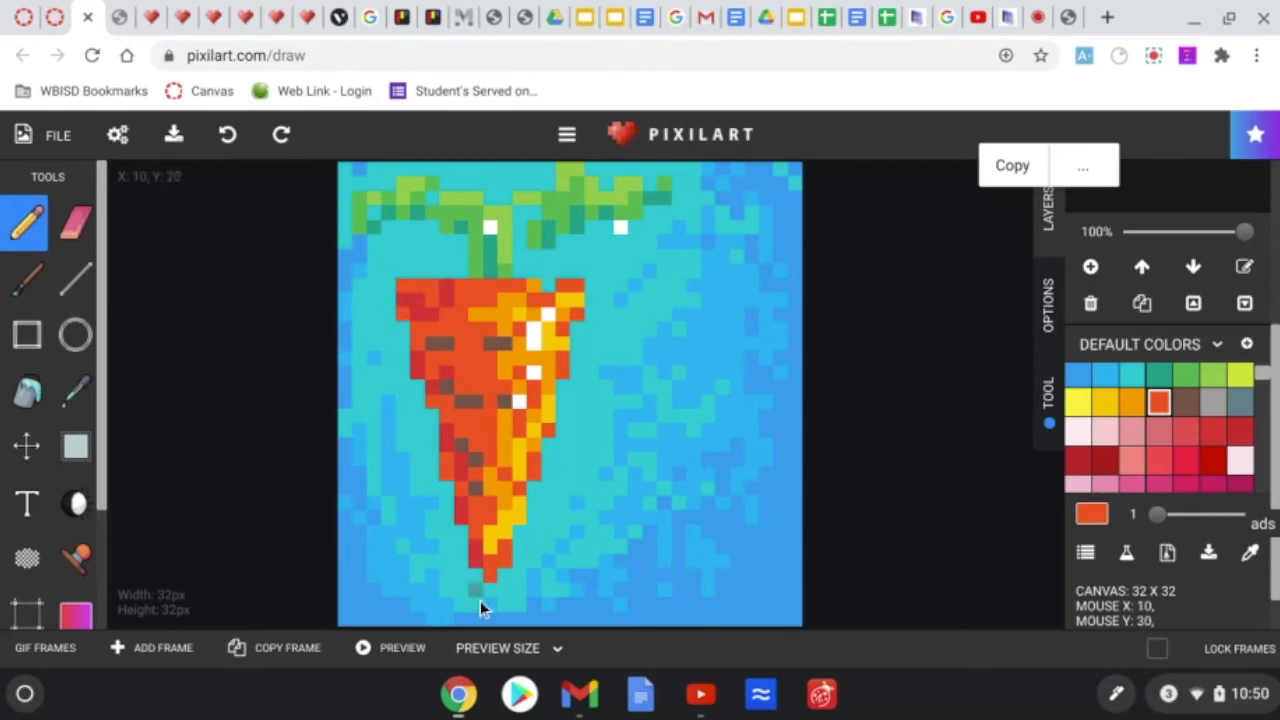
mouse_move(540, 452)
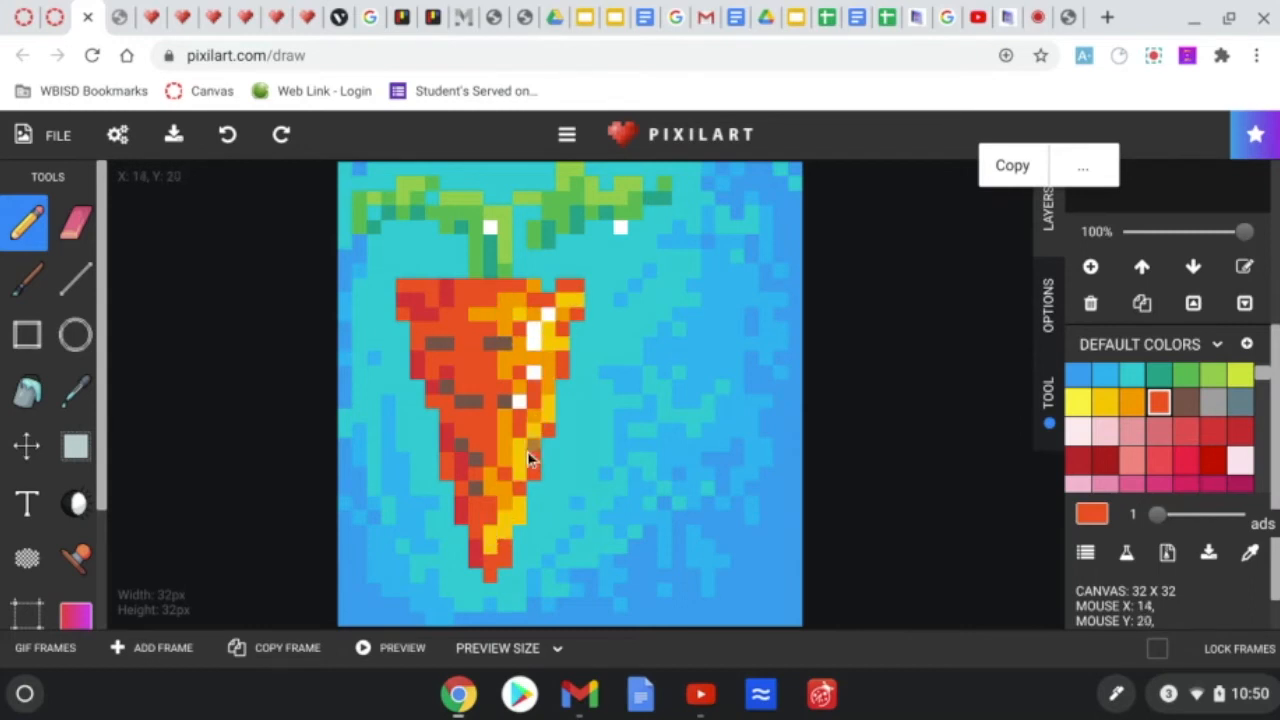
mouse_move(424, 198)
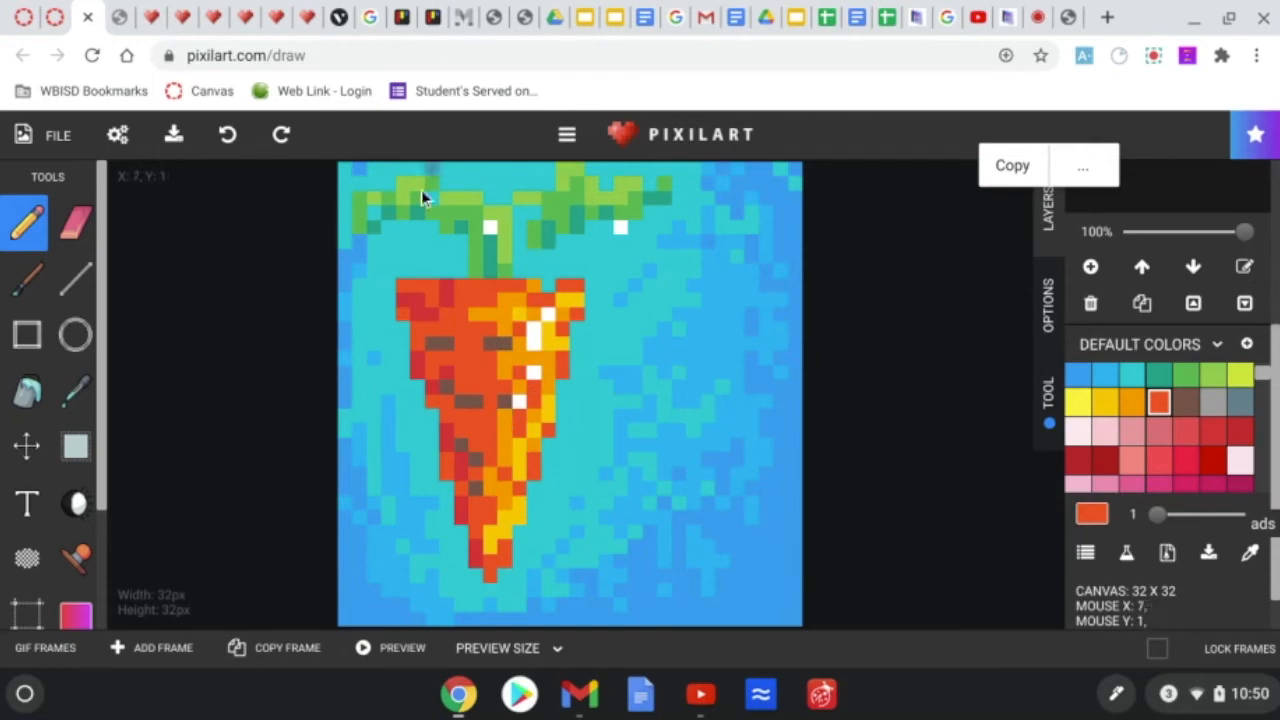
mouse_move(550, 336)
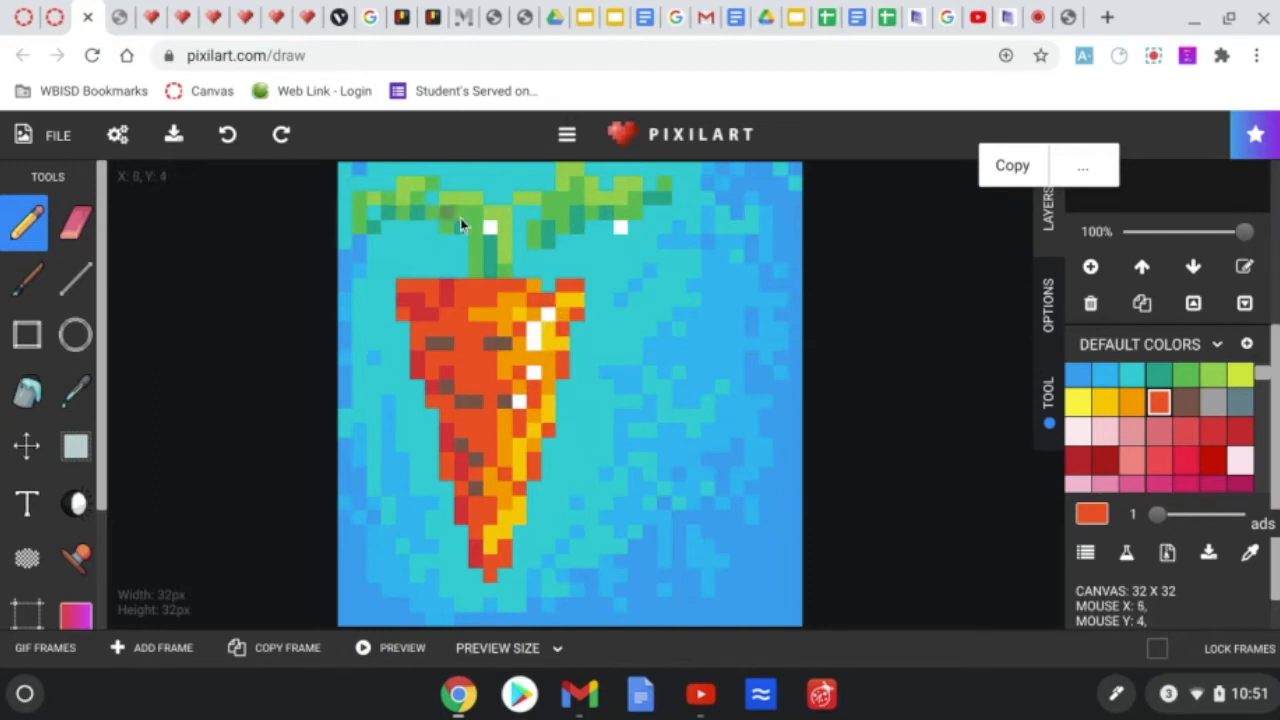
mouse_move(608, 216)
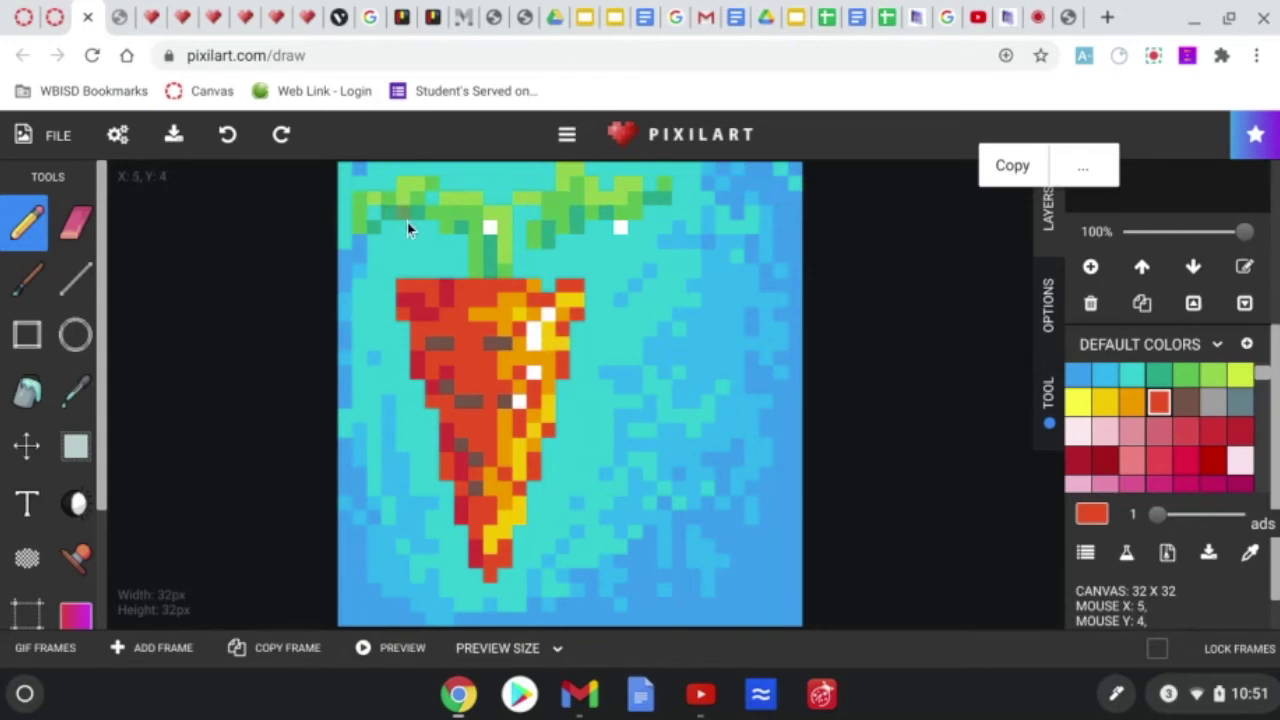
mouse_move(490, 260)
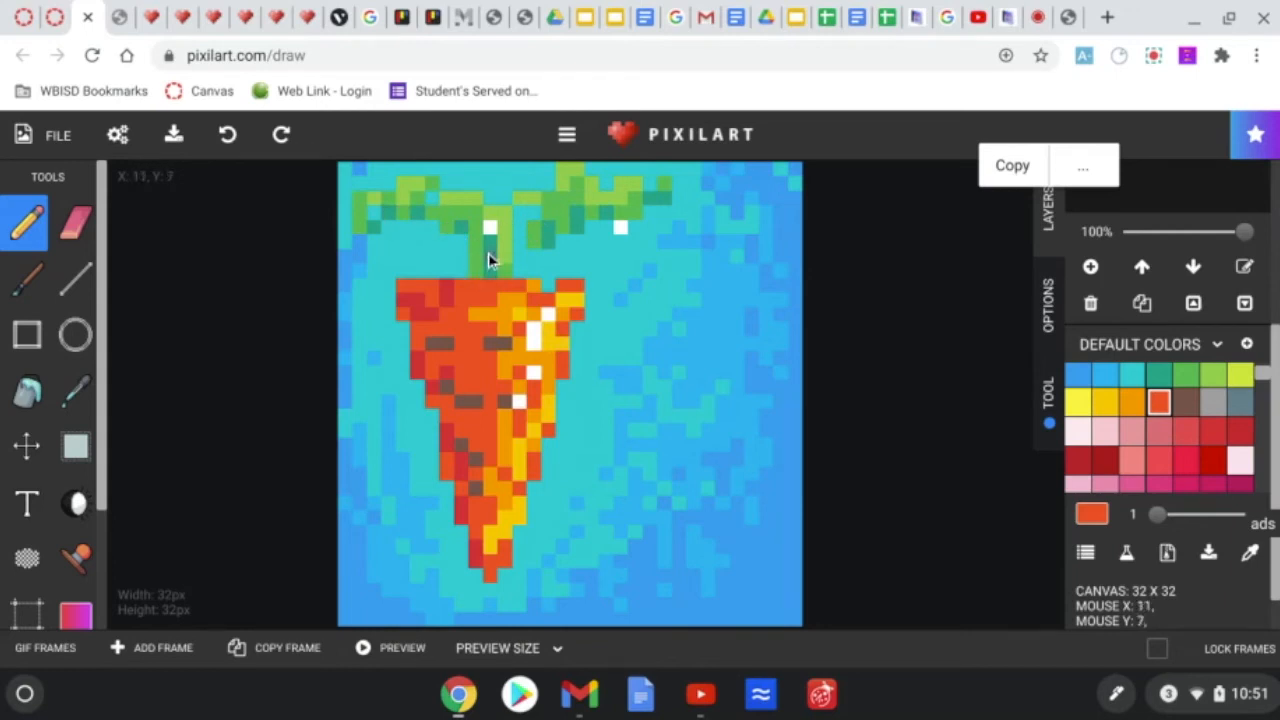
mouse_move(504, 232)
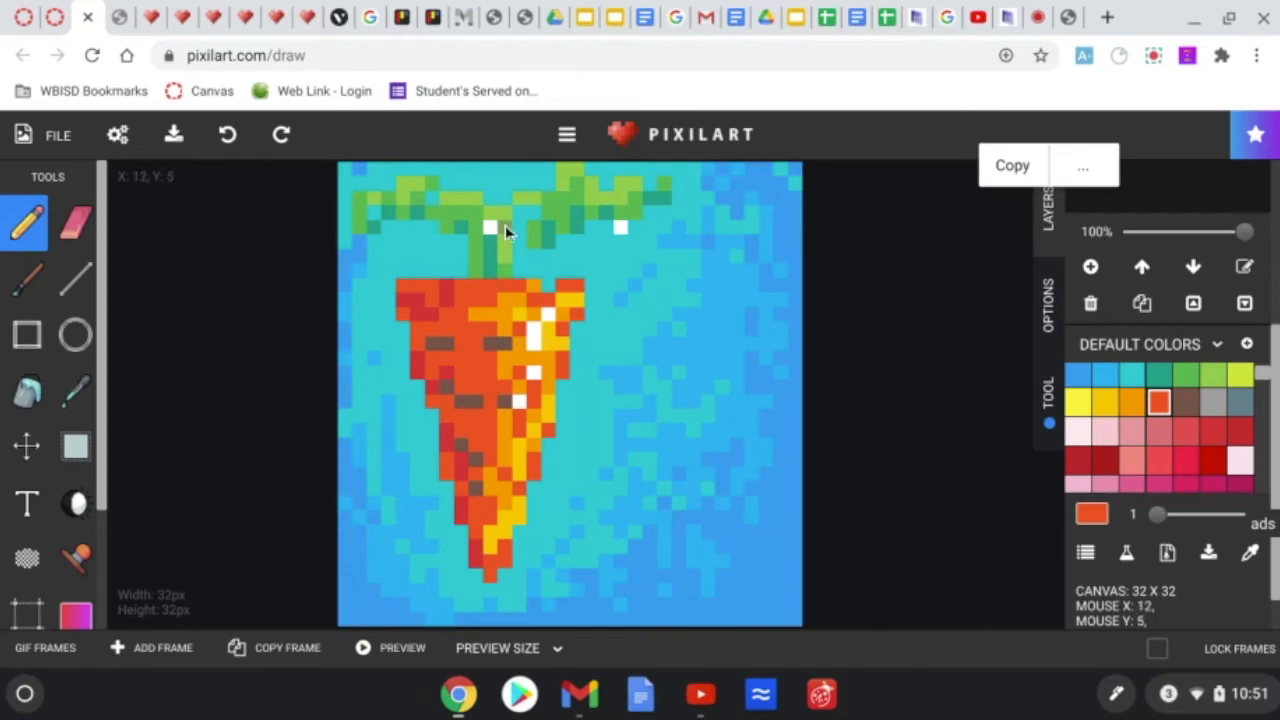
mouse_move(590, 212)
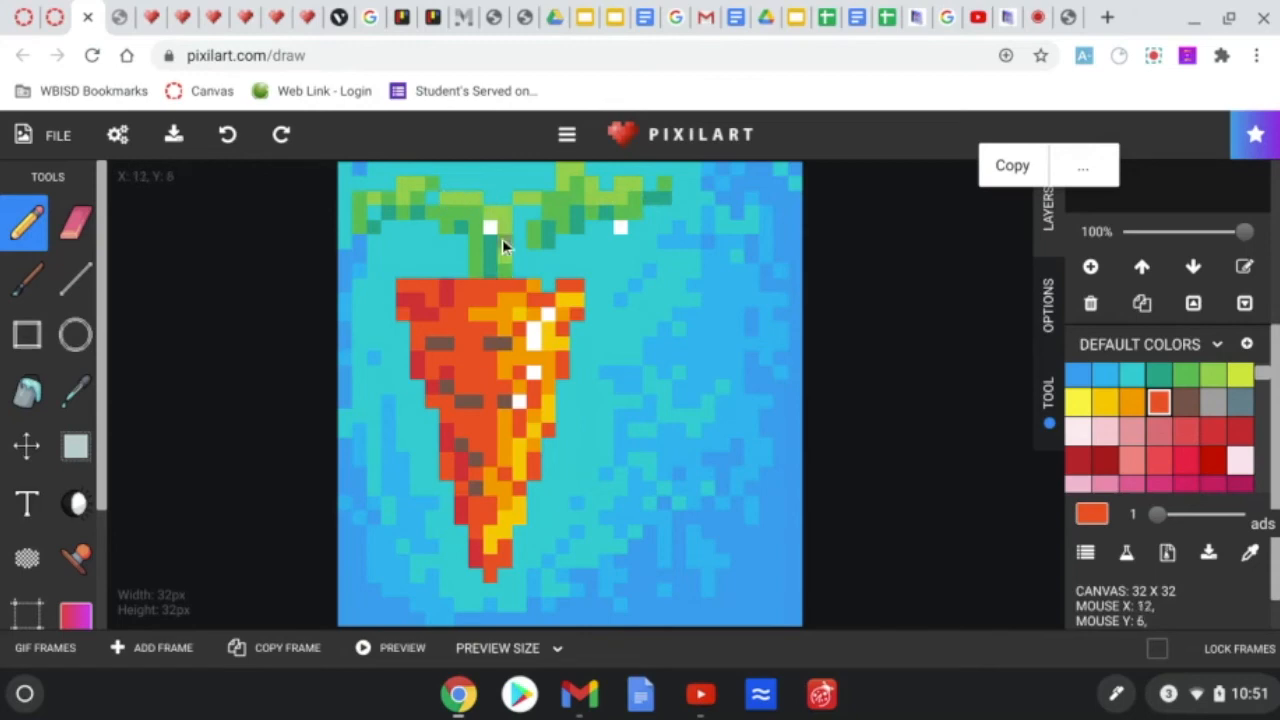
mouse_move(584, 196)
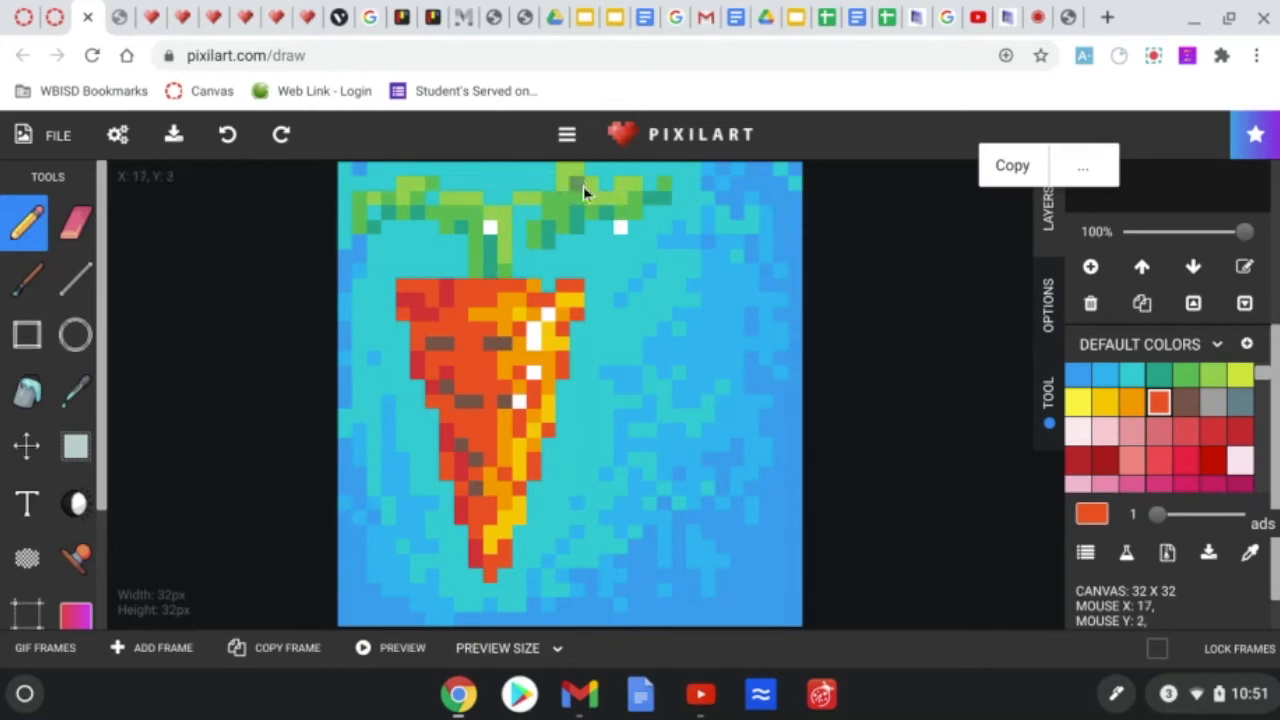
mouse_move(584, 238)
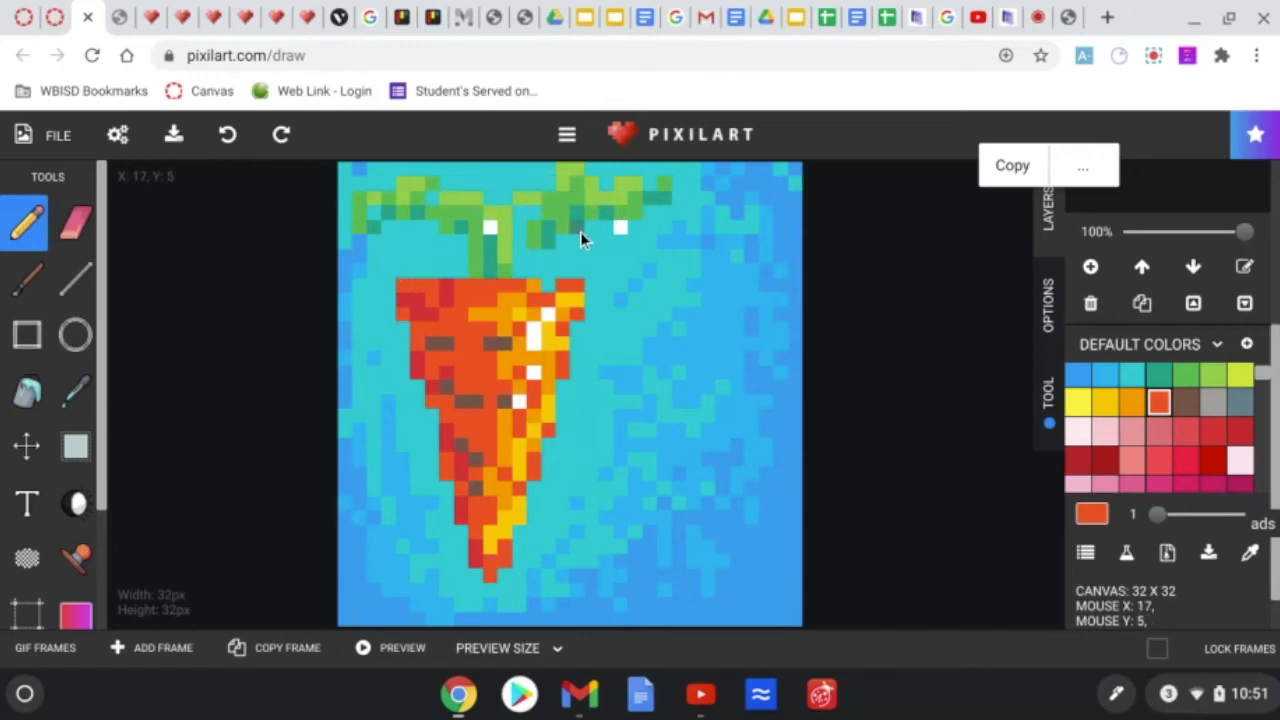
mouse_move(632, 384)
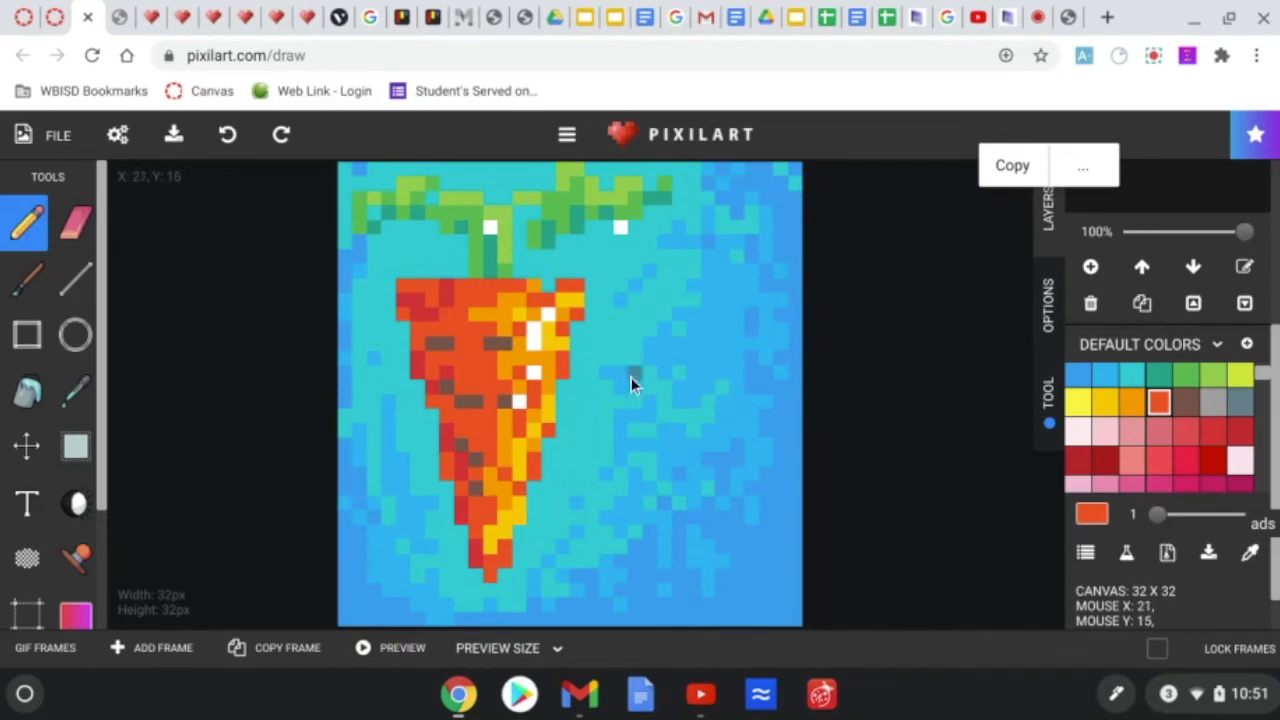
mouse_move(624, 352)
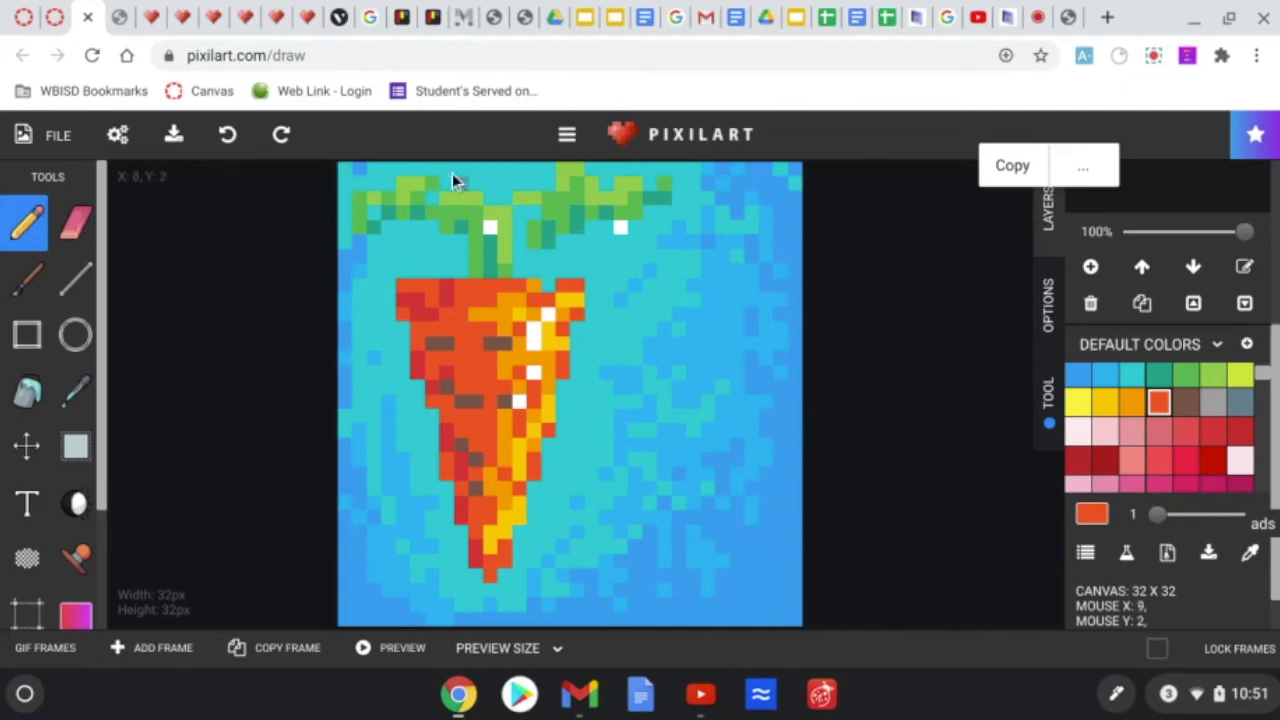
mouse_move(504, 330)
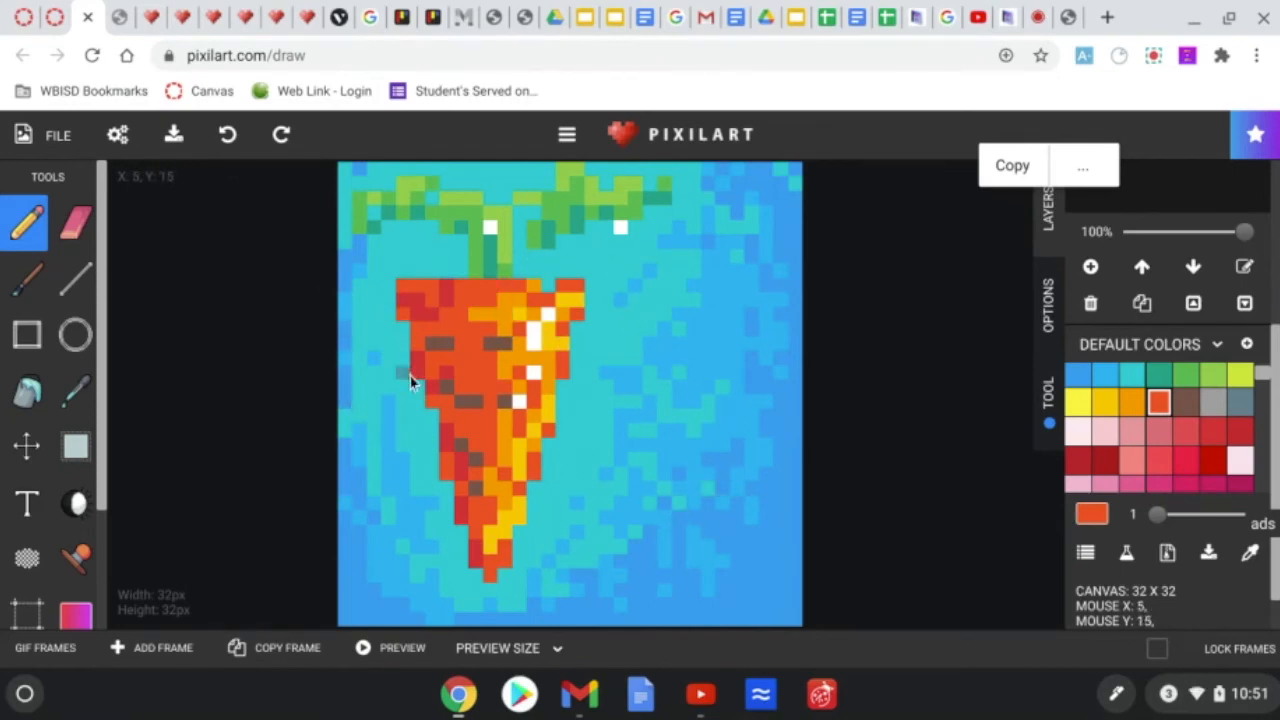
left_click(56, 136)
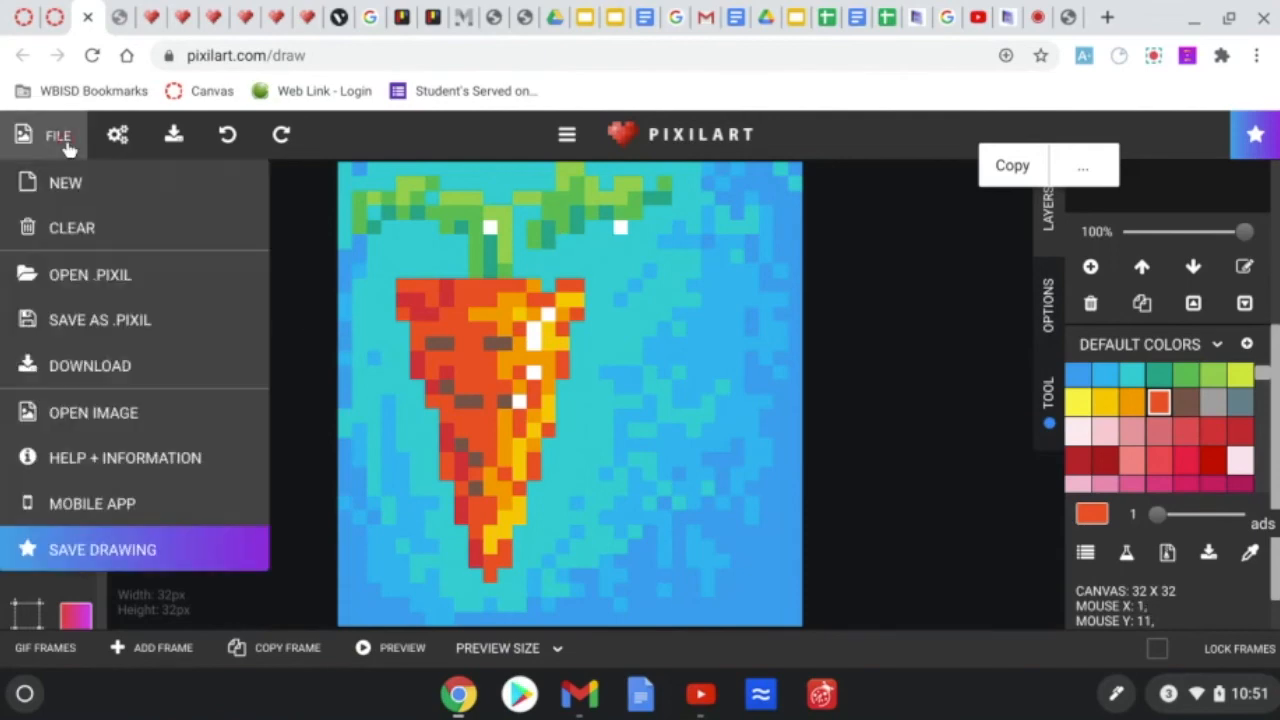
mouse_move(68, 160)
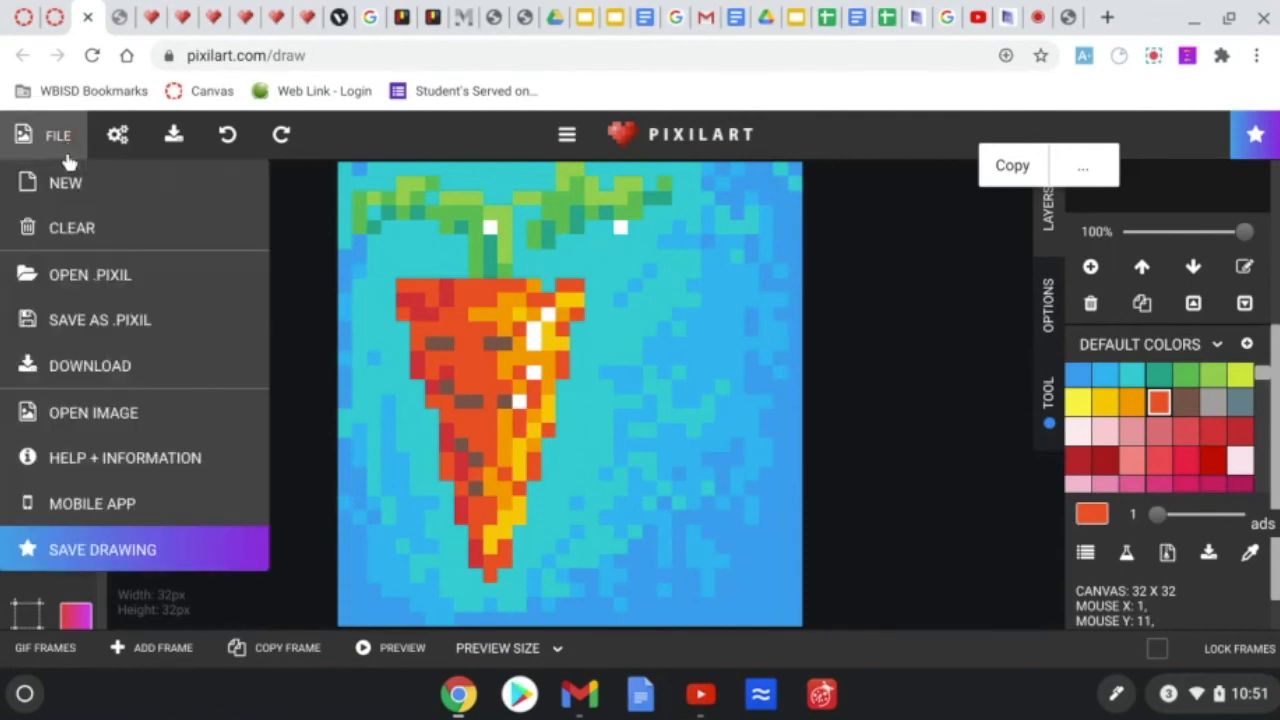
left_click(90, 364)
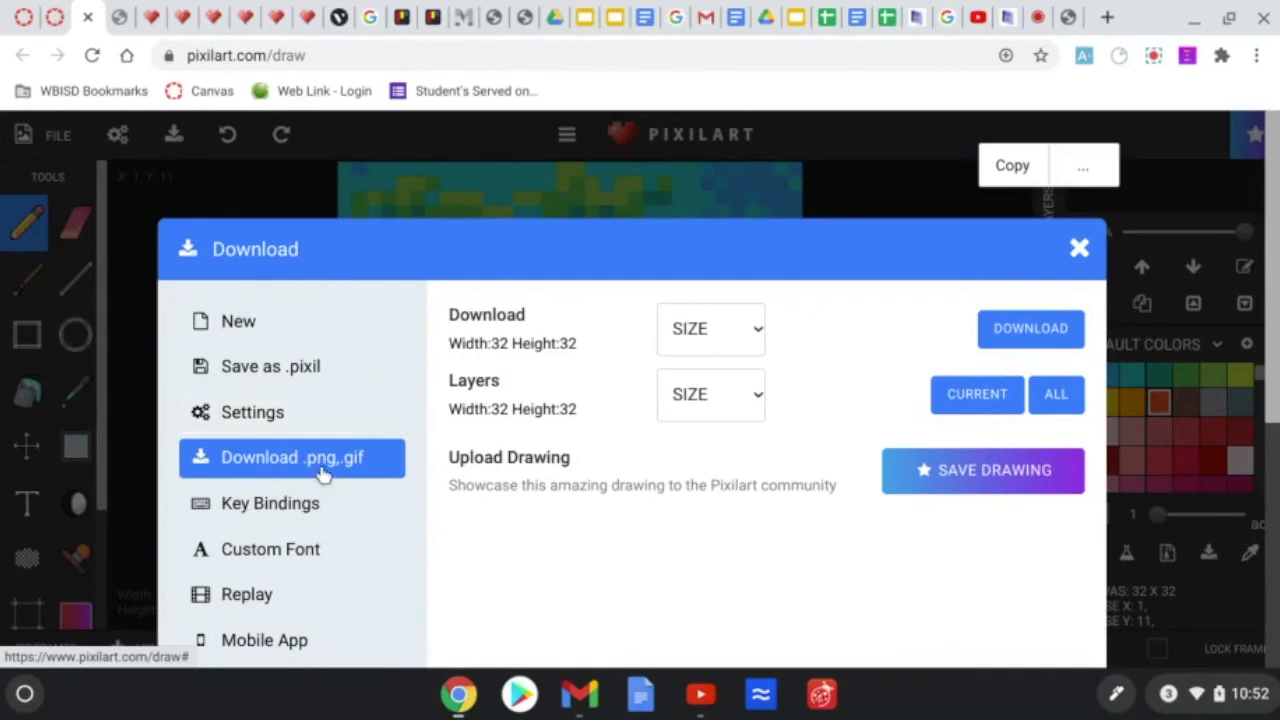
mouse_move(350, 476)
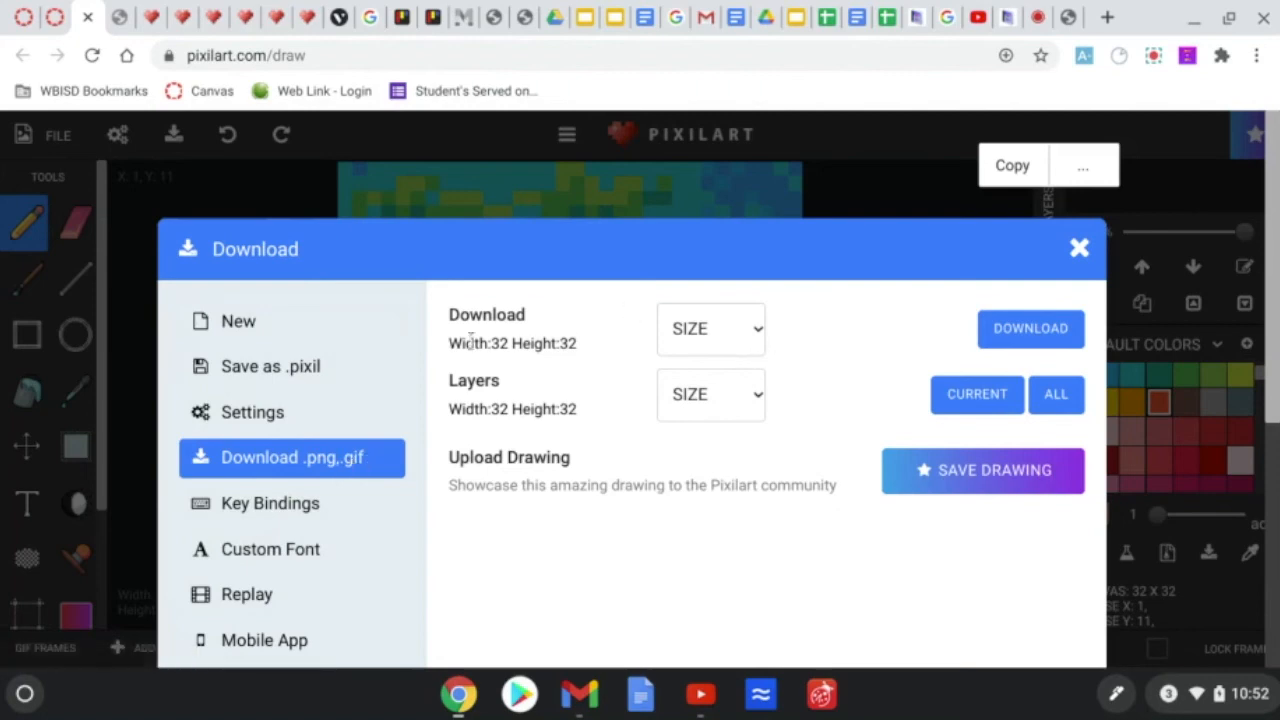
Choose 960X960 from the Download SIZE dropdown
left_click(710, 328)
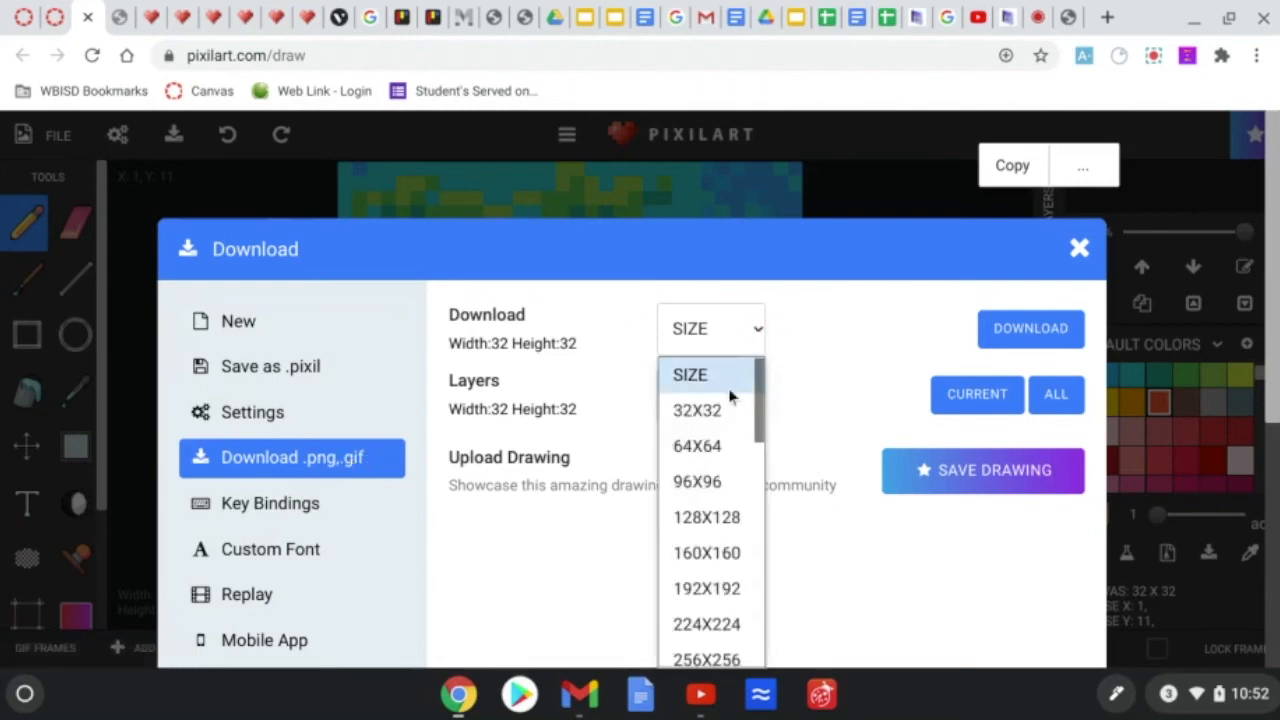
scroll("down", 3)
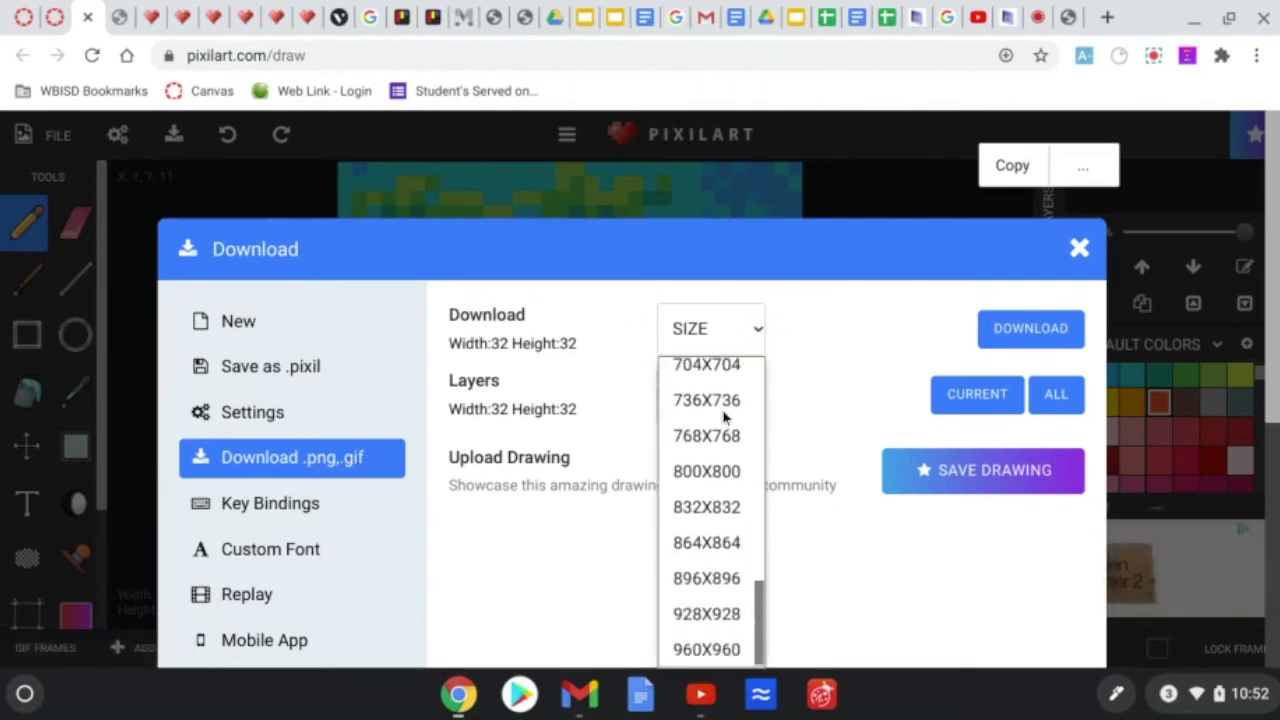
mouse_move(706, 648)
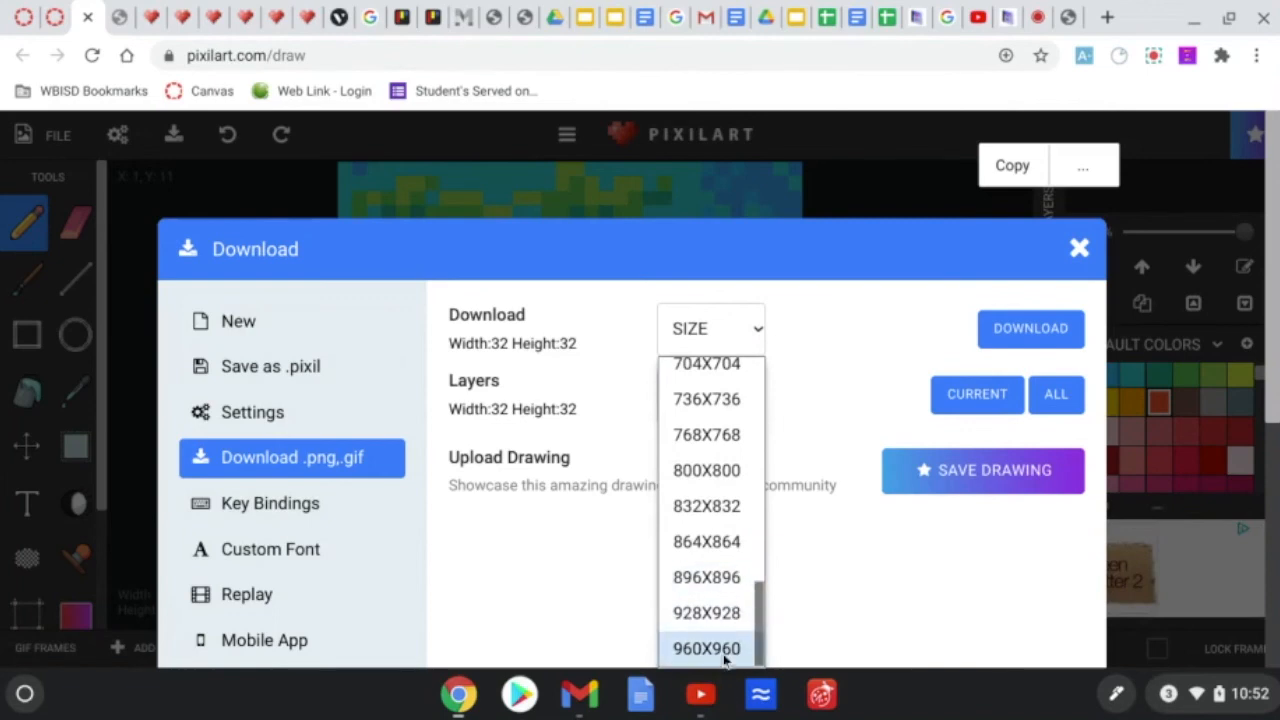
left_click(706, 648)
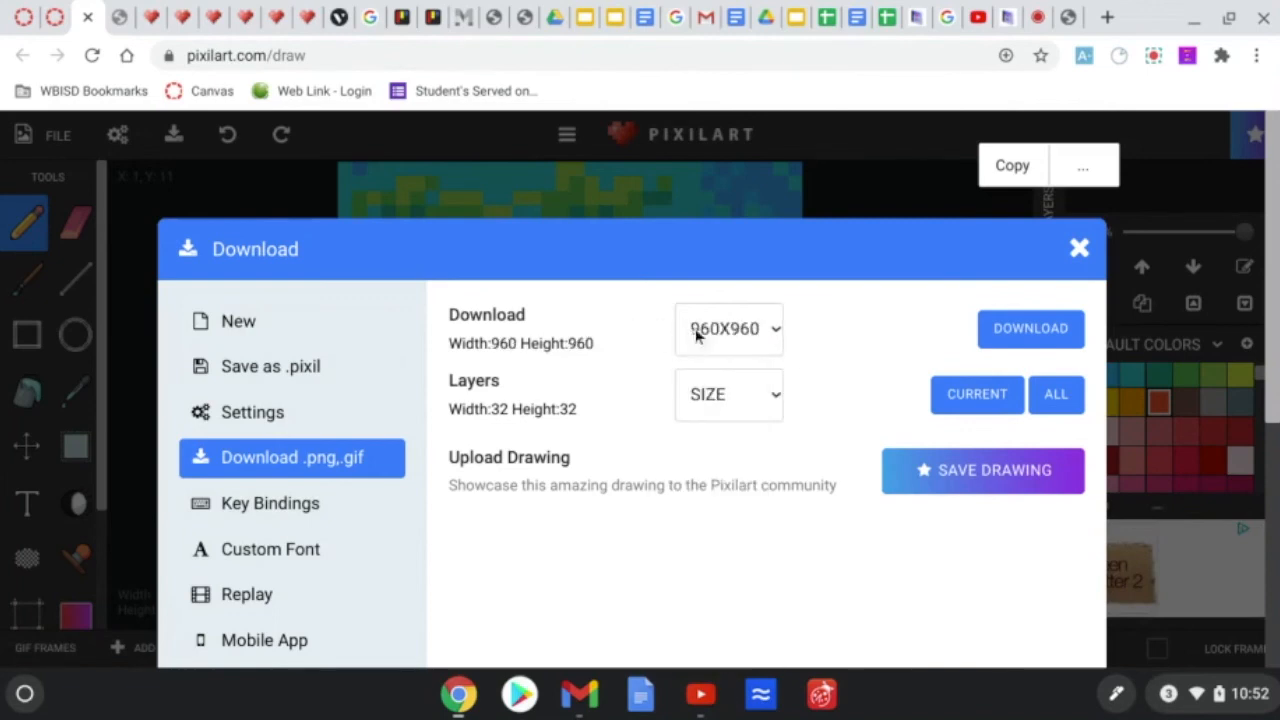
mouse_move(808, 500)
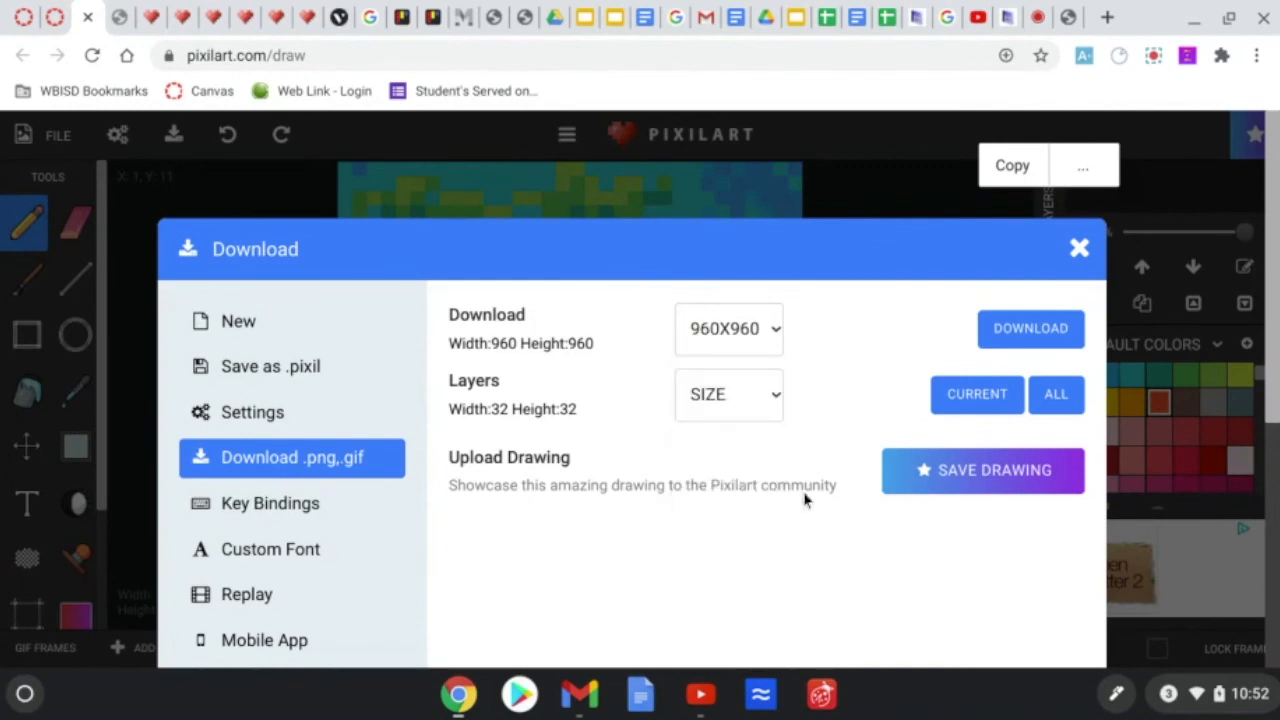
Download the carrot as a 960x960 PNG and go to Digital Art Assignment (2) in Canvas
left_click(1032, 328)
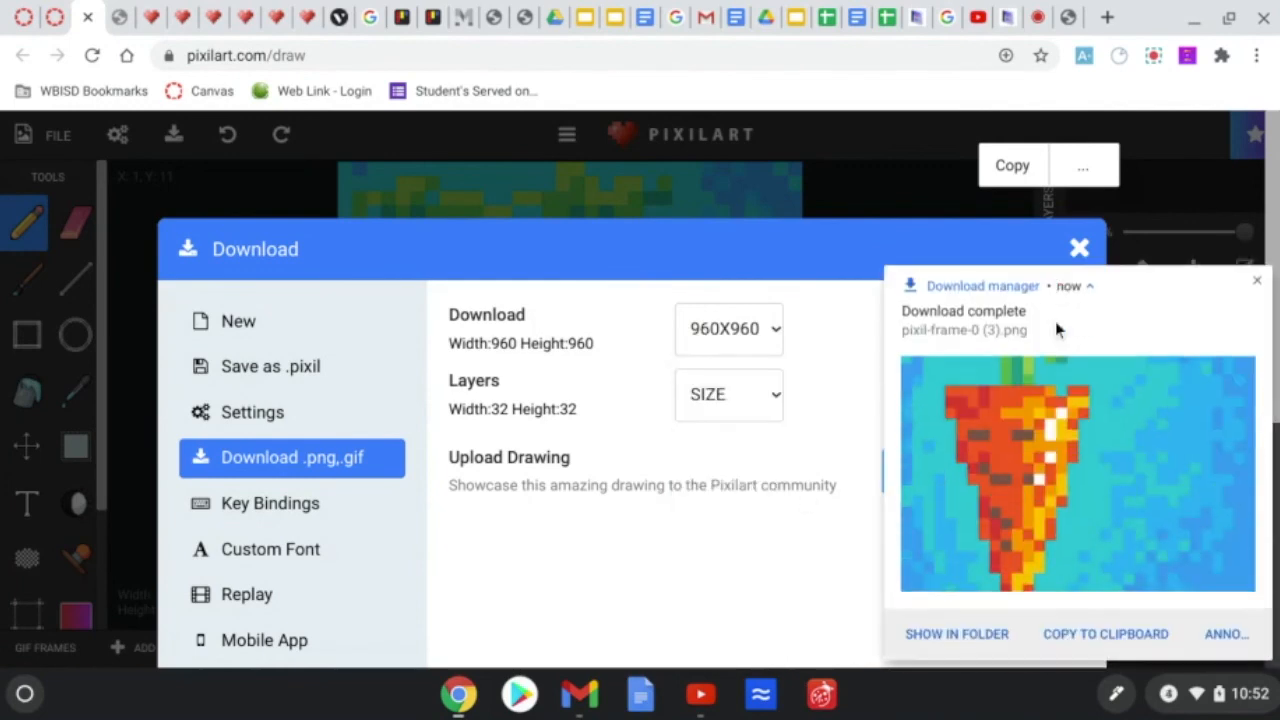
mouse_move(964, 428)
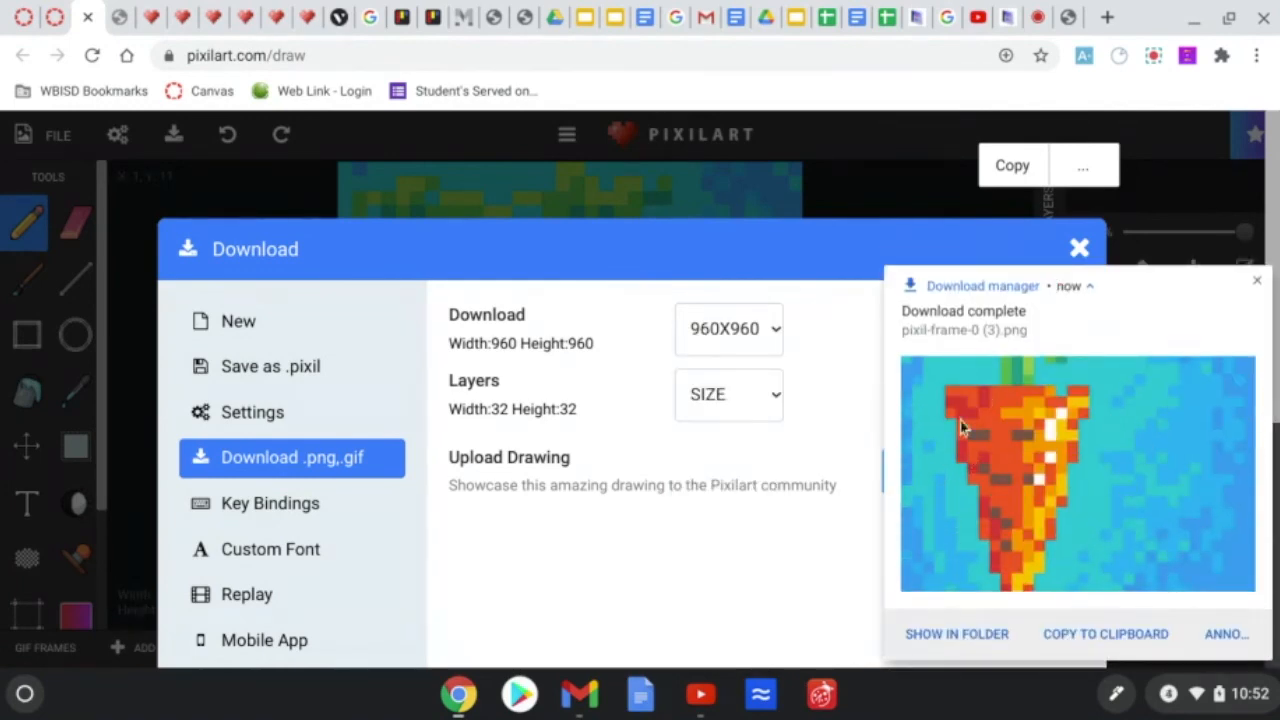
mouse_move(958, 356)
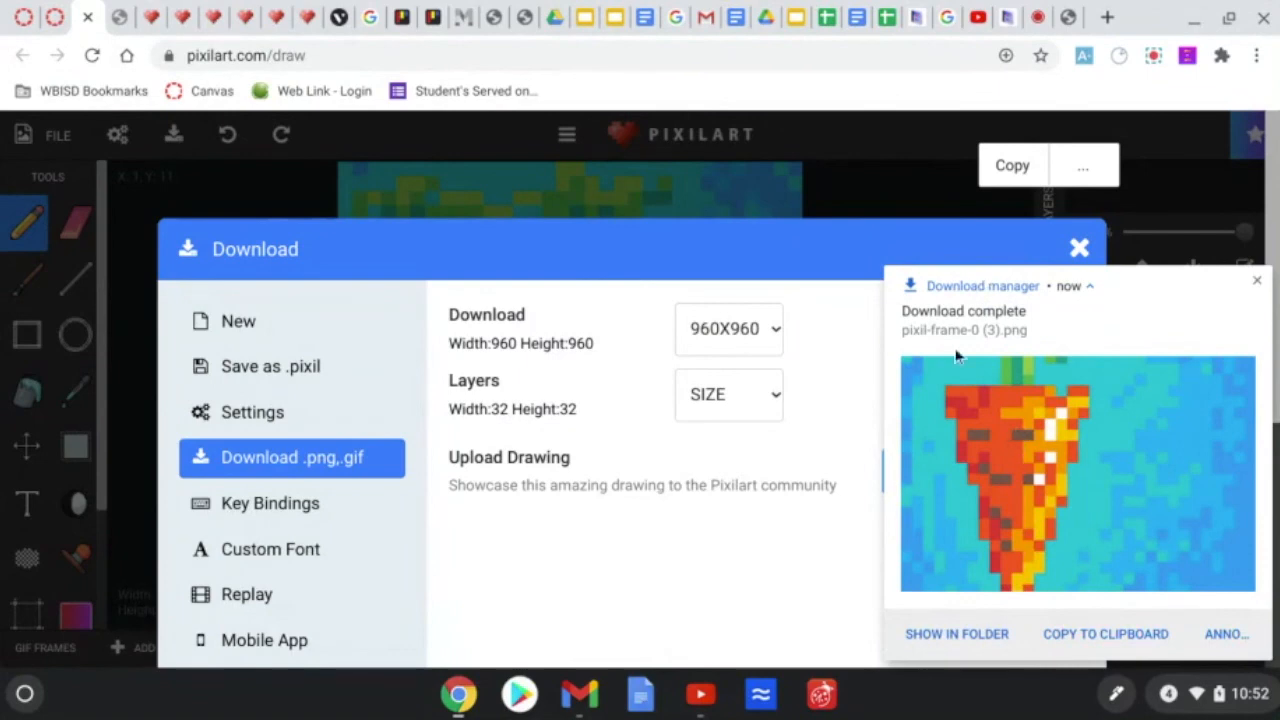
mouse_move(458, 678)
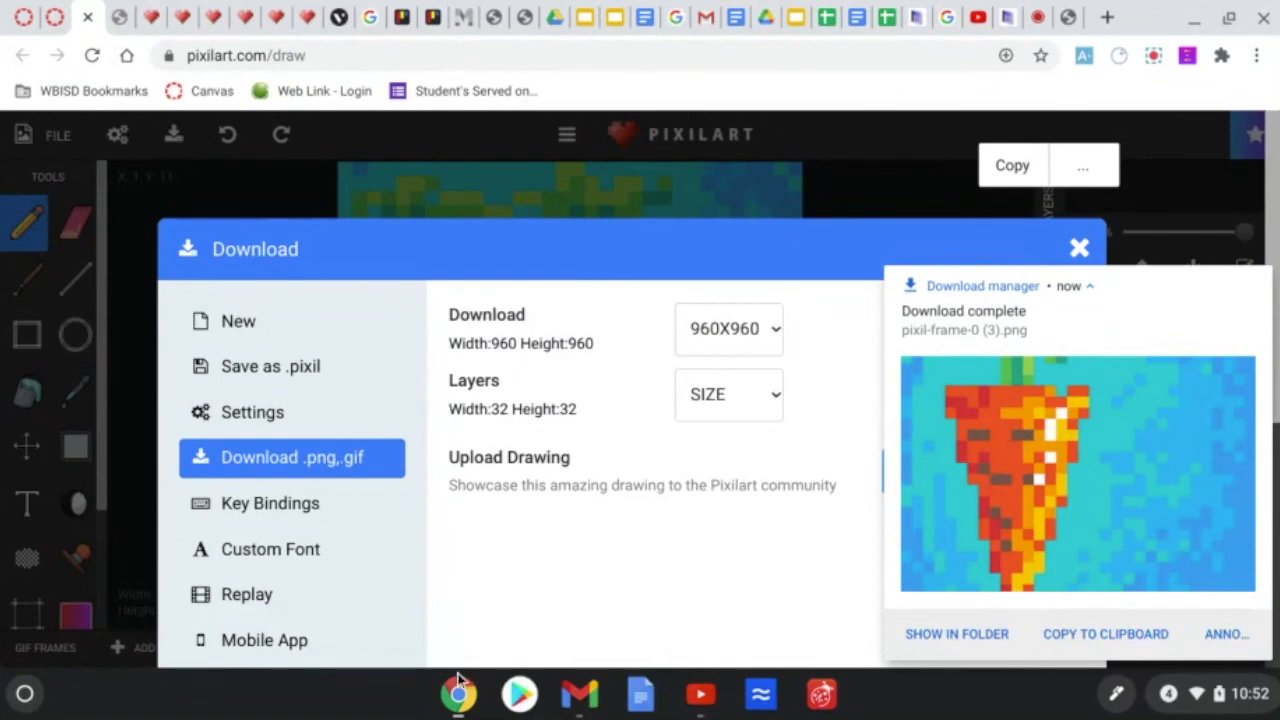
mouse_move(56, 16)
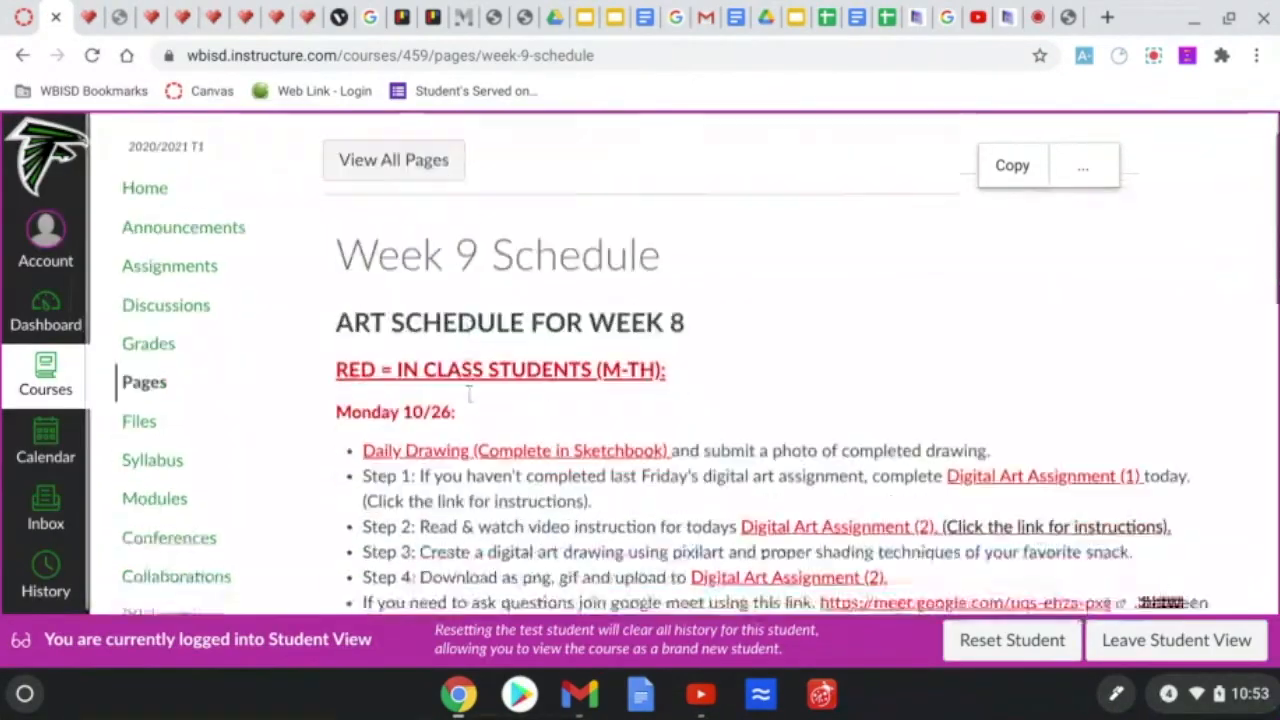
scroll("down", 3)
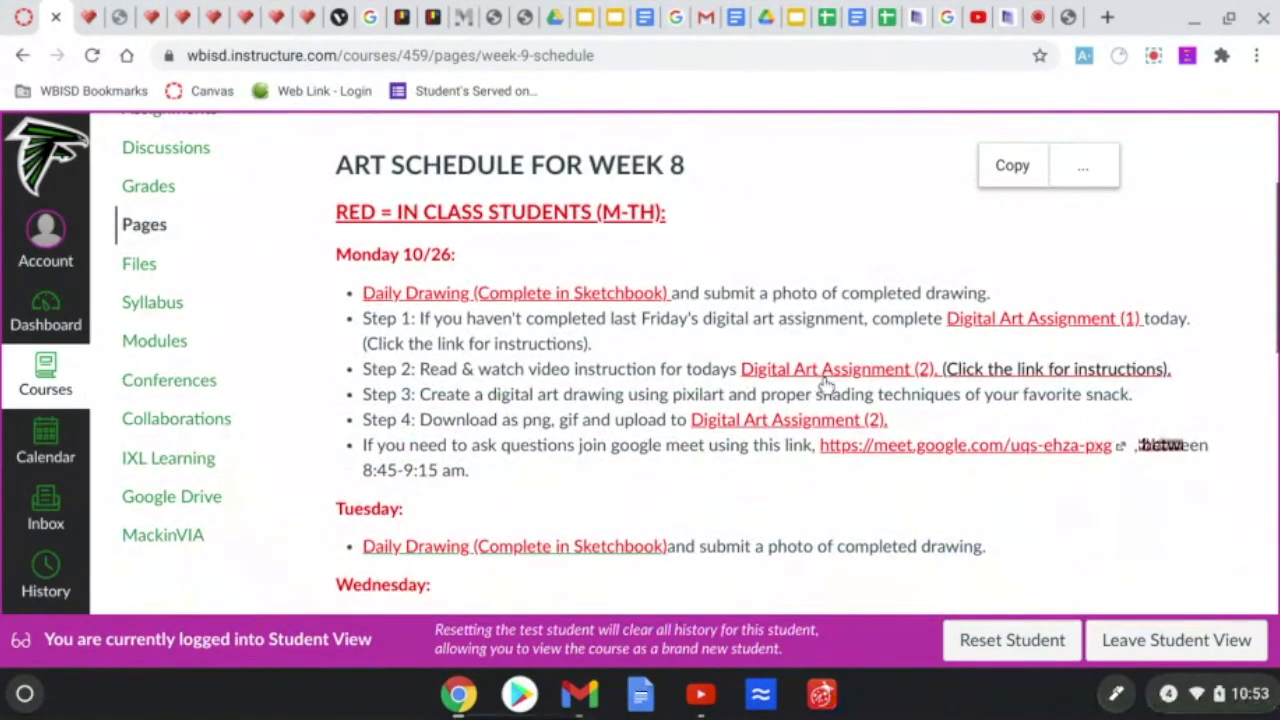
left_click(838, 368)
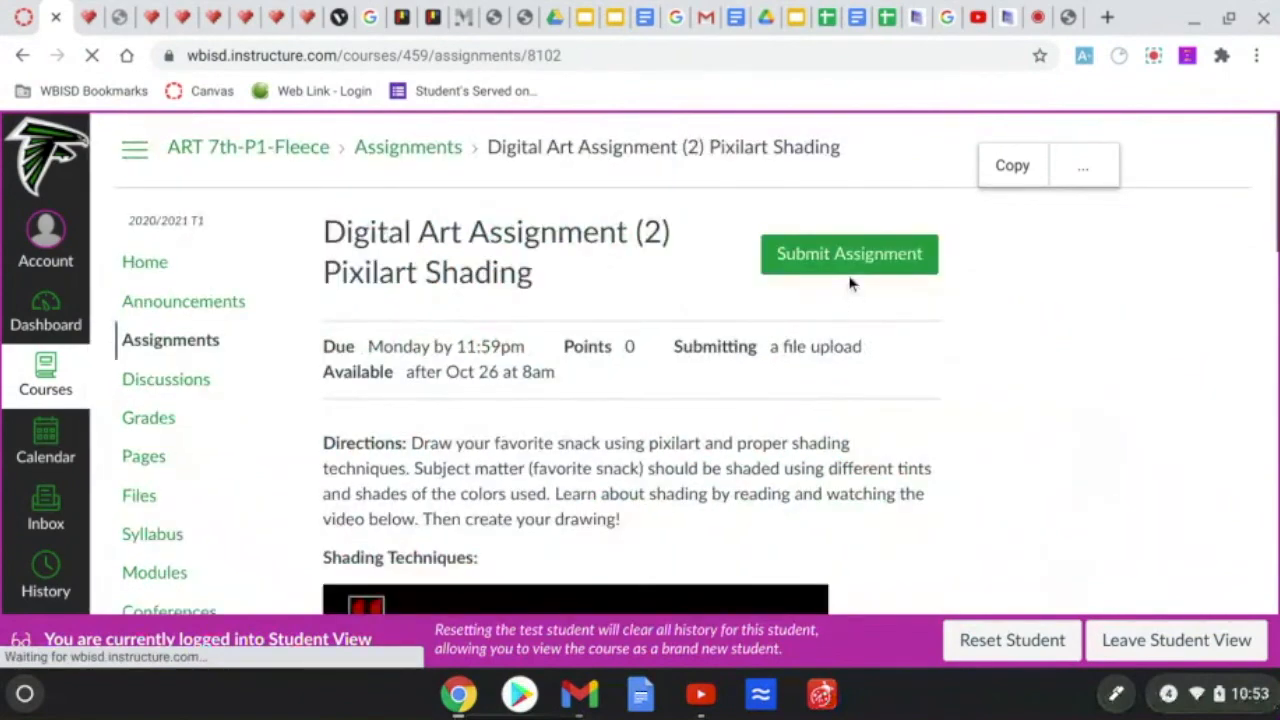
Submit pixil-frame-0 (3).png with the comment "My favorite snack is carrots."
left_click(848, 252)
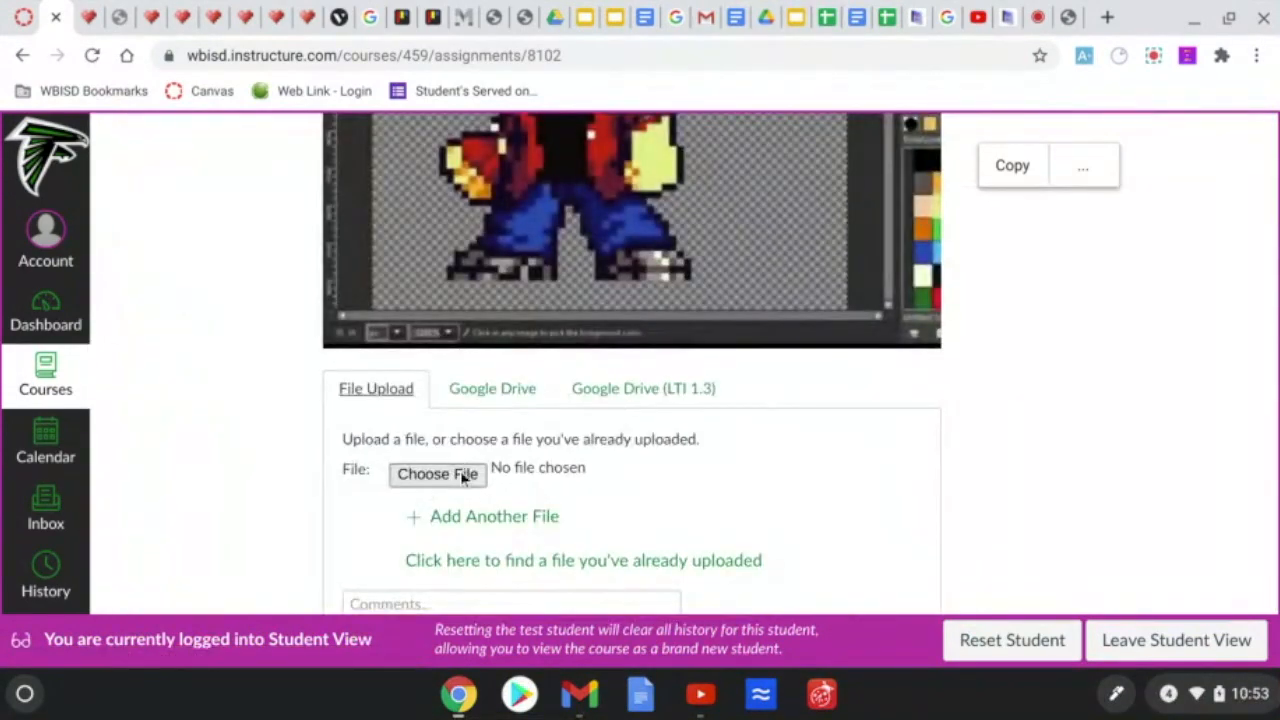
left_click(436, 474)
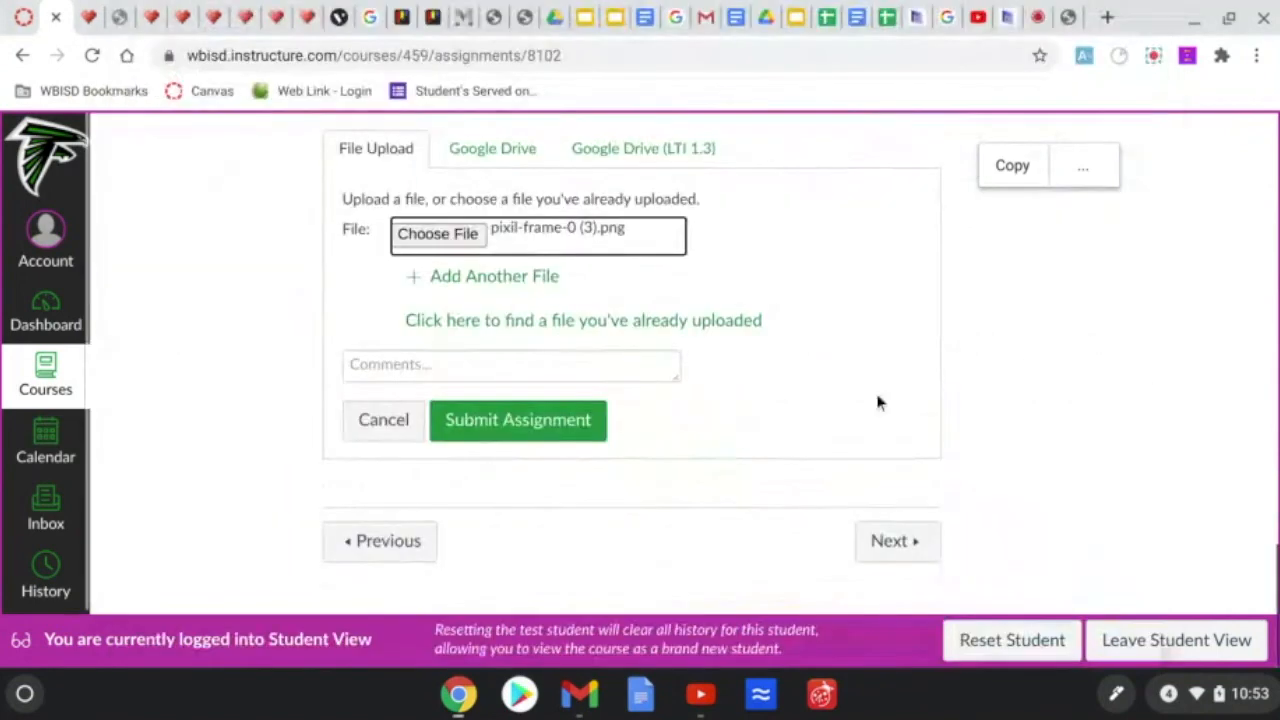
left_click(512, 364)
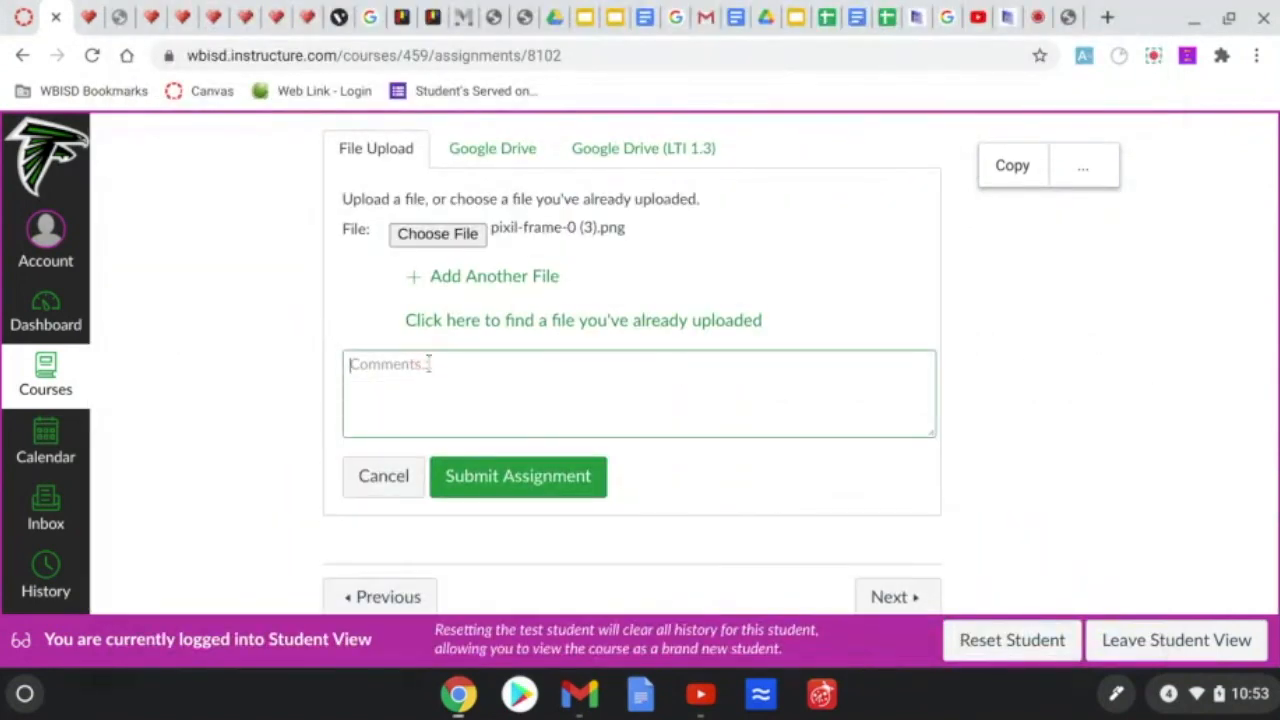
type("My favorit")
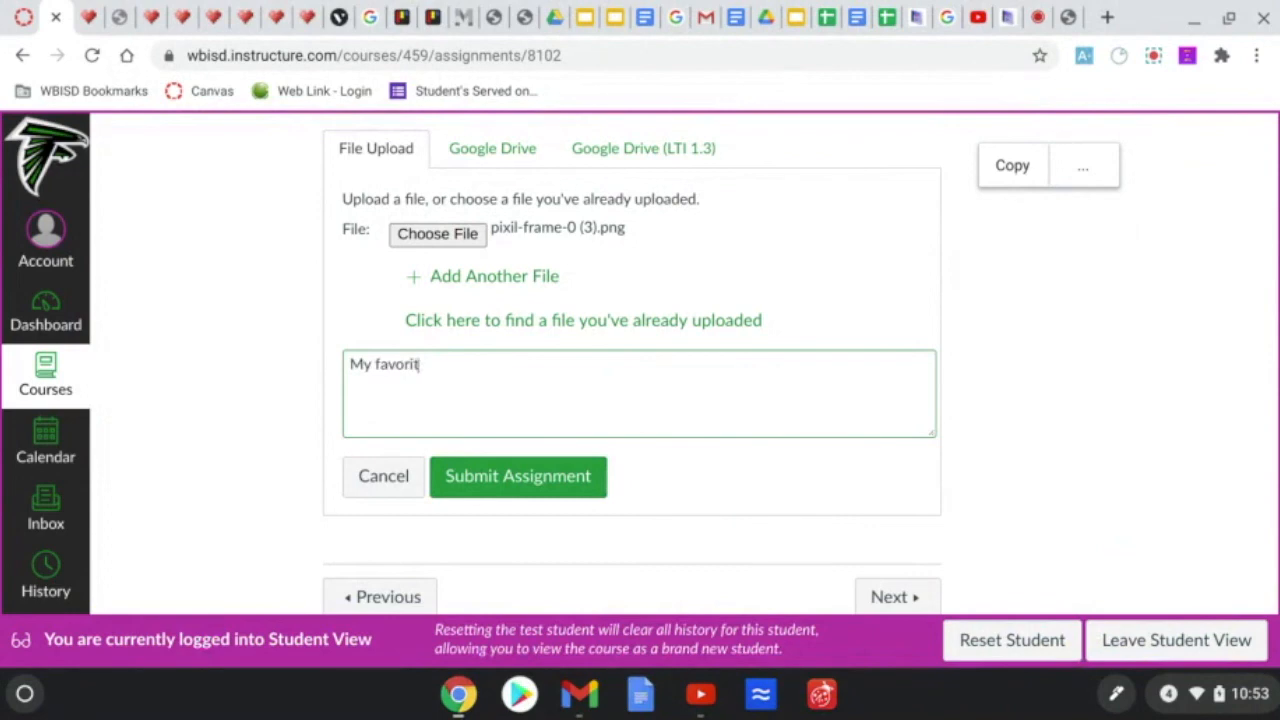
type("e snack is carrots.")
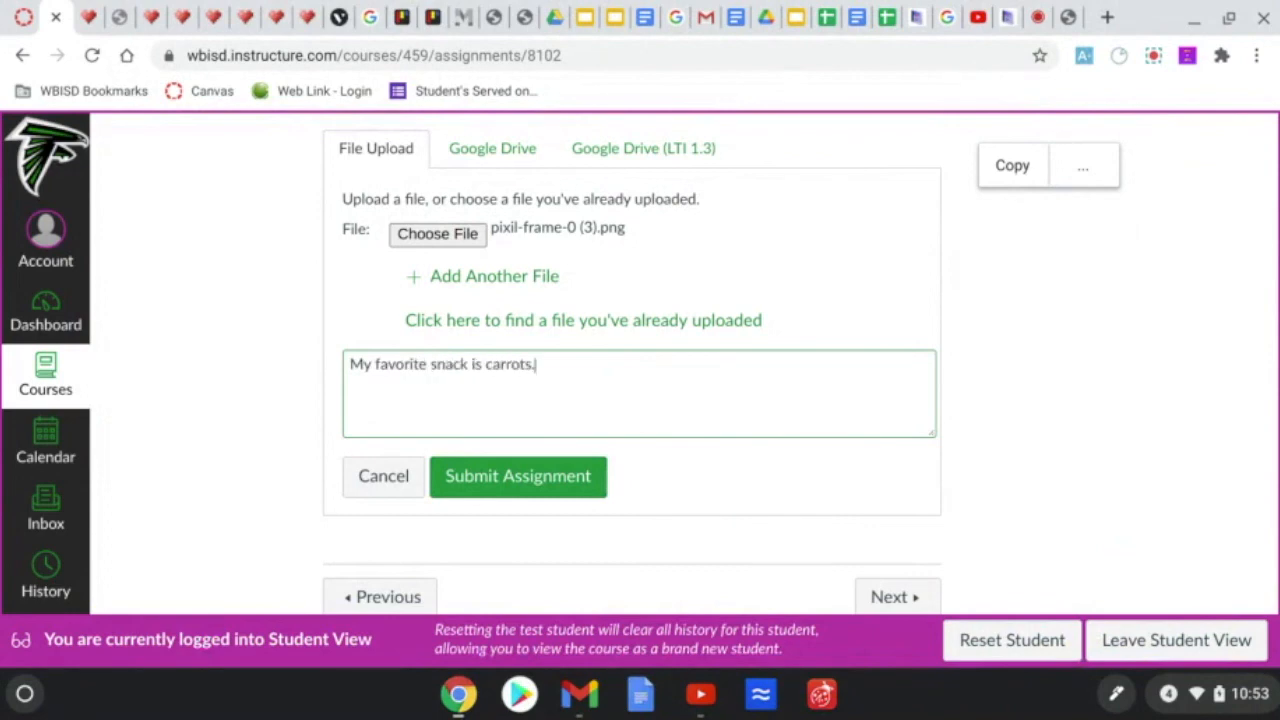
left_click(516, 476)
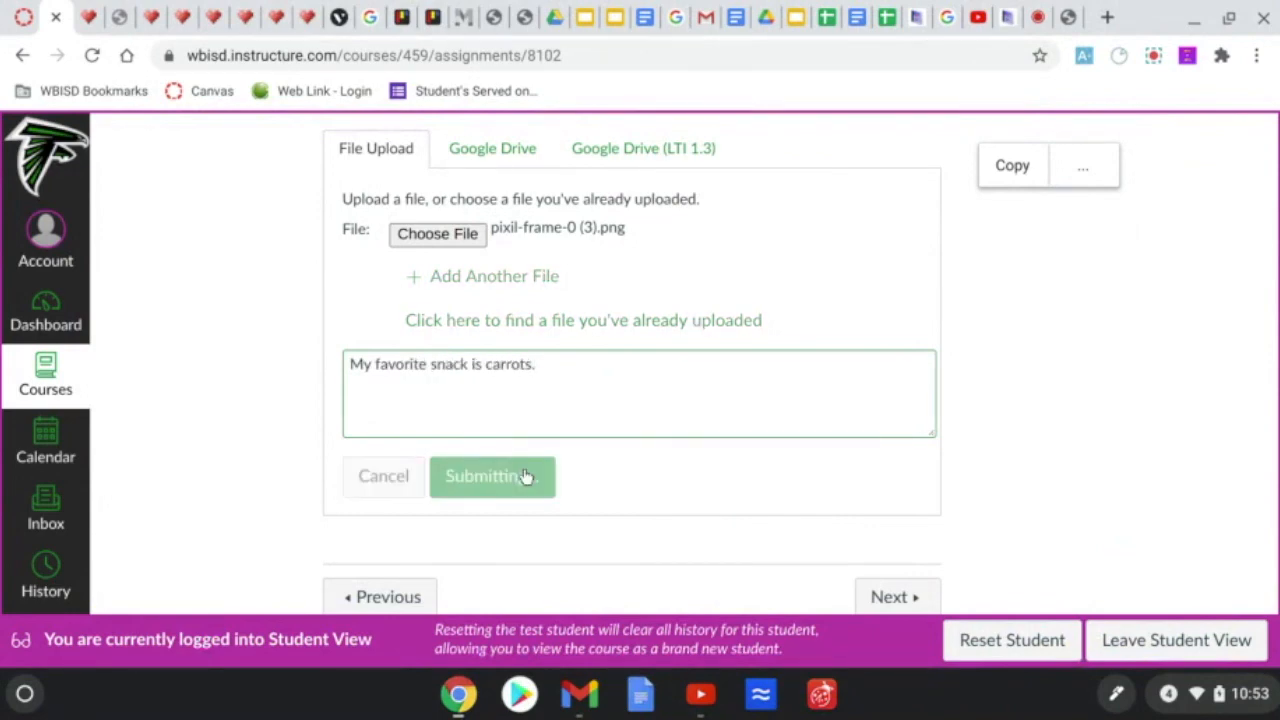
left_click(492, 476)
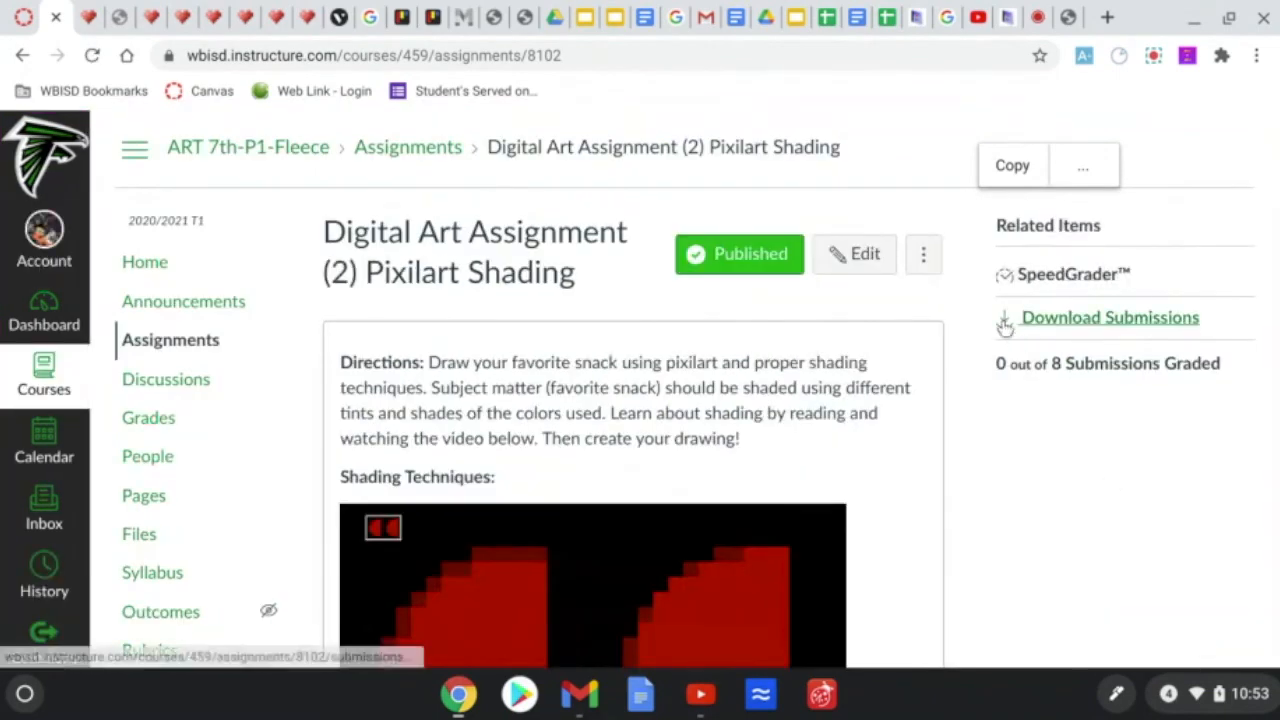
mouse_move(1170, 68)
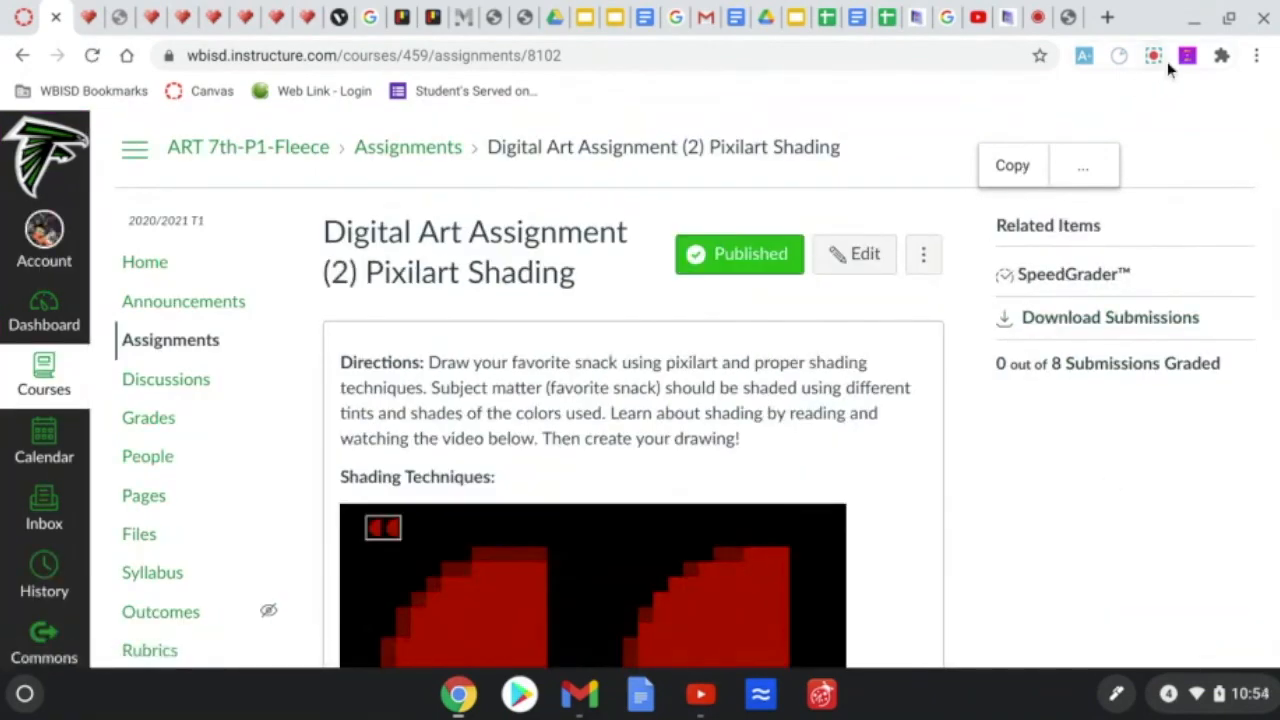
mouse_move(1152, 56)
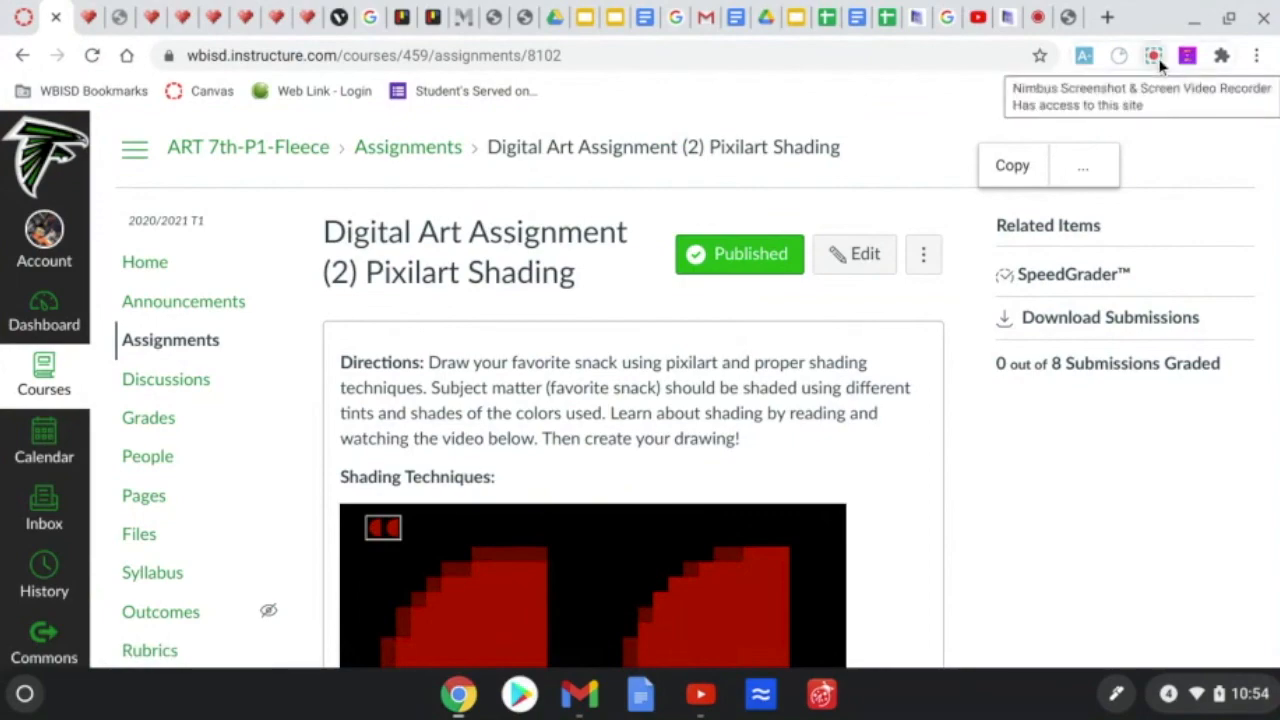
left_click(1152, 56)
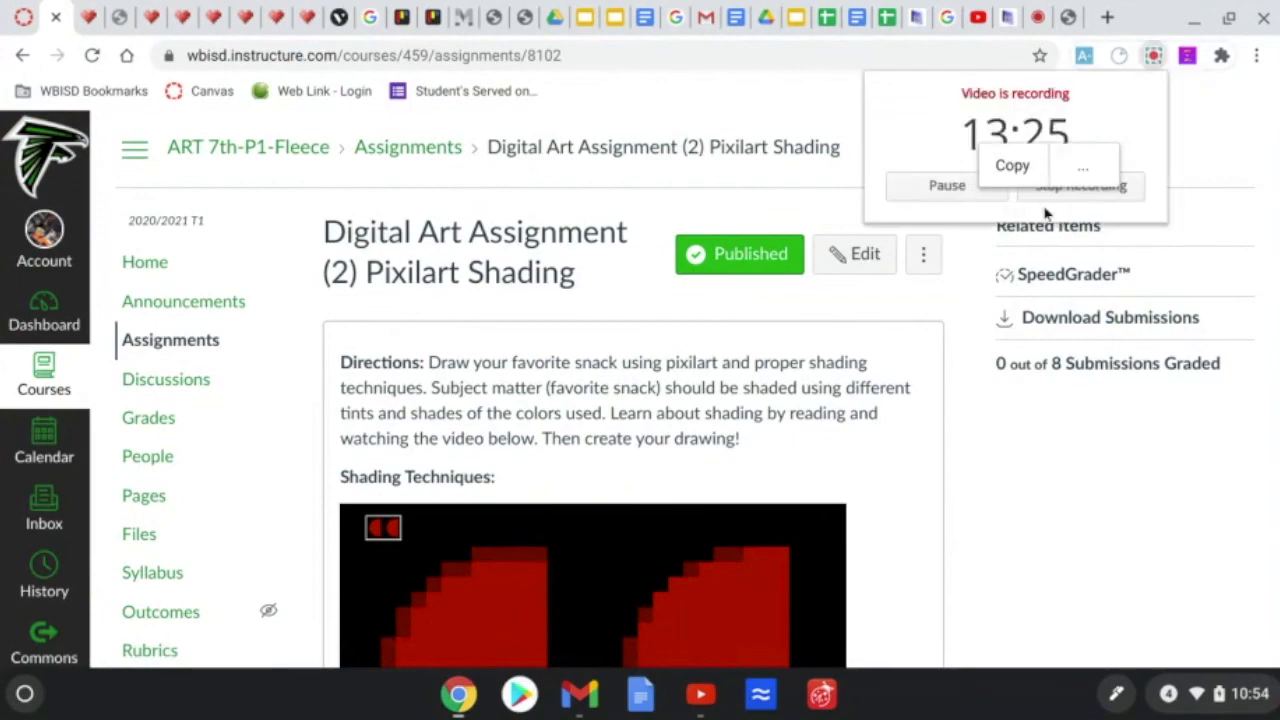